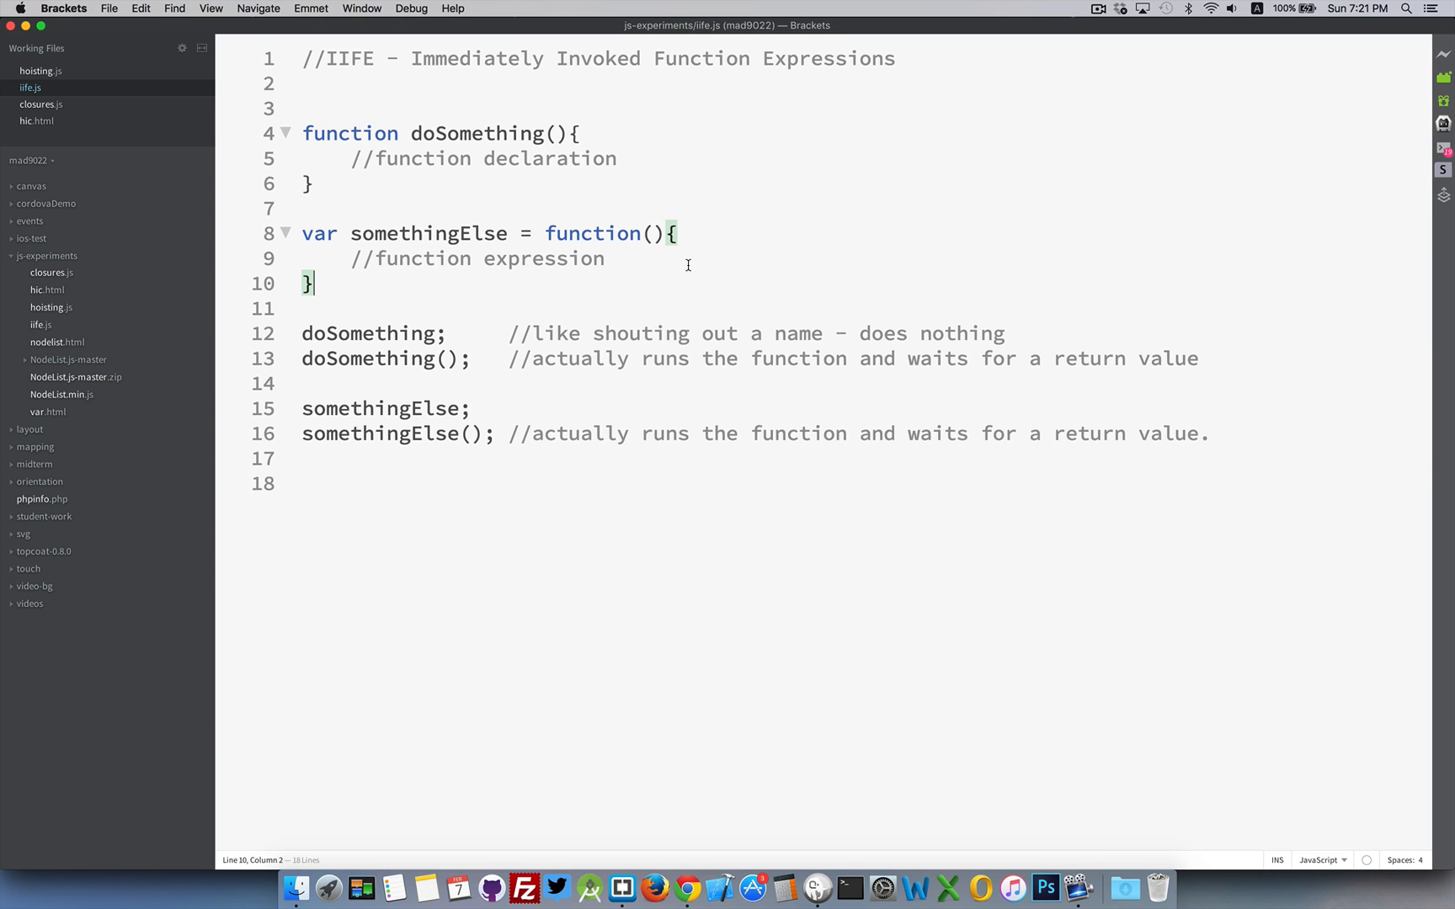
pyautogui.moveTo(666, 280)
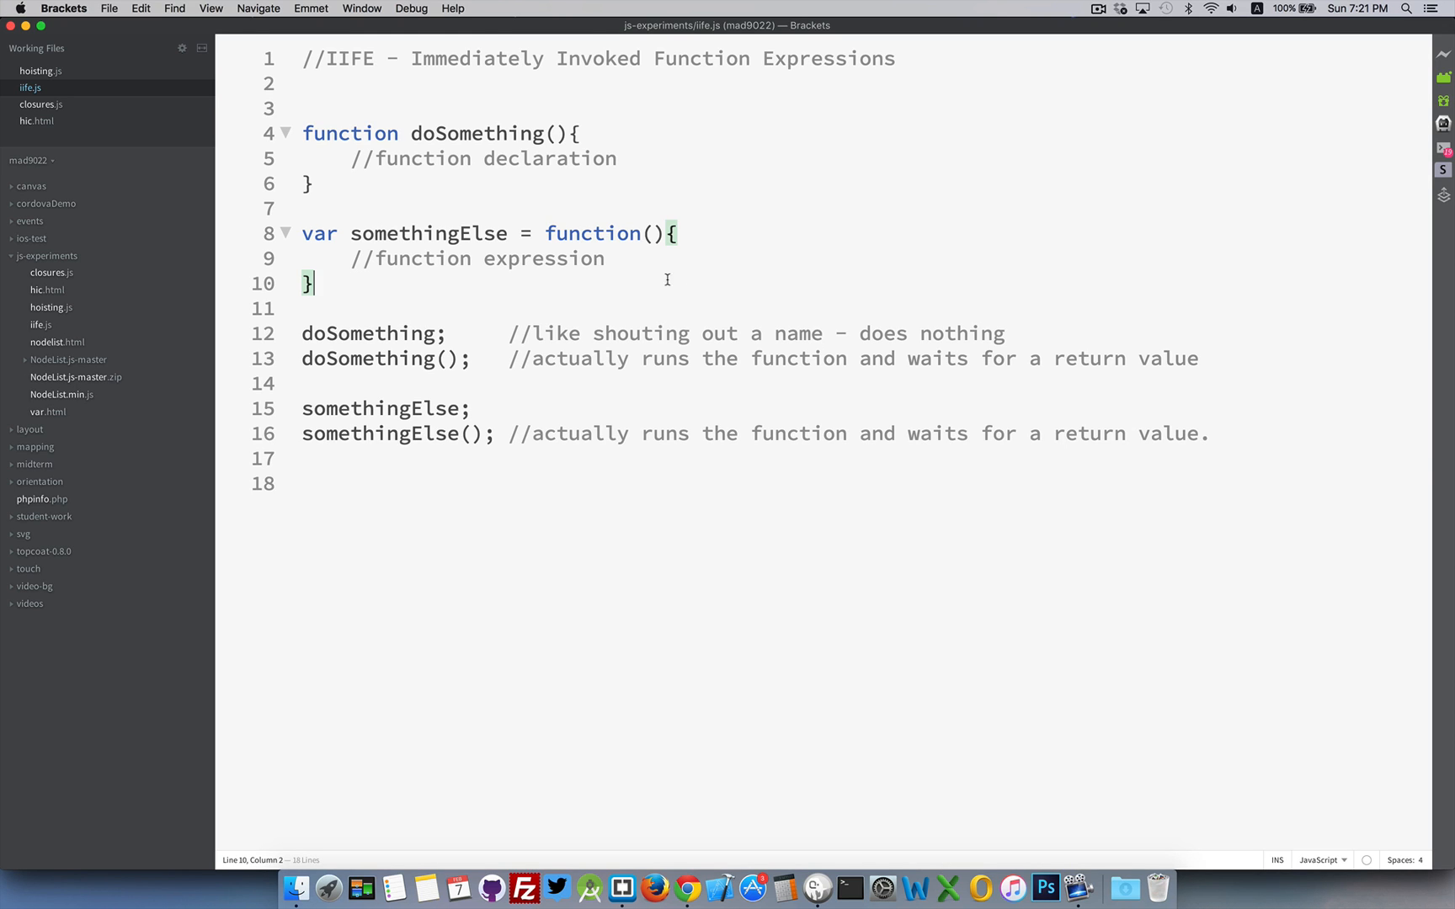
pyautogui.moveTo(450, 140)
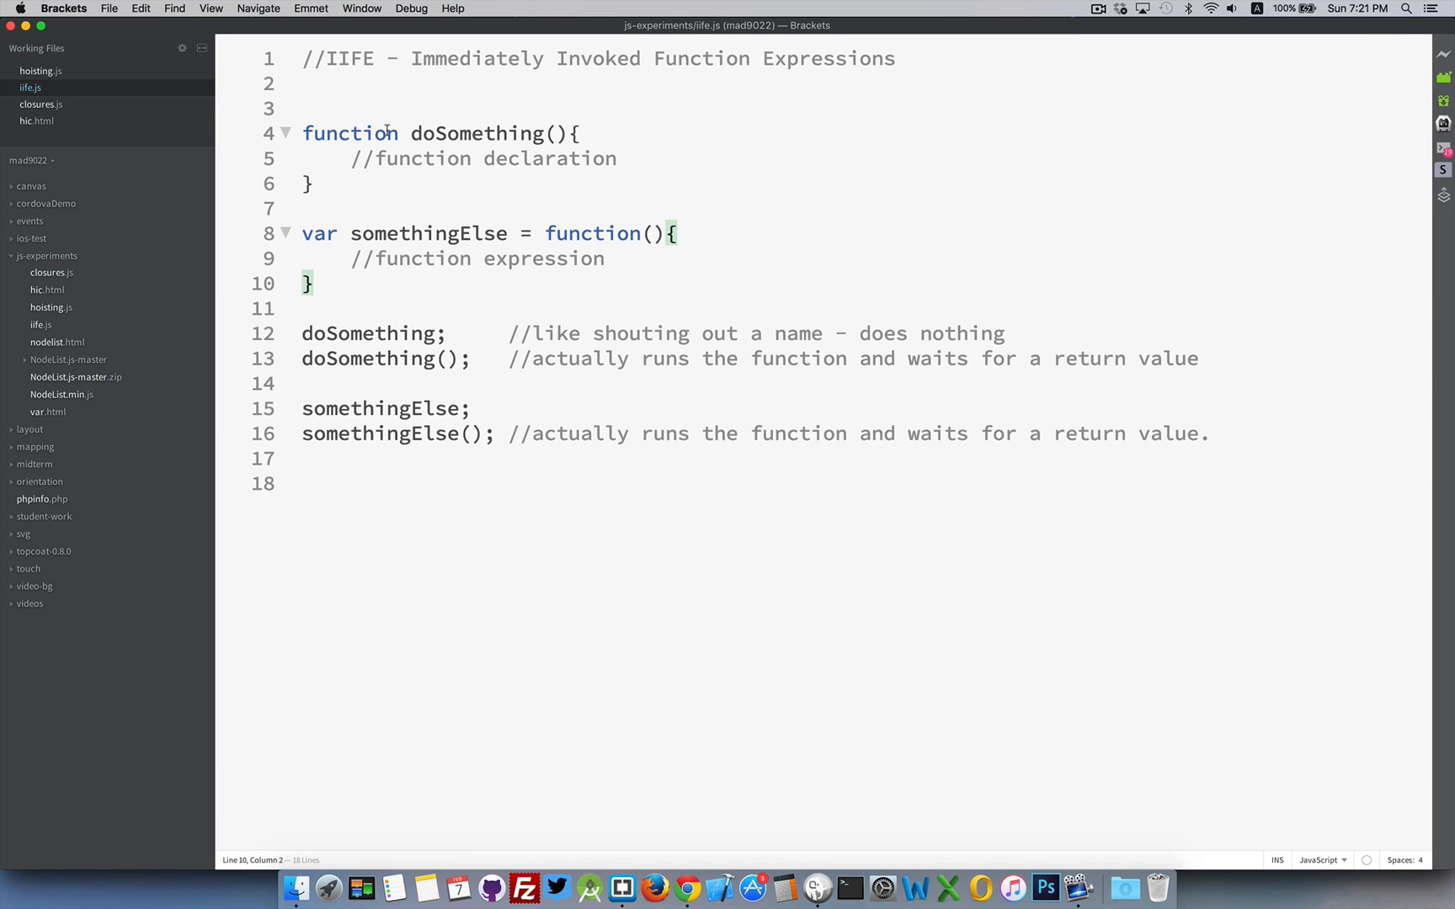
pyautogui.moveTo(338, 114)
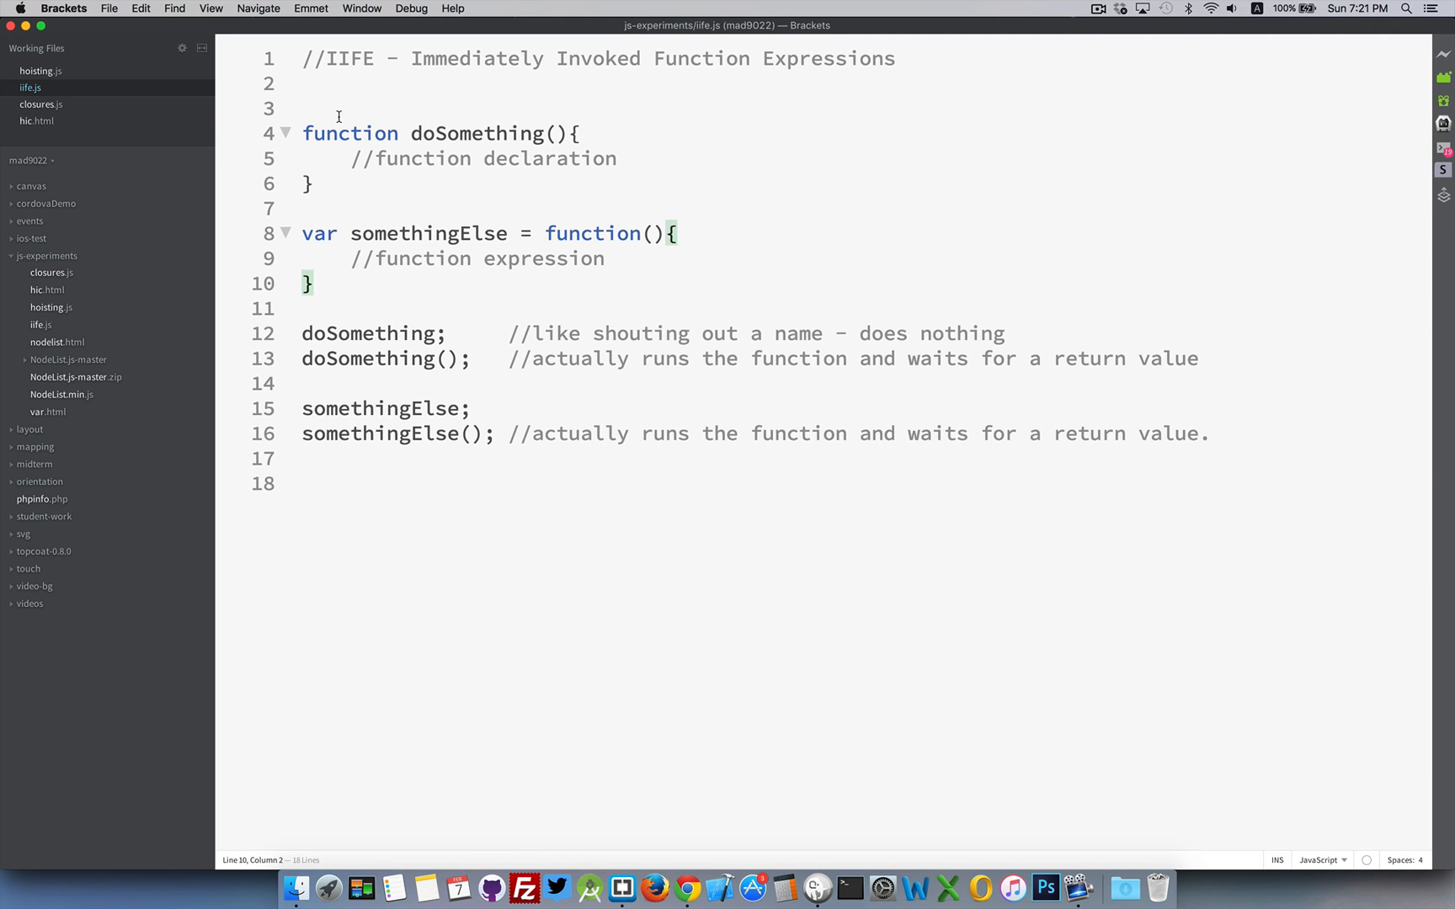
# Step: Review the doSomething declaration and the somethingElse function expression, highlighting the variable name
pyautogui.moveTo(303, 133); pyautogui.dragTo(313, 184)
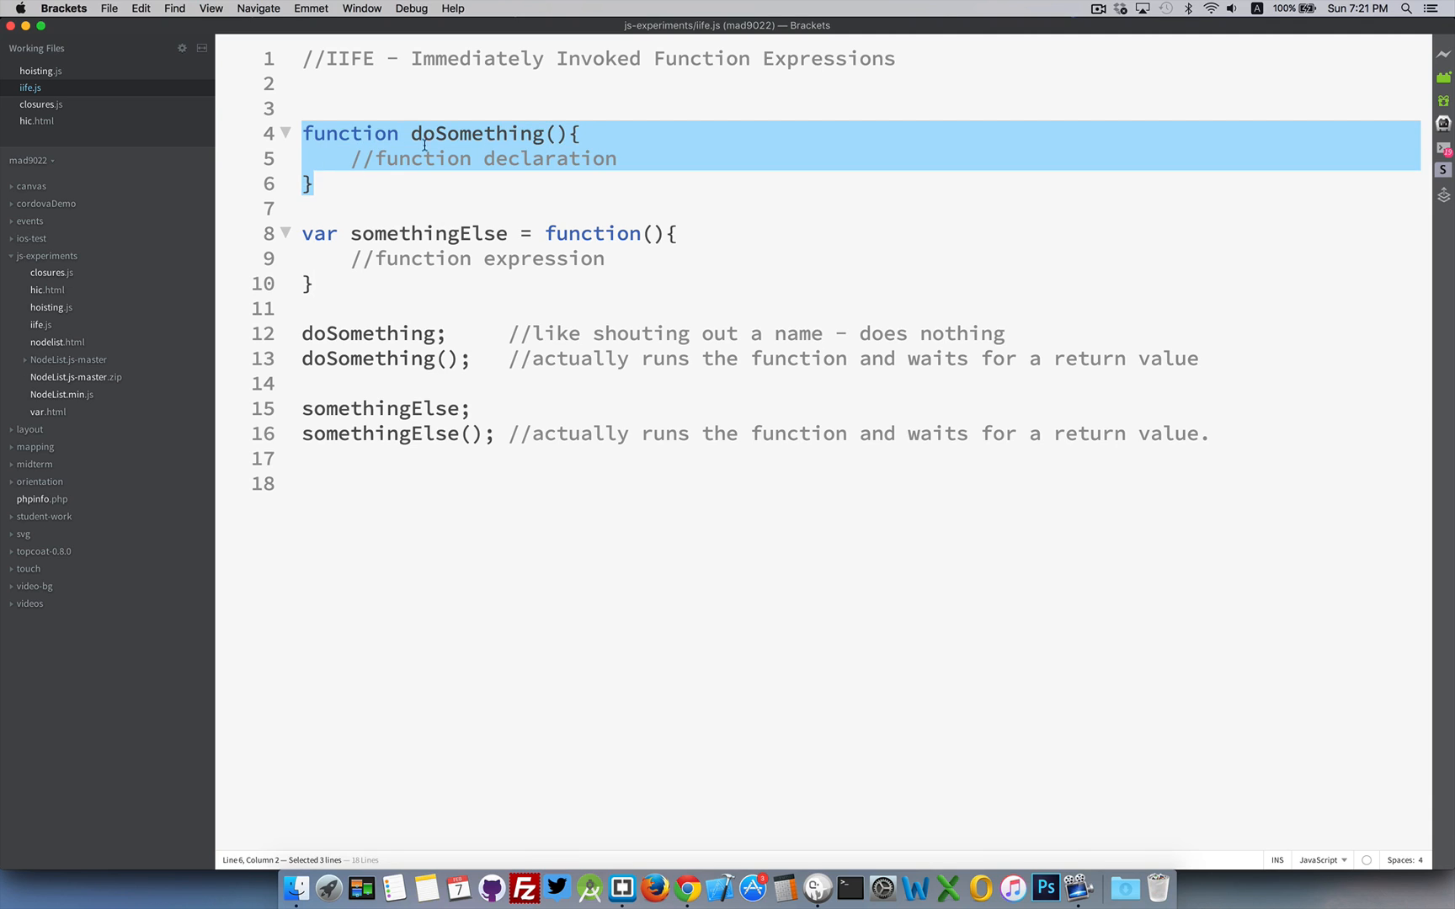
pyautogui.moveTo(423, 175)
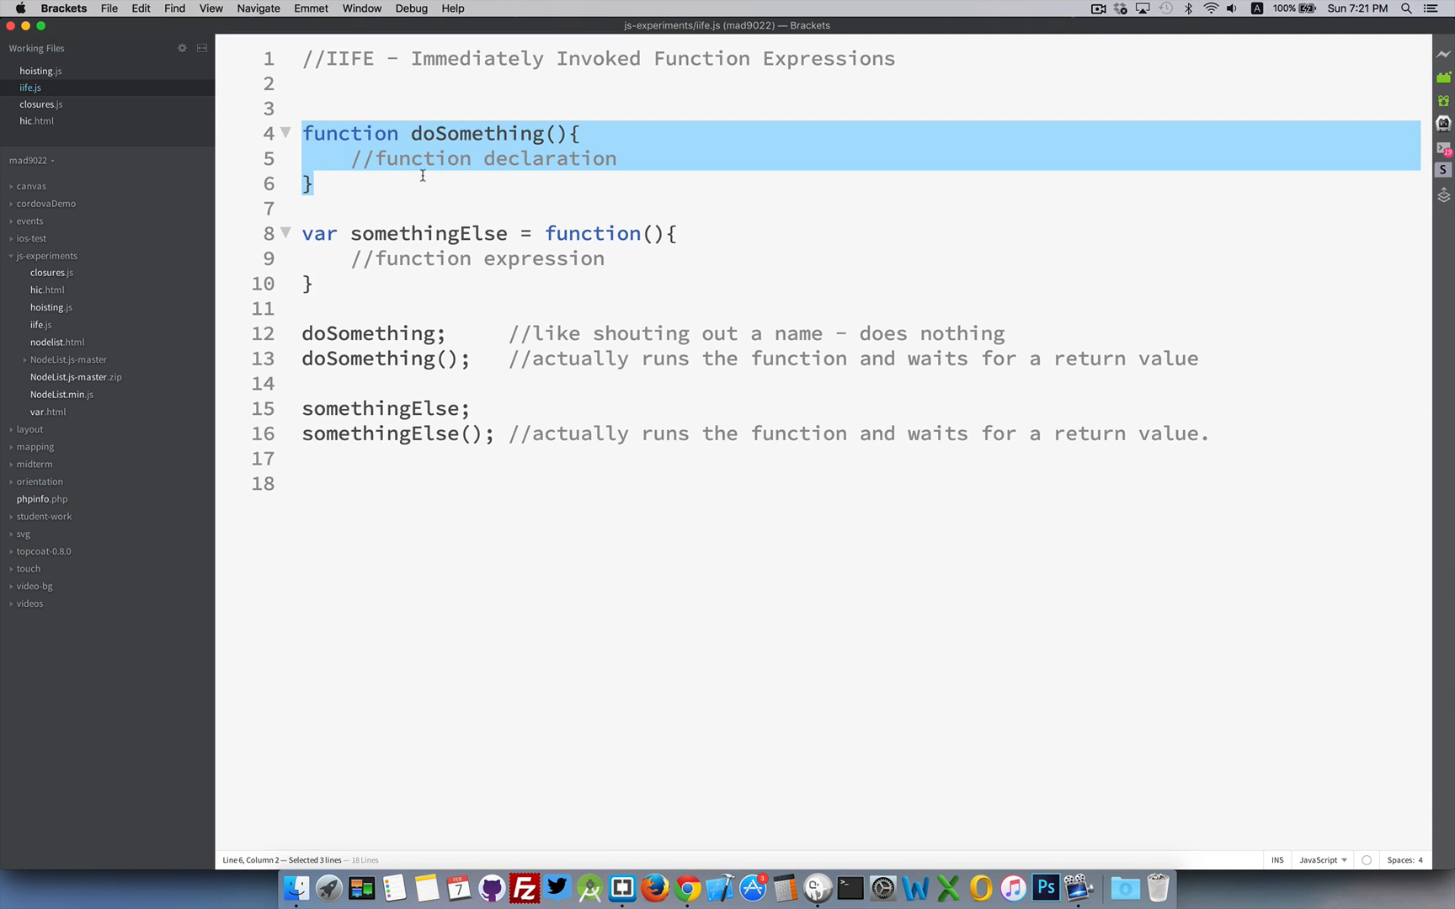
pyautogui.moveTo(625, 159)
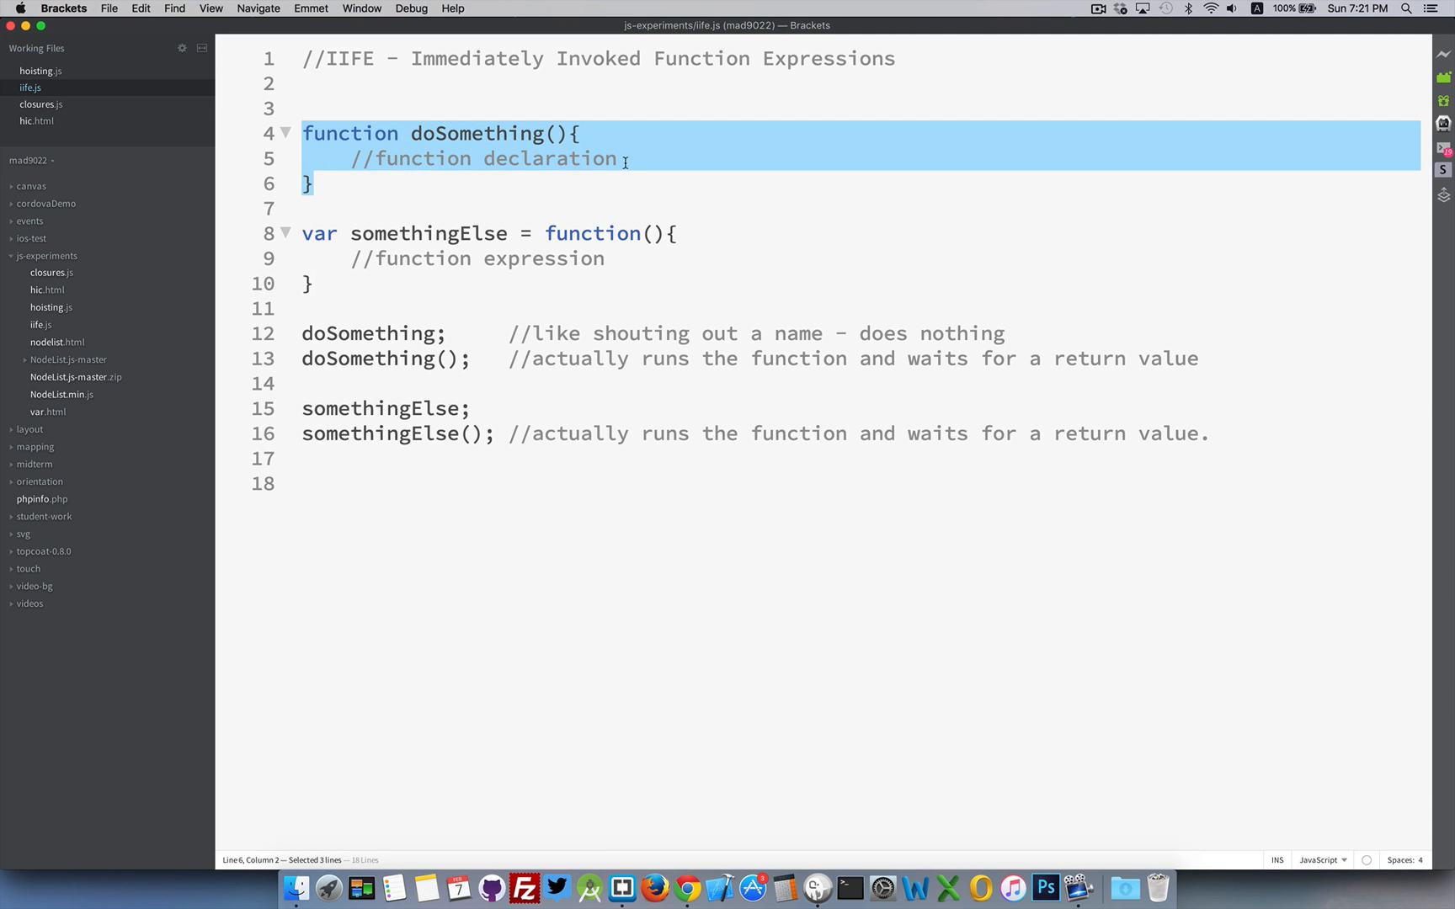
pyautogui.click(631, 159)
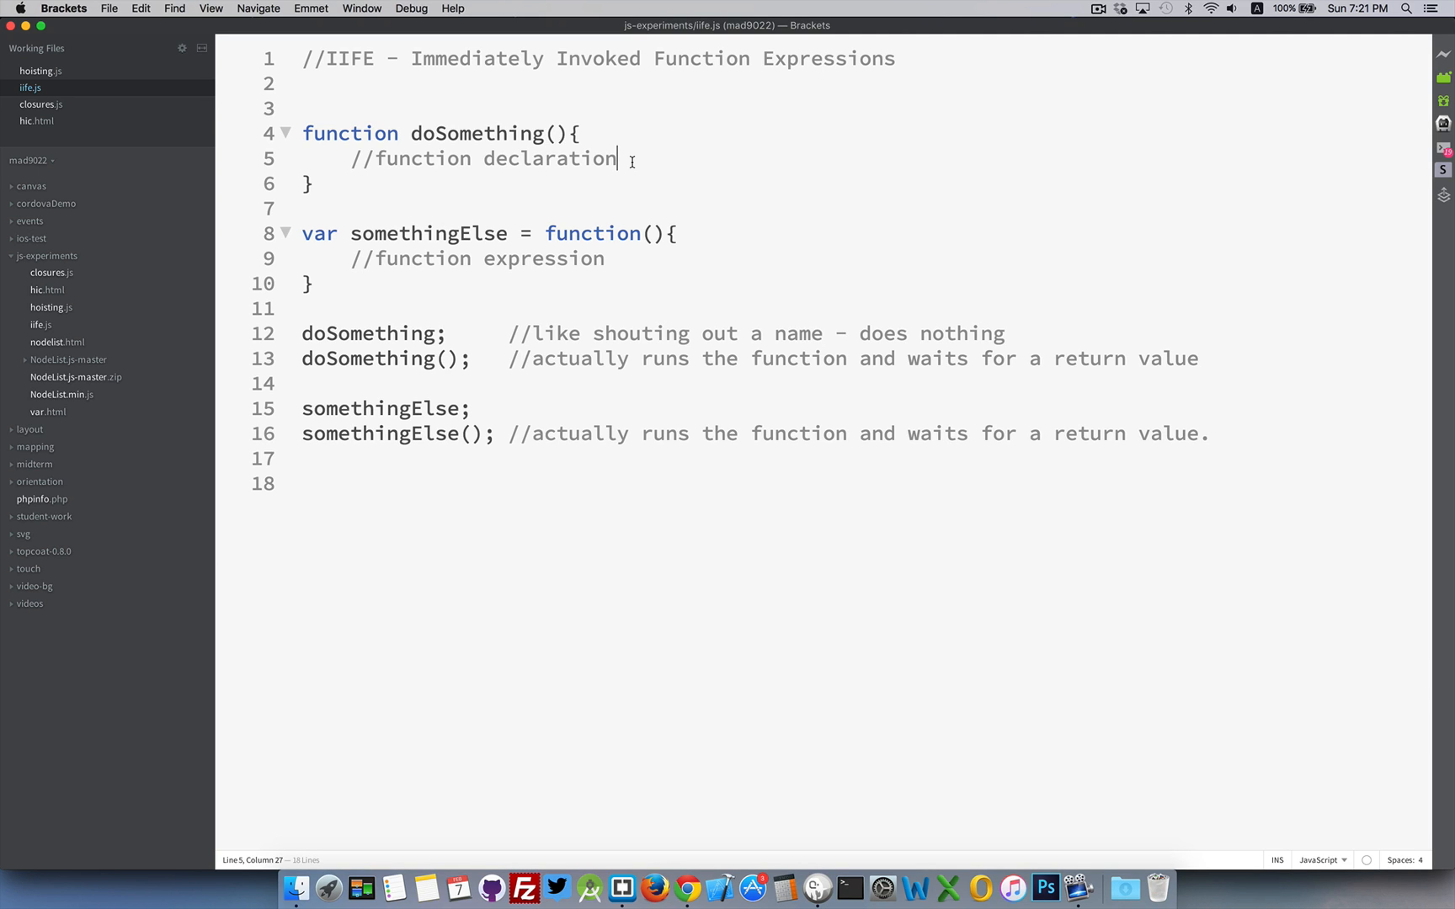
pyautogui.moveTo(465, 271)
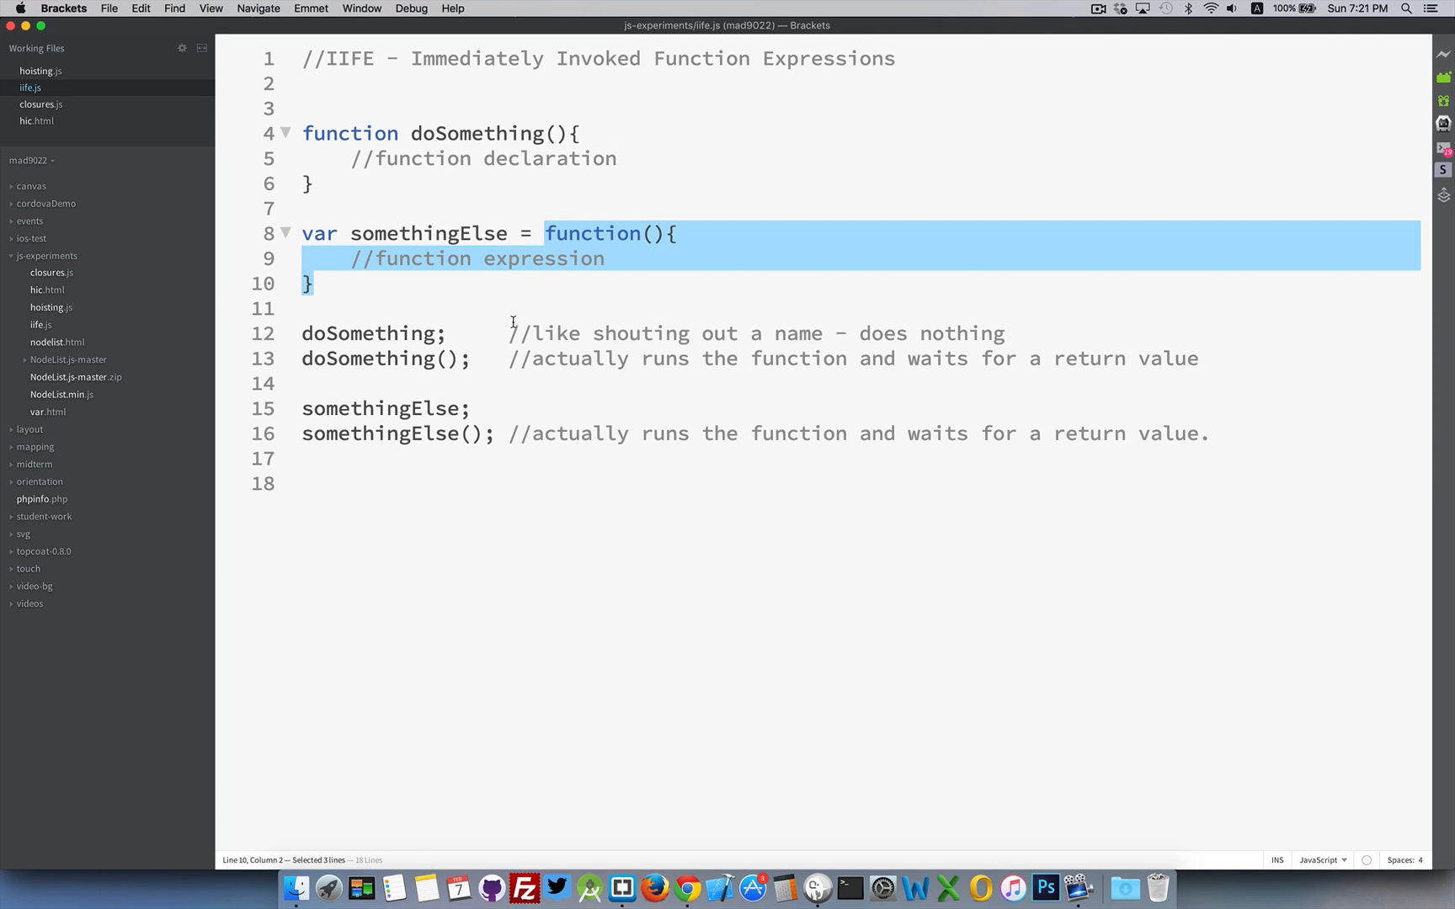
pyautogui.click(431, 232)
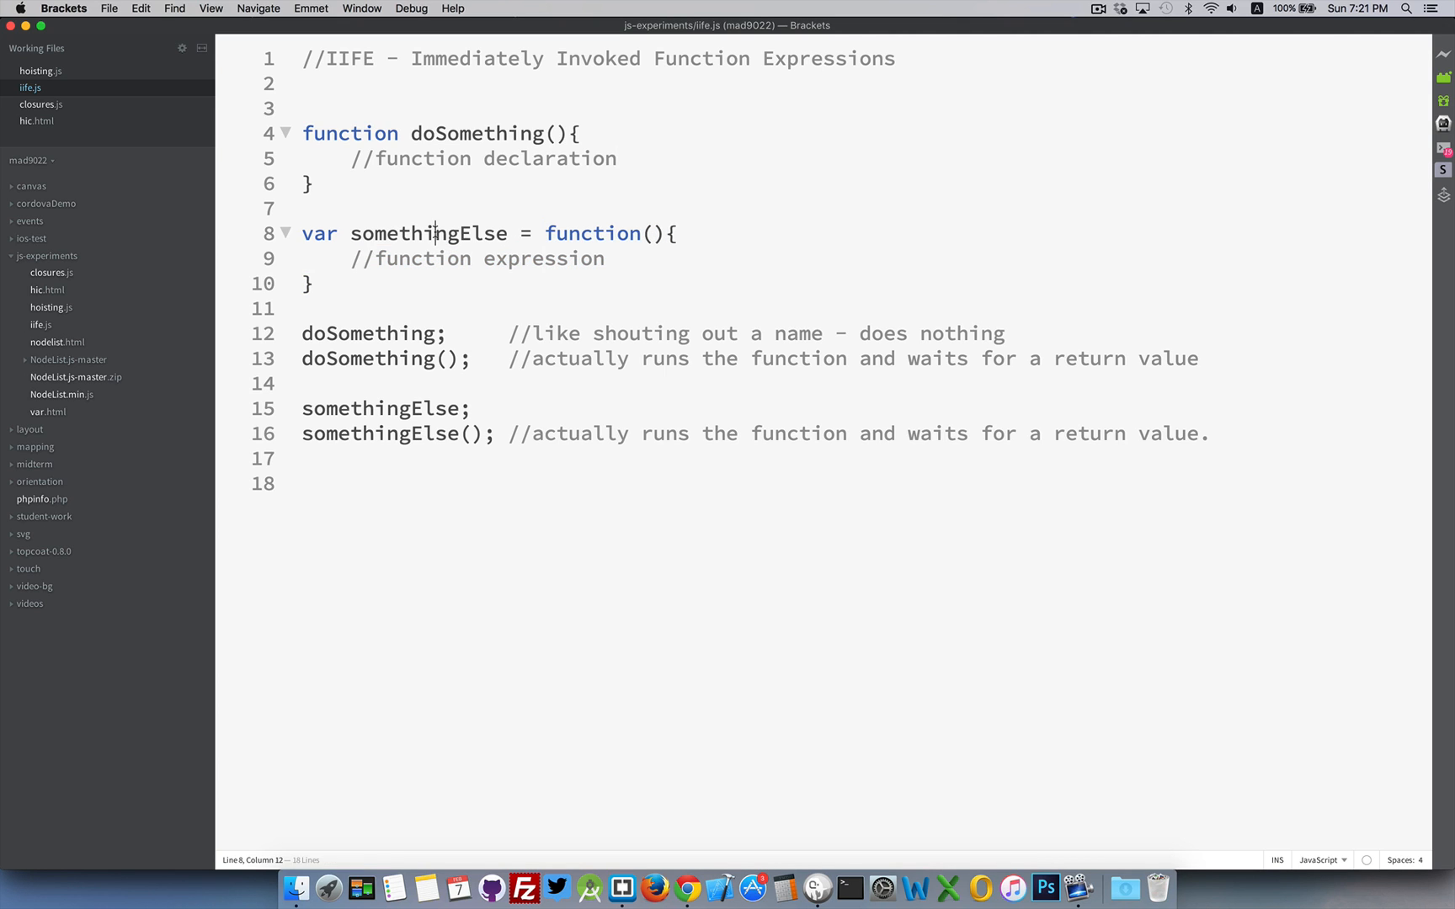
pyautogui.doubleClick(428, 232)
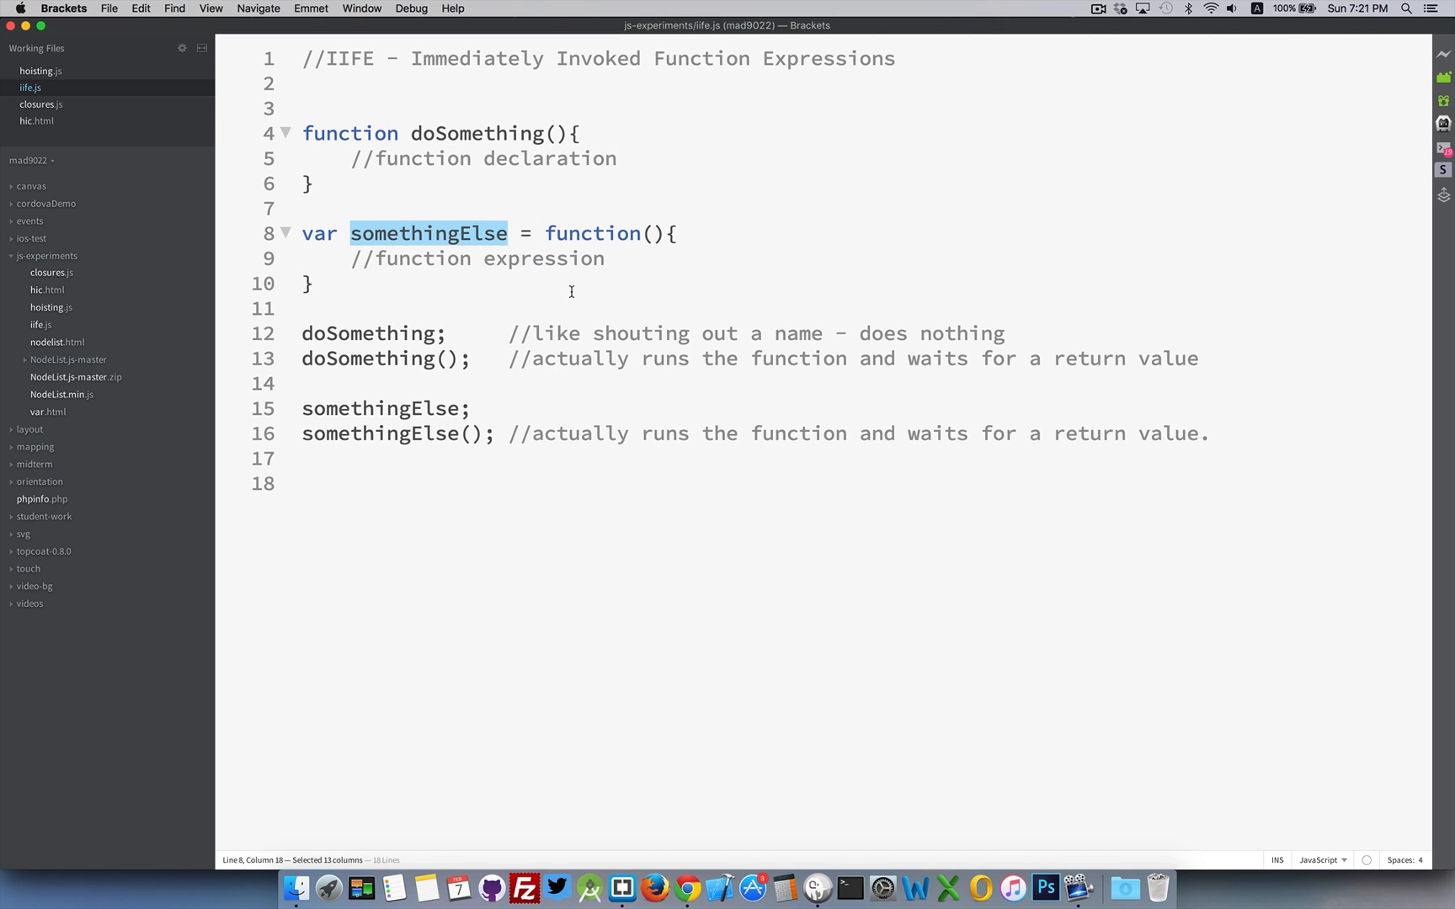
# Step: Add a return true; statement on a new line inside the somethingElse function expression
pyautogui.press('Return')
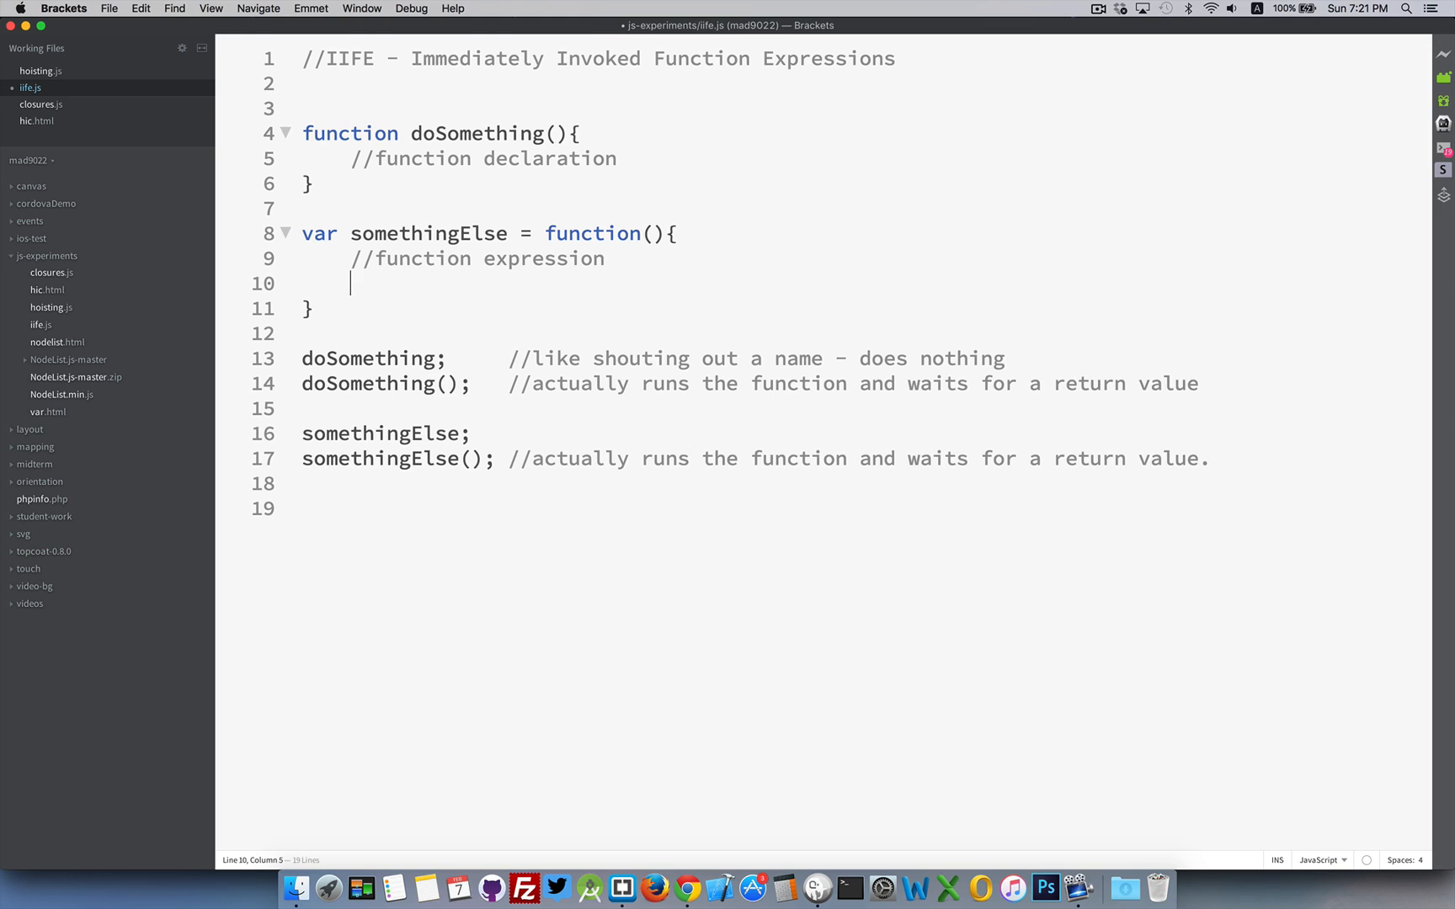
pyautogui.write('return')
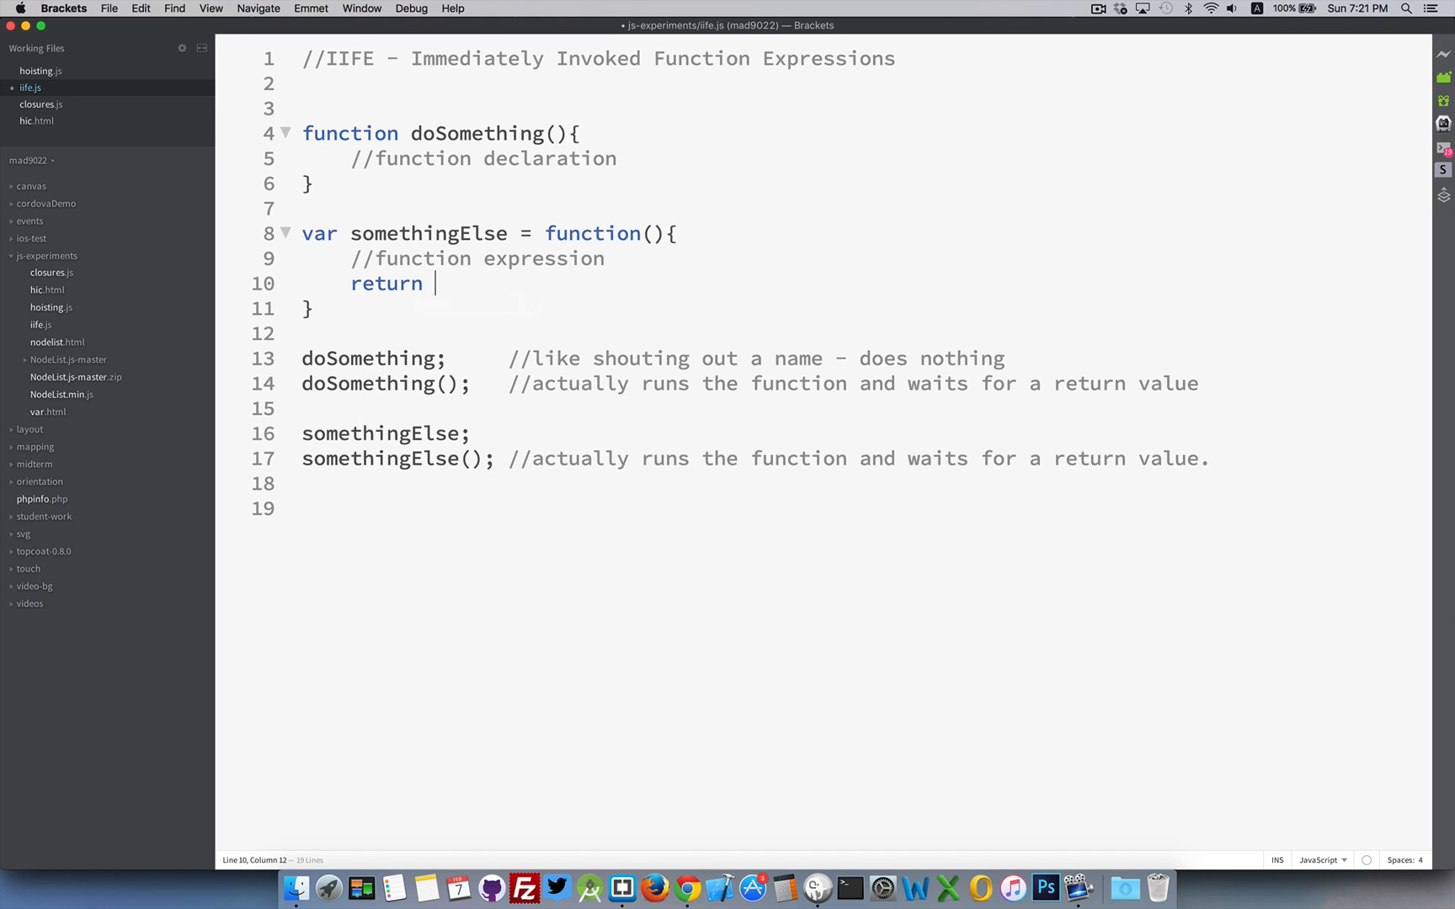
pyautogui.write('true;')
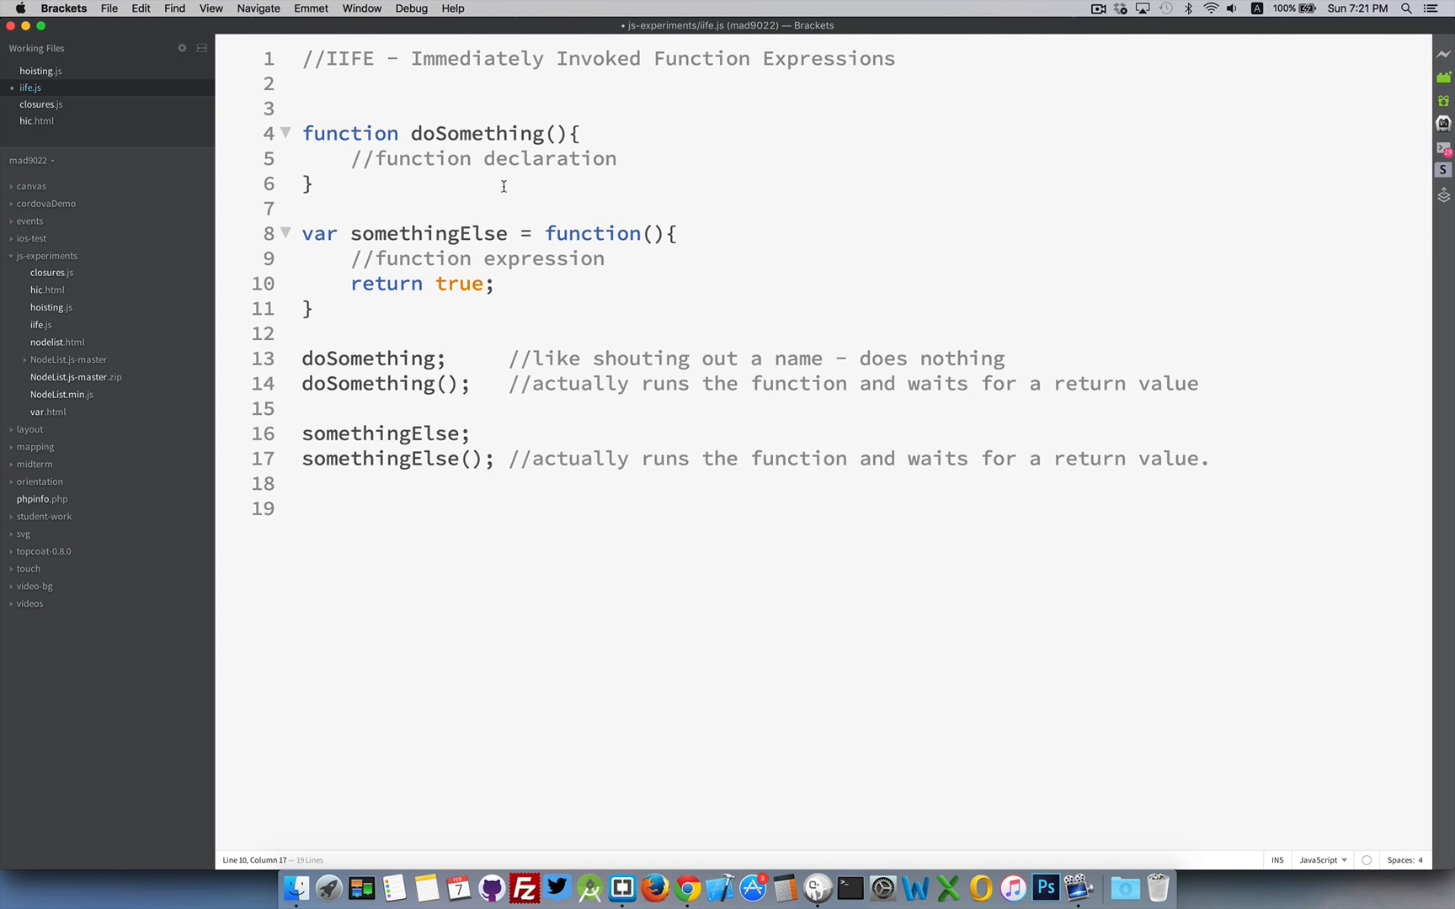
pyautogui.moveTo(471, 335)
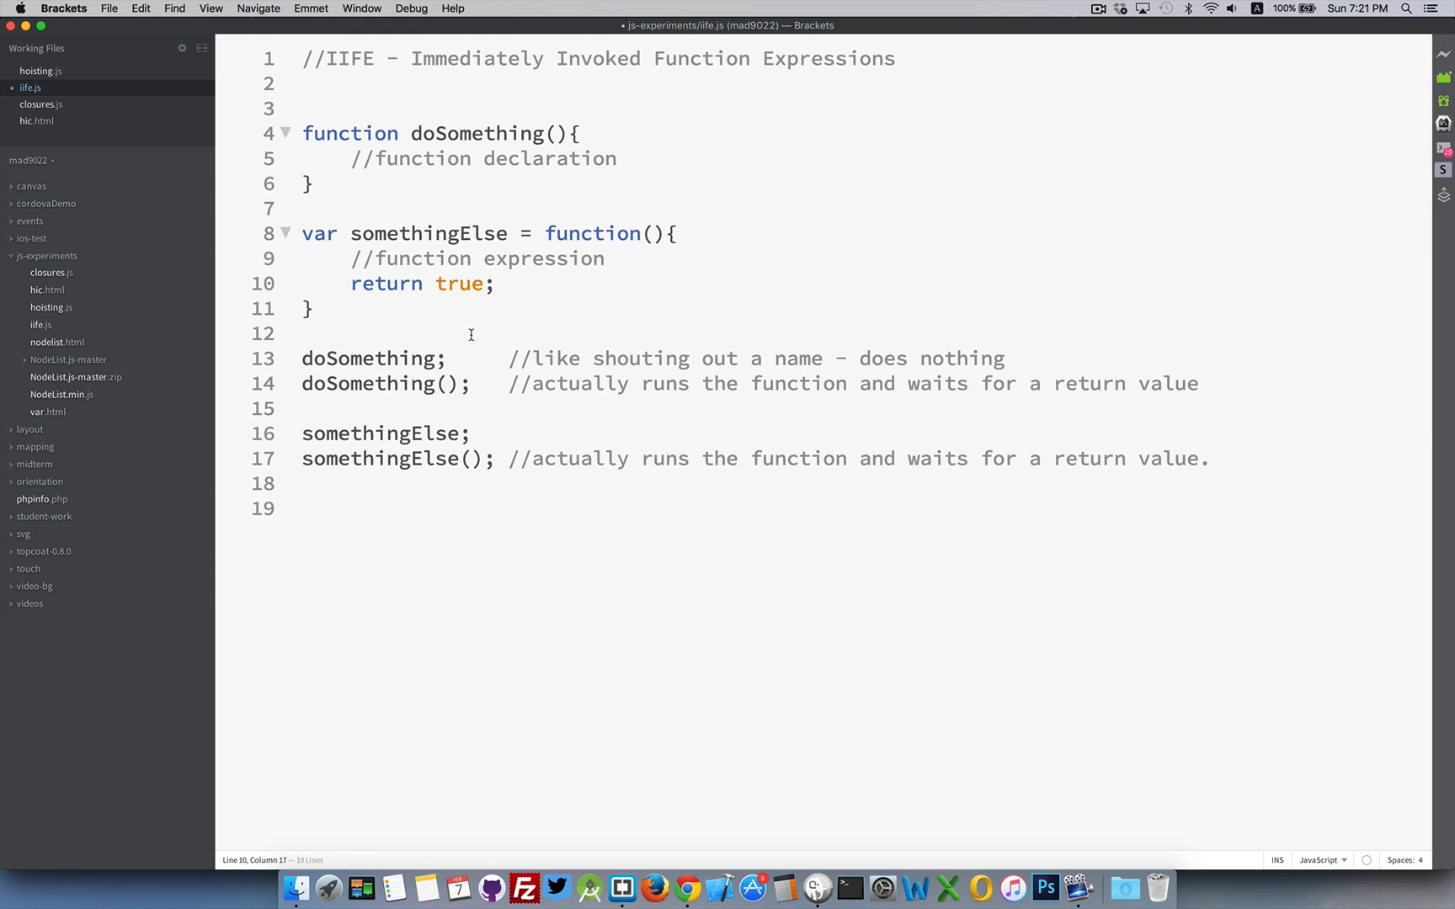
pyautogui.moveTo(448, 335)
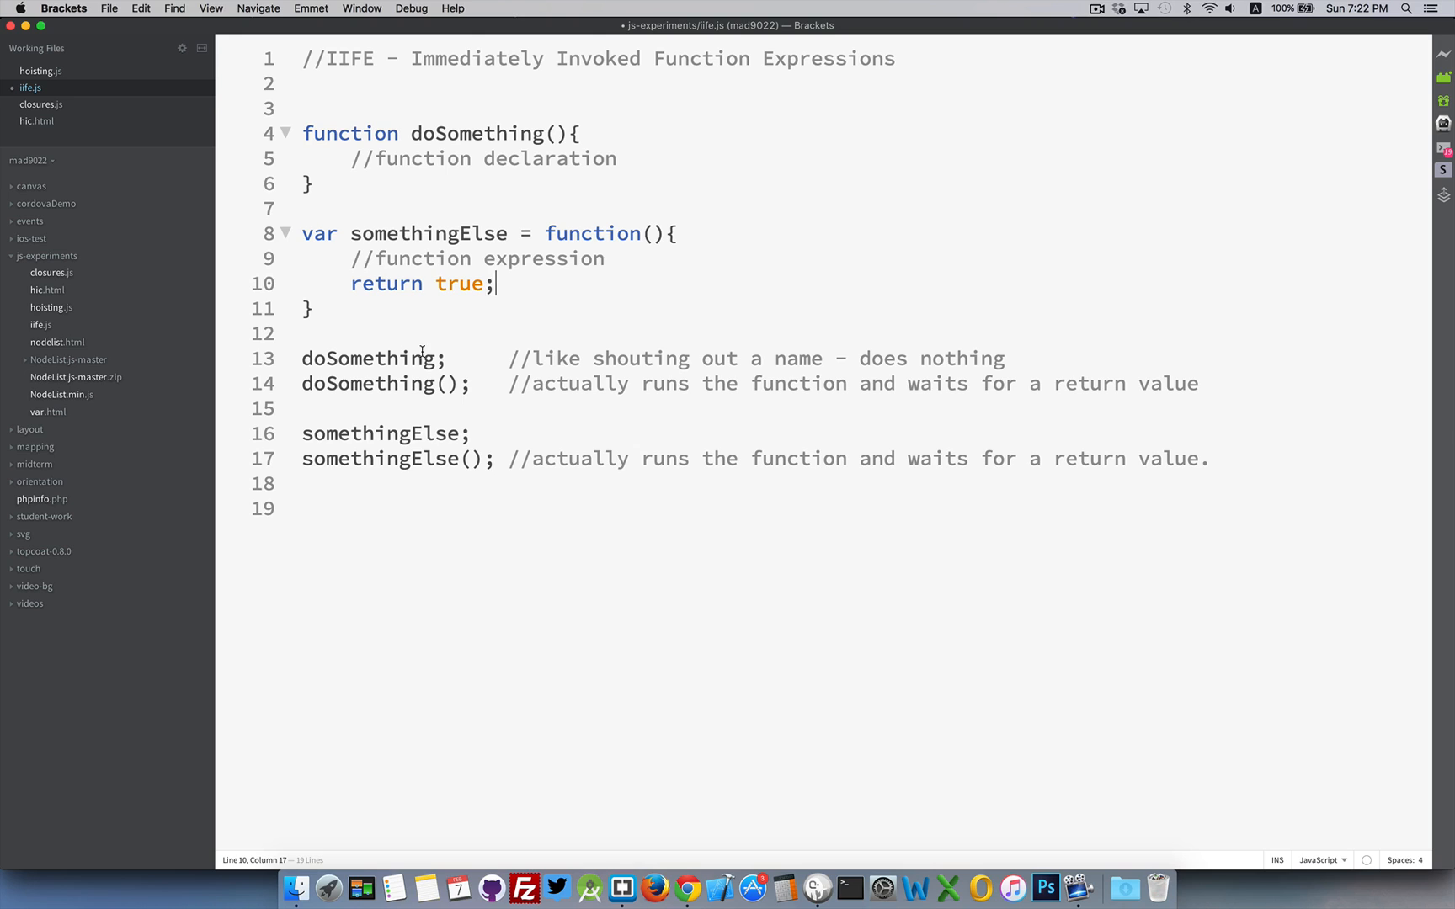
pyautogui.doubleClick(371, 359)
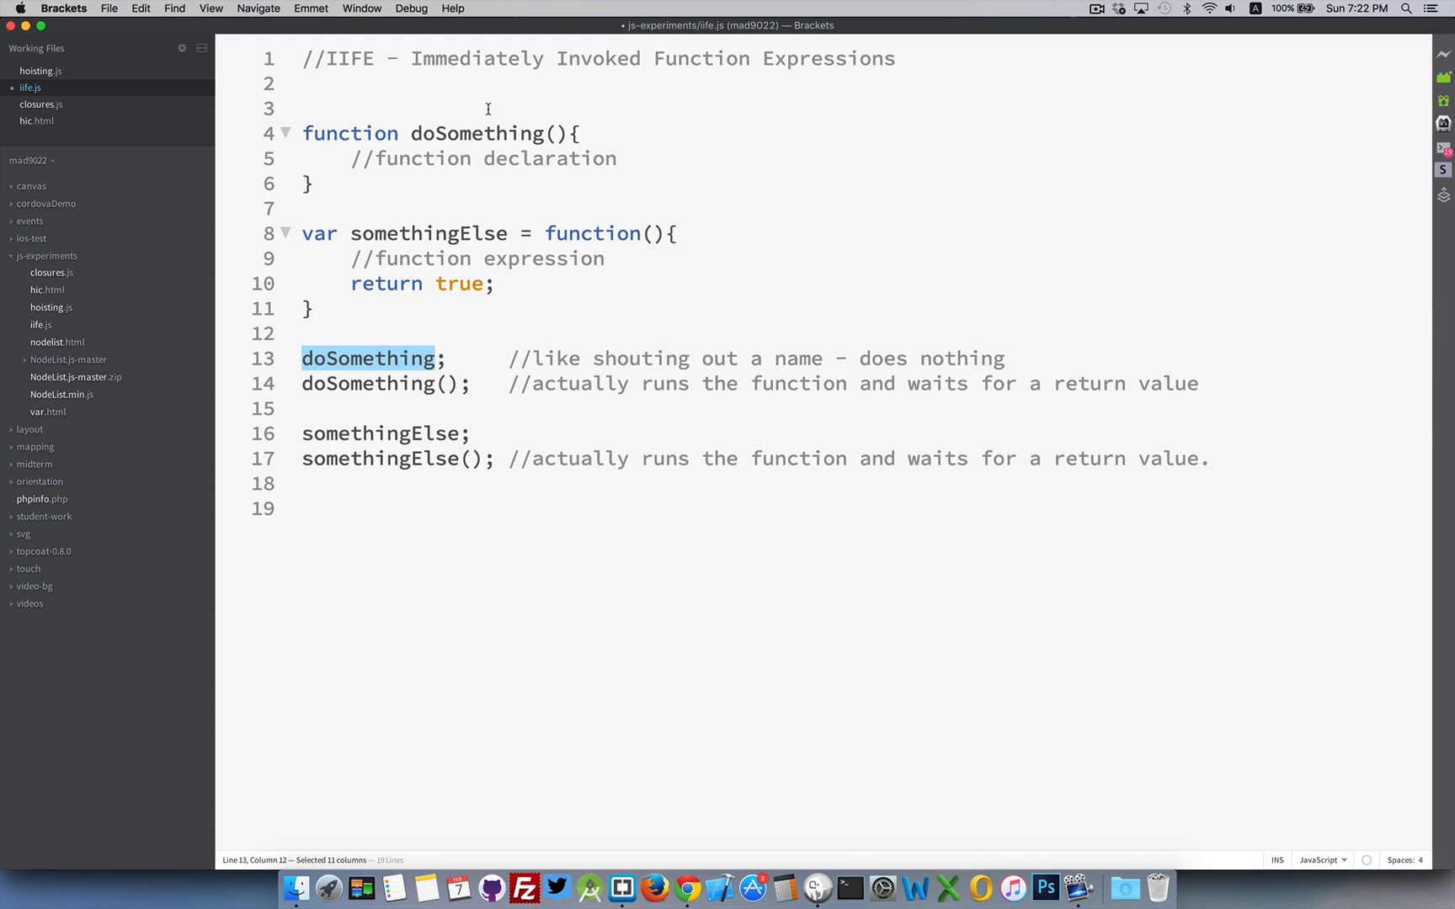
pyautogui.moveTo(399, 362)
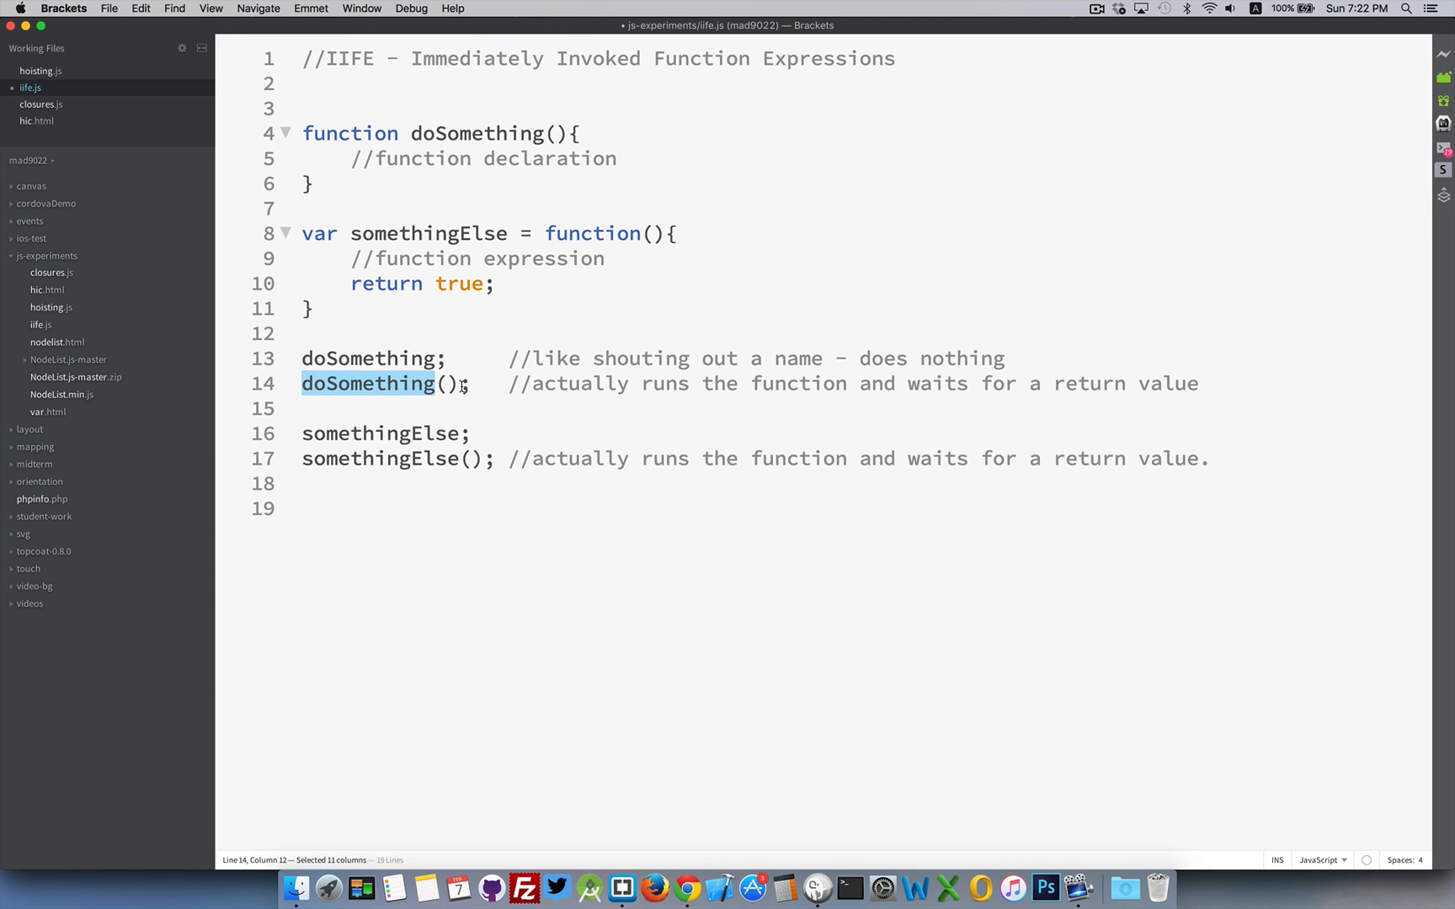
pyautogui.moveTo(395, 150)
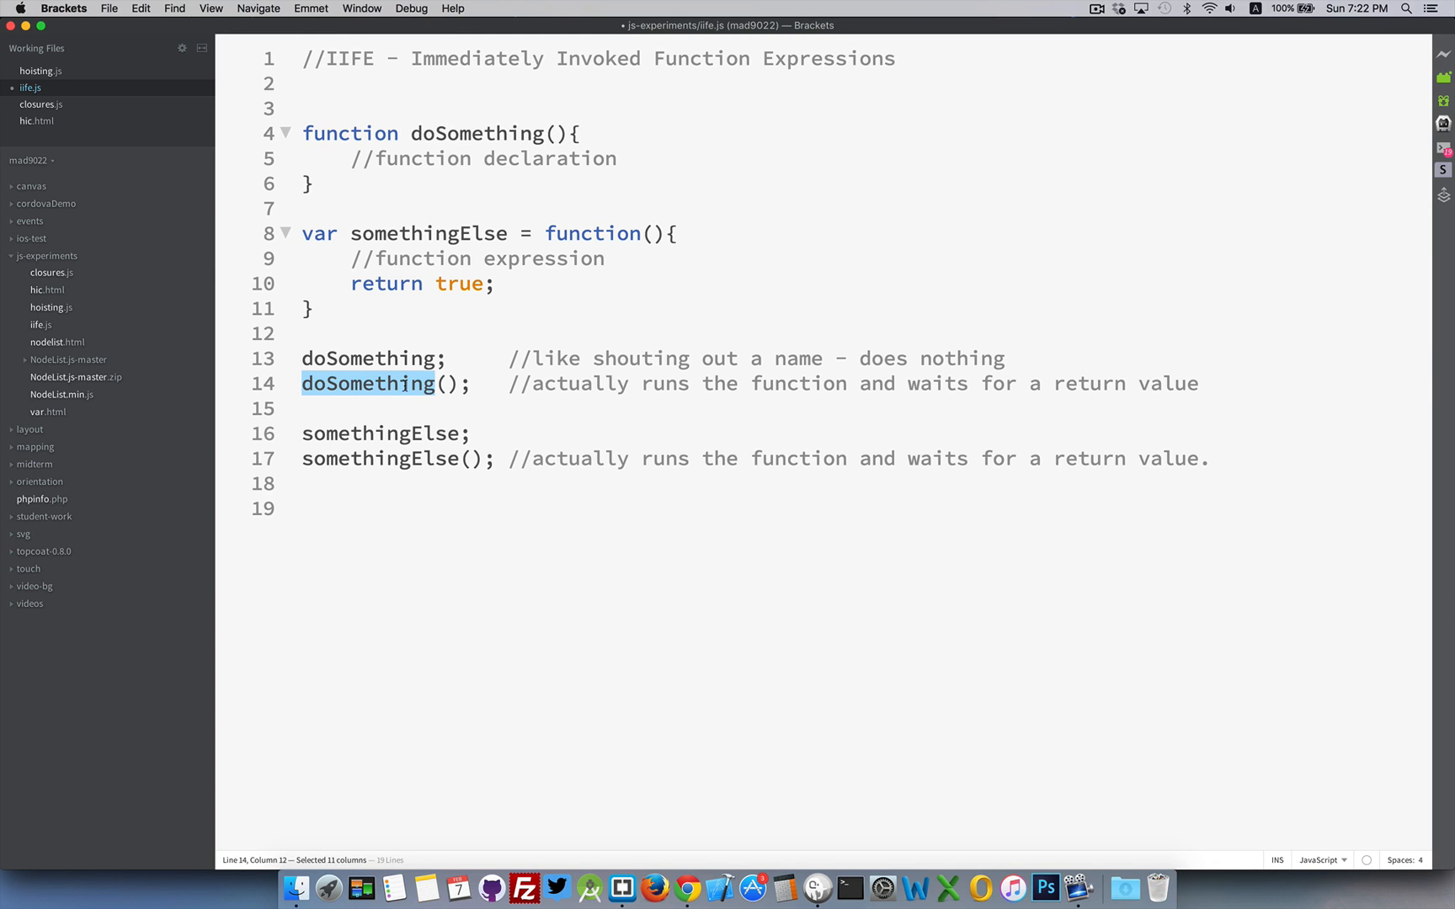
pyautogui.moveTo(440, 444)
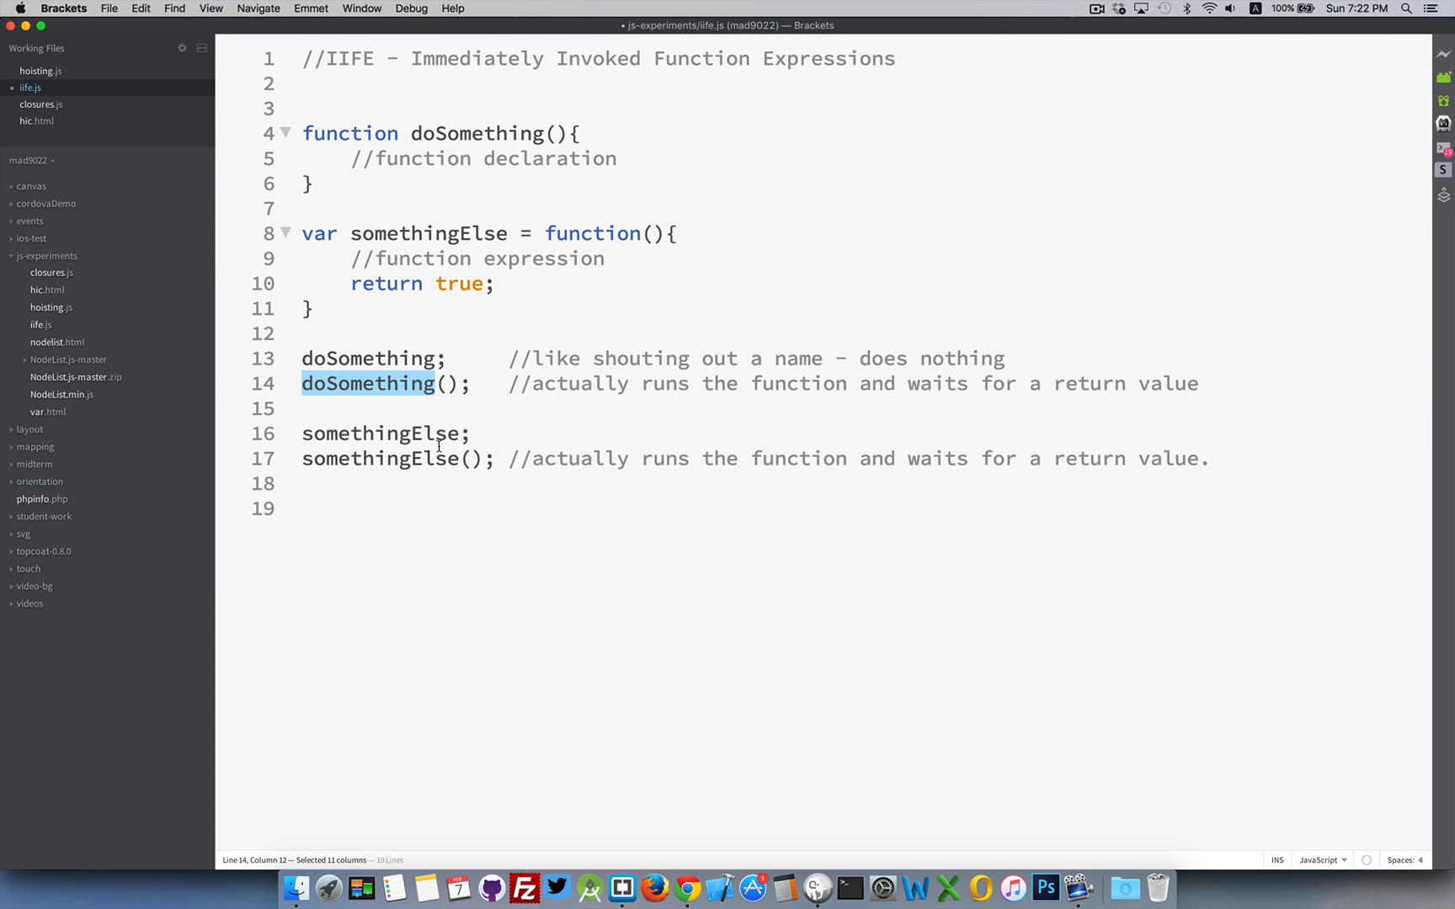
pyautogui.moveTo(443, 433)
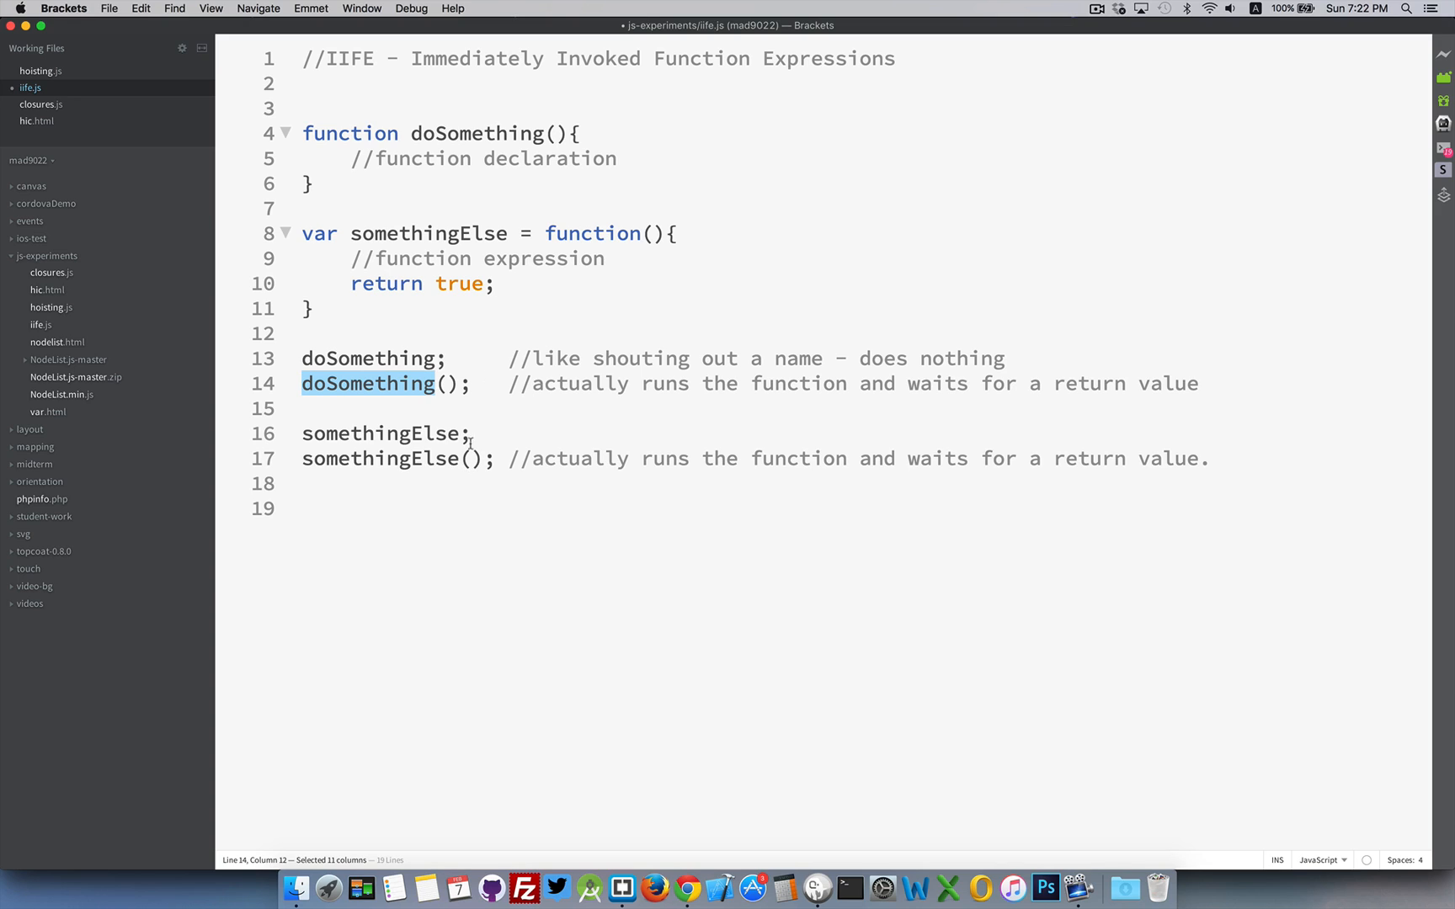
pyautogui.moveTo(507, 257)
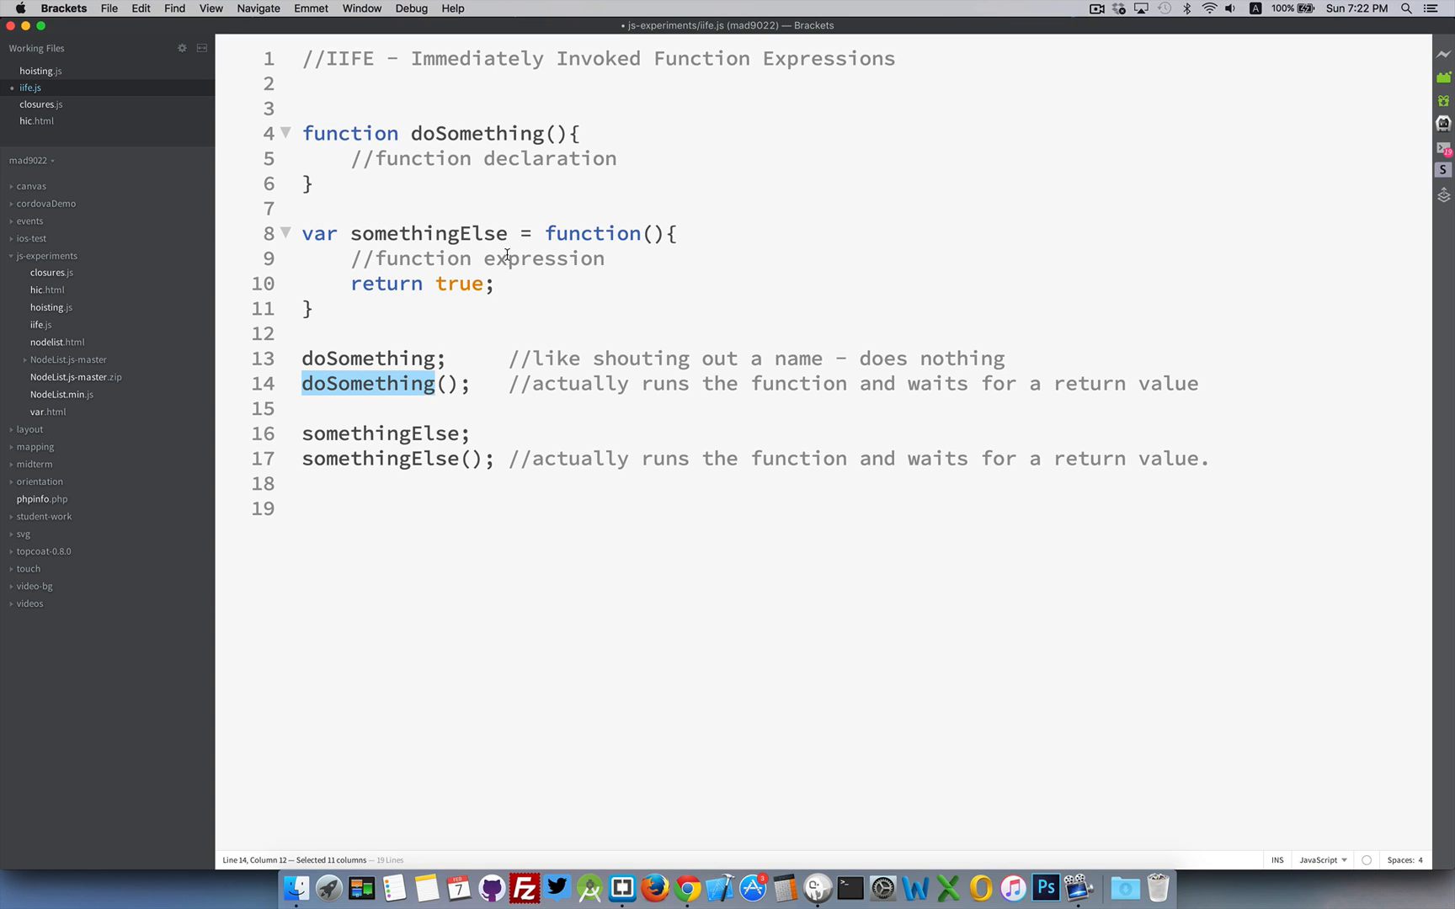
pyautogui.moveTo(462, 285)
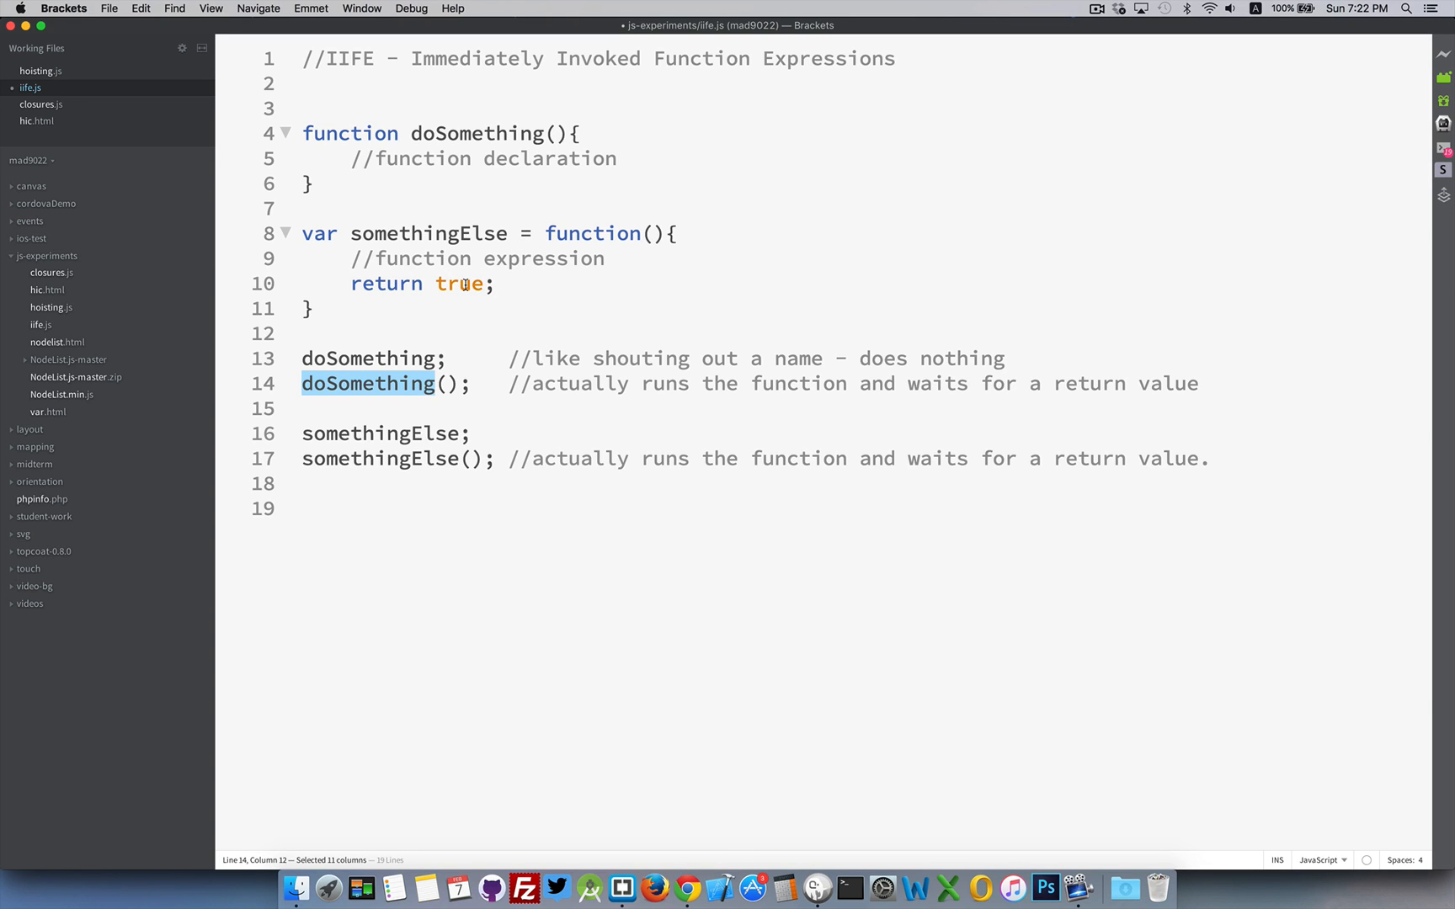
pyautogui.moveTo(294, 469)
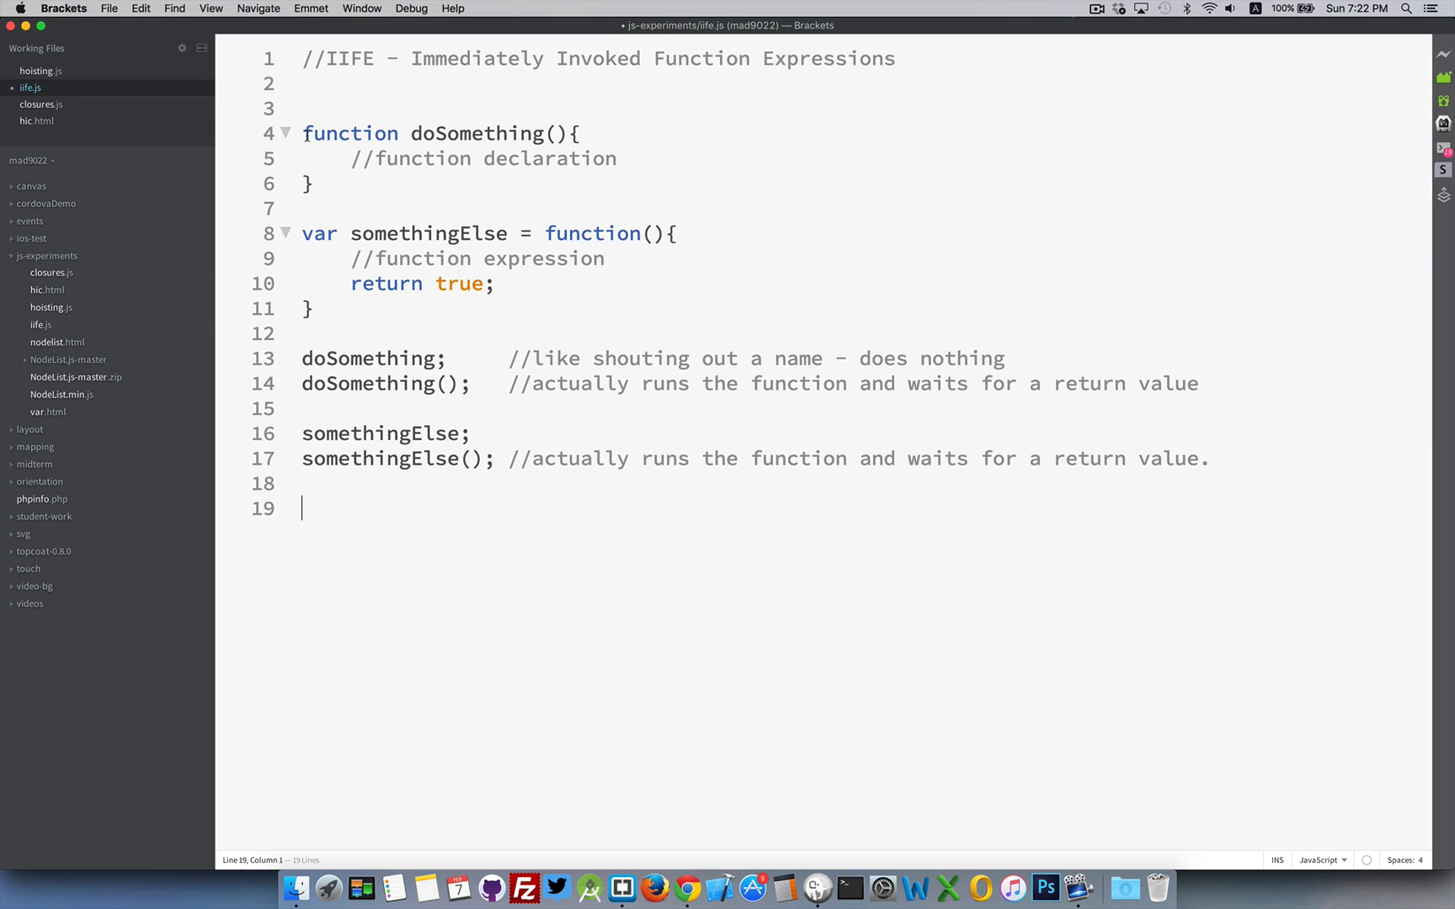
# Step: Wrap the doSomething declaration in parentheses and invoke it immediately, ending with a semicolon
pyautogui.click(315, 184)
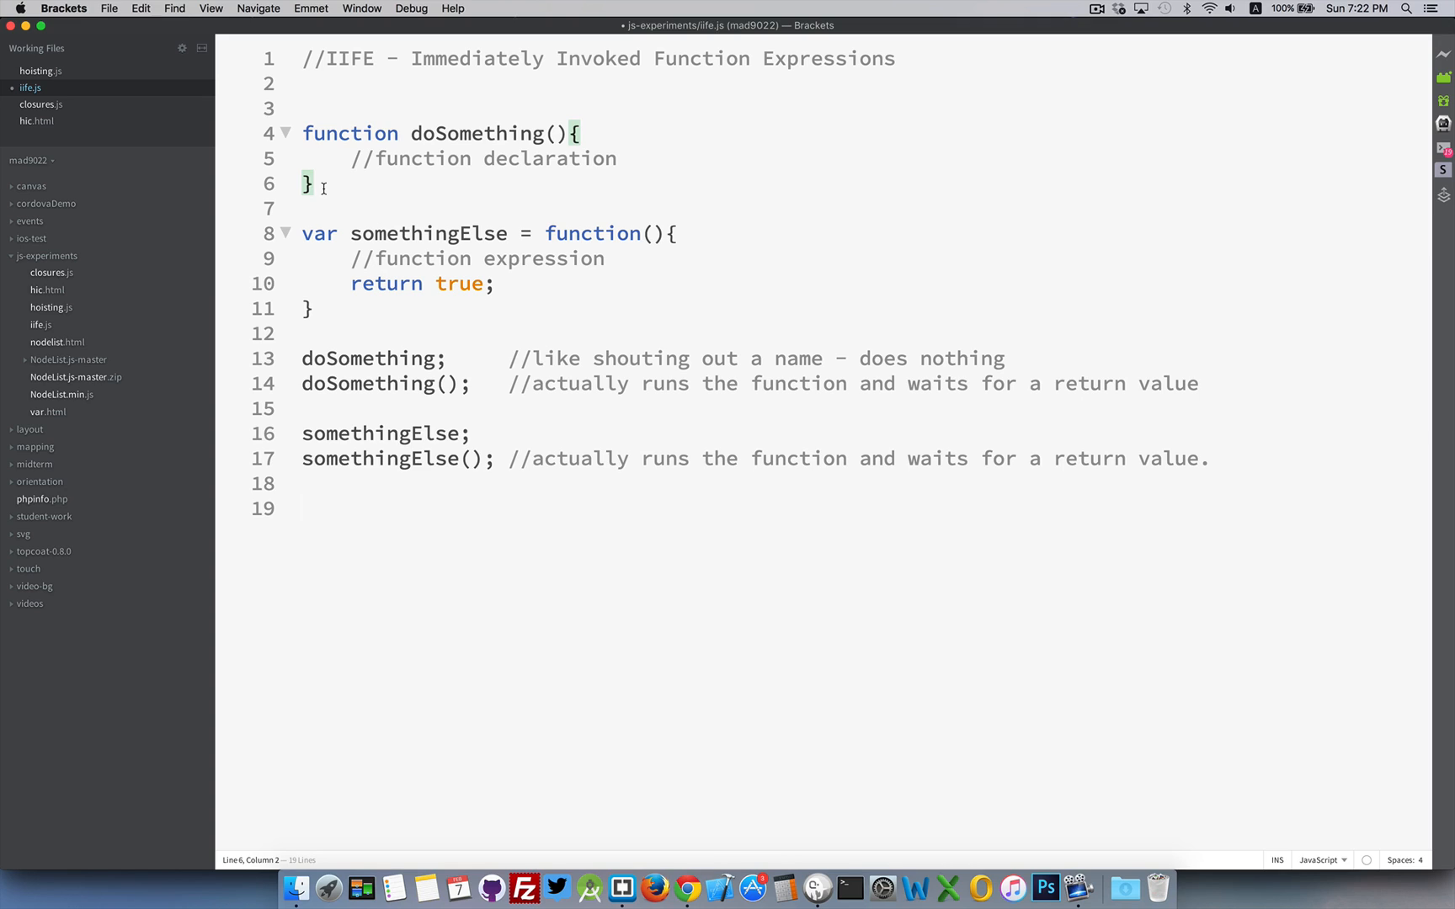
pyautogui.write('()')
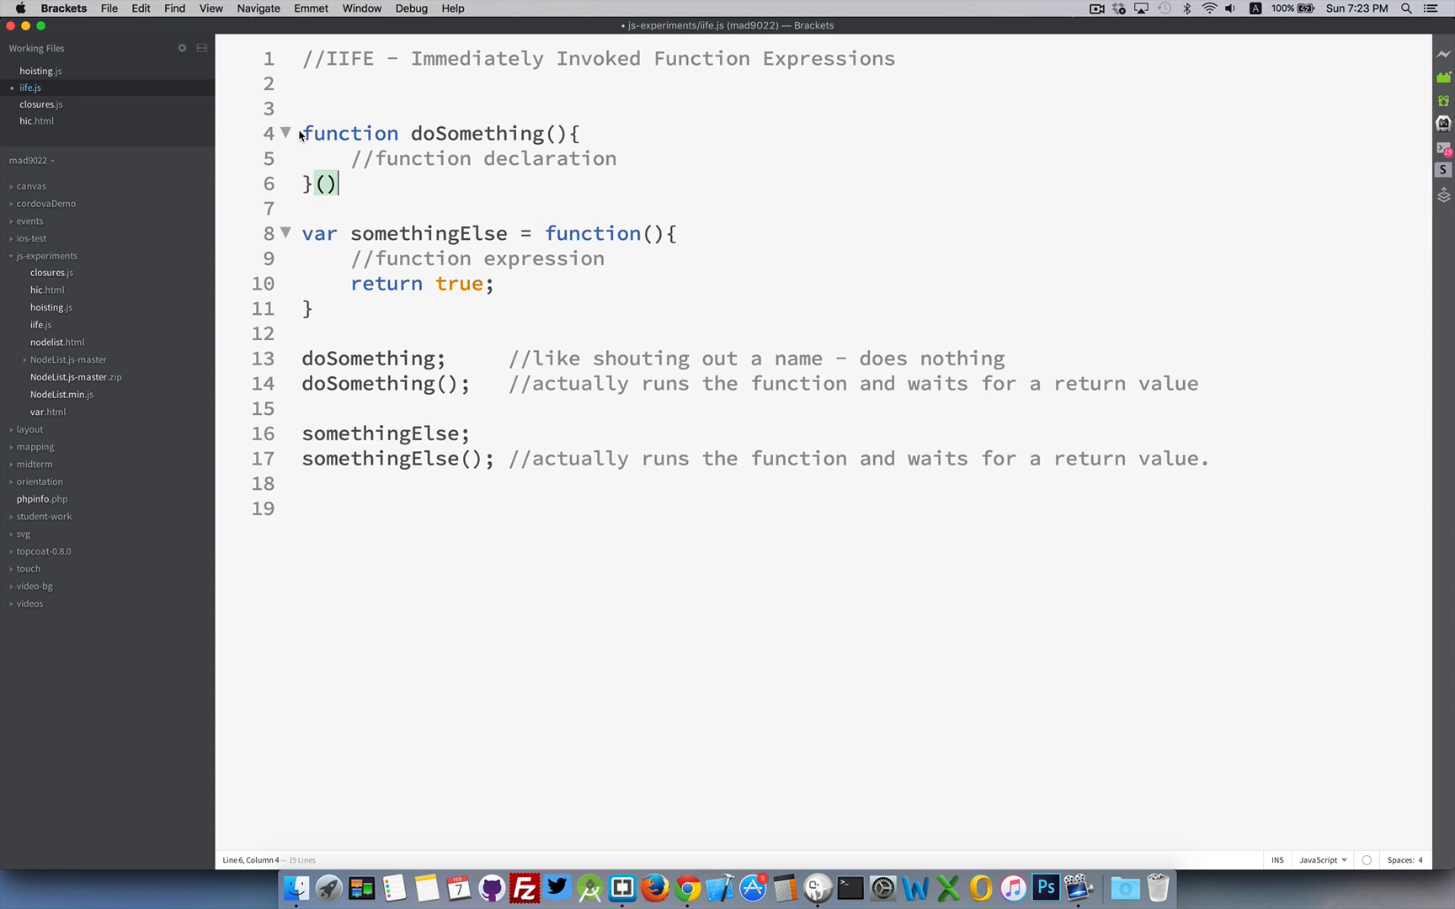
pyautogui.write('(')
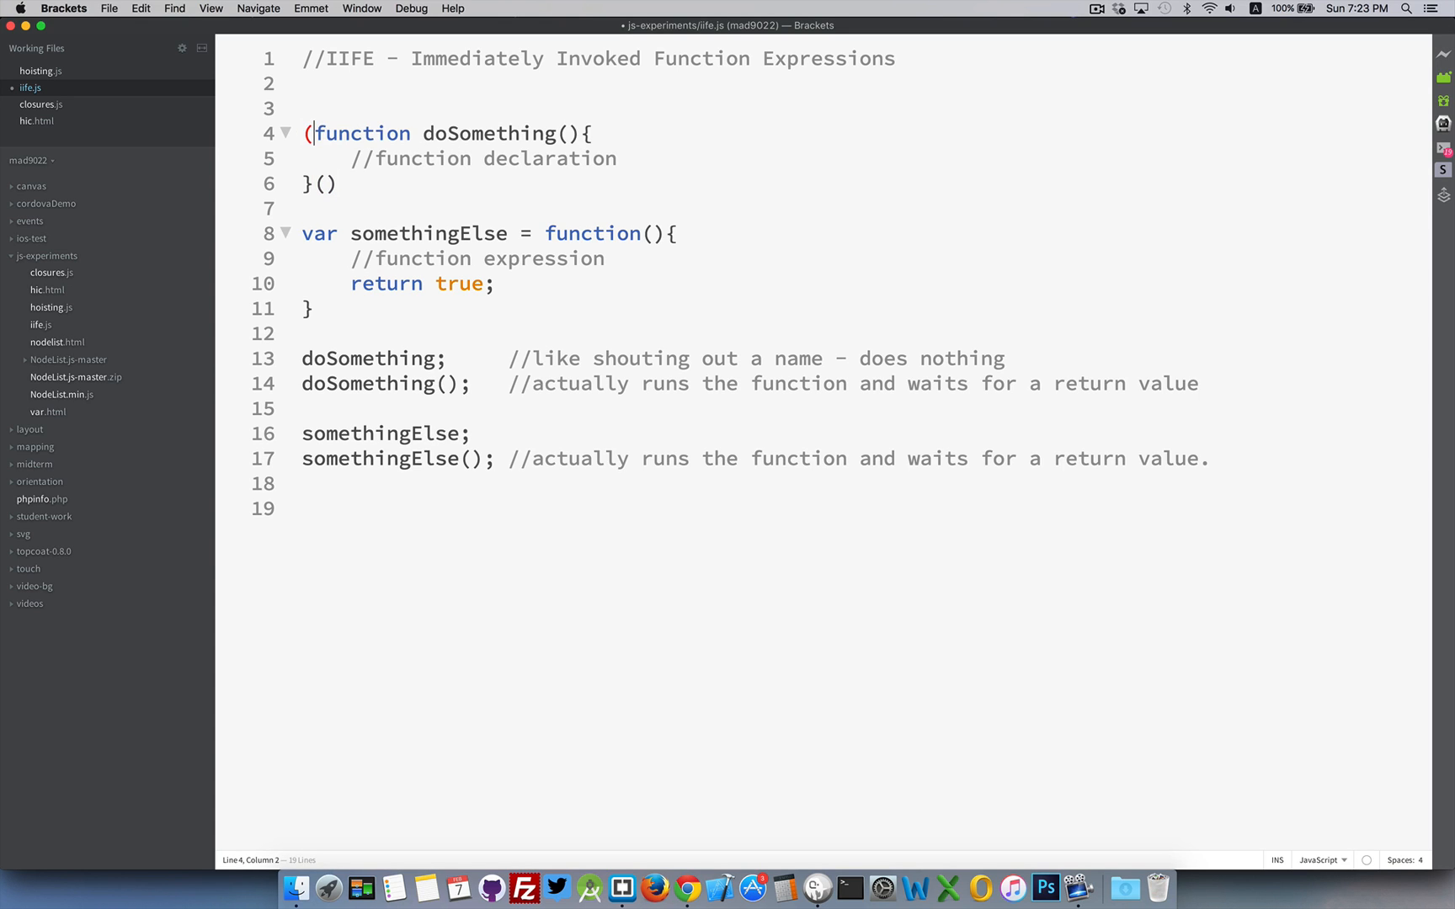
pyautogui.click(306, 183)
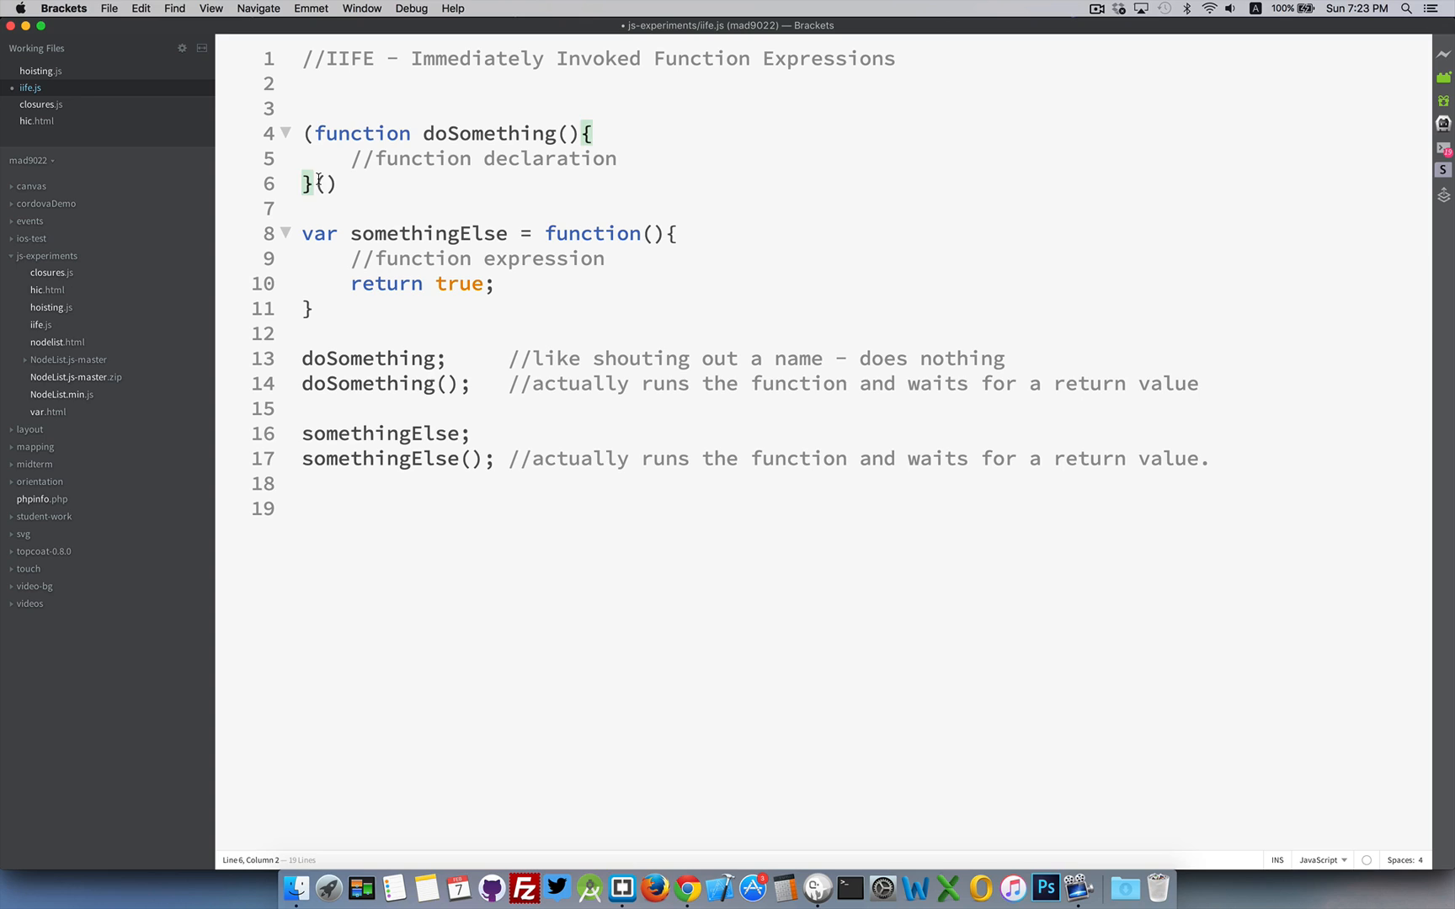
pyautogui.write(')')
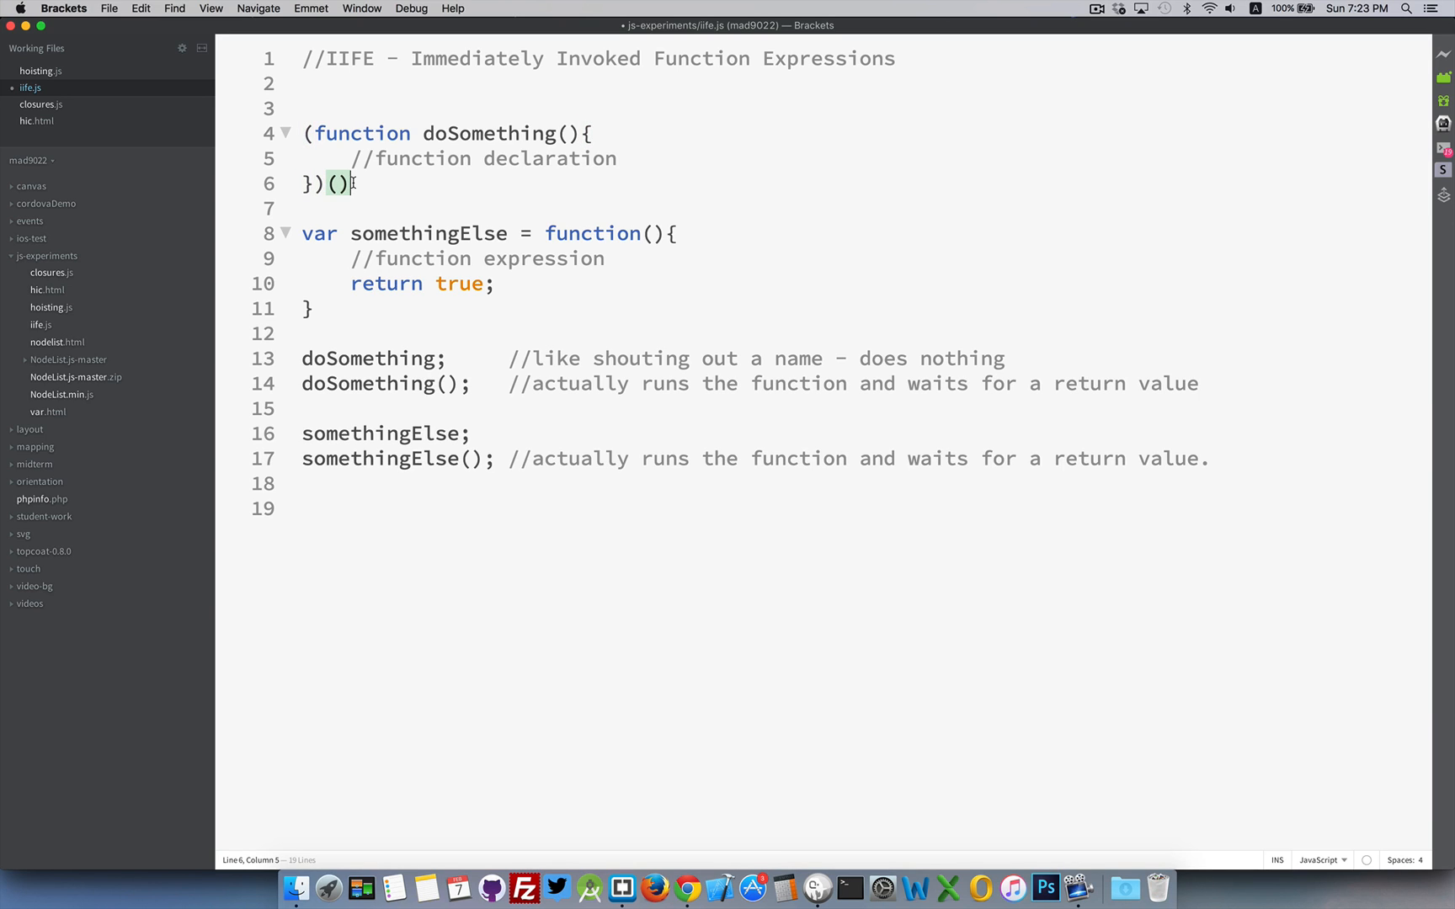
pyautogui.write(';')
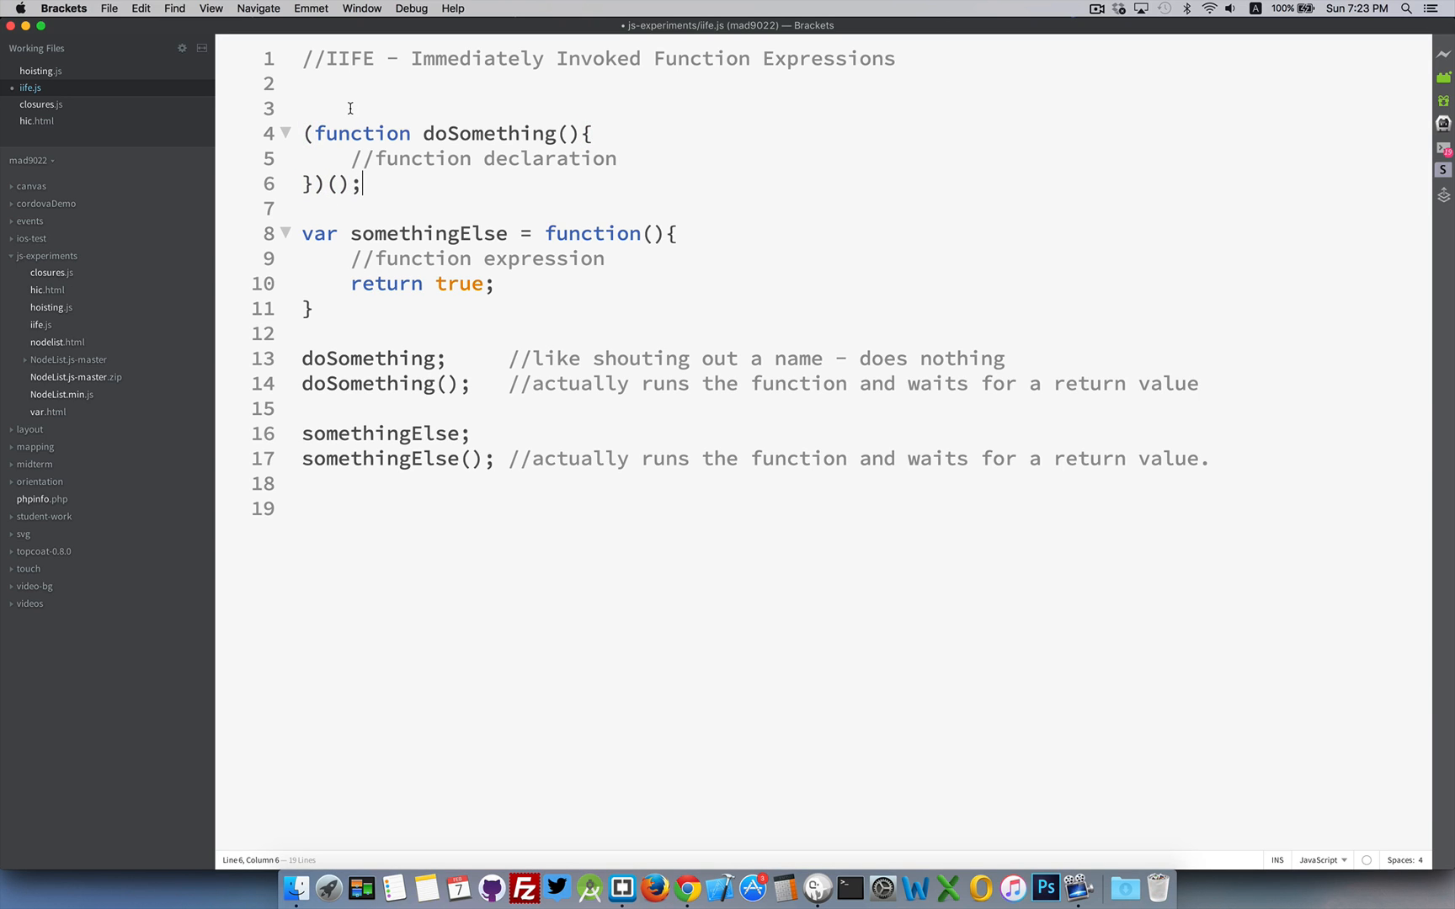
# Step: Wrap the somethingElse function expression in parentheses and terminate its call with a semicolon
pyautogui.click(544, 232)
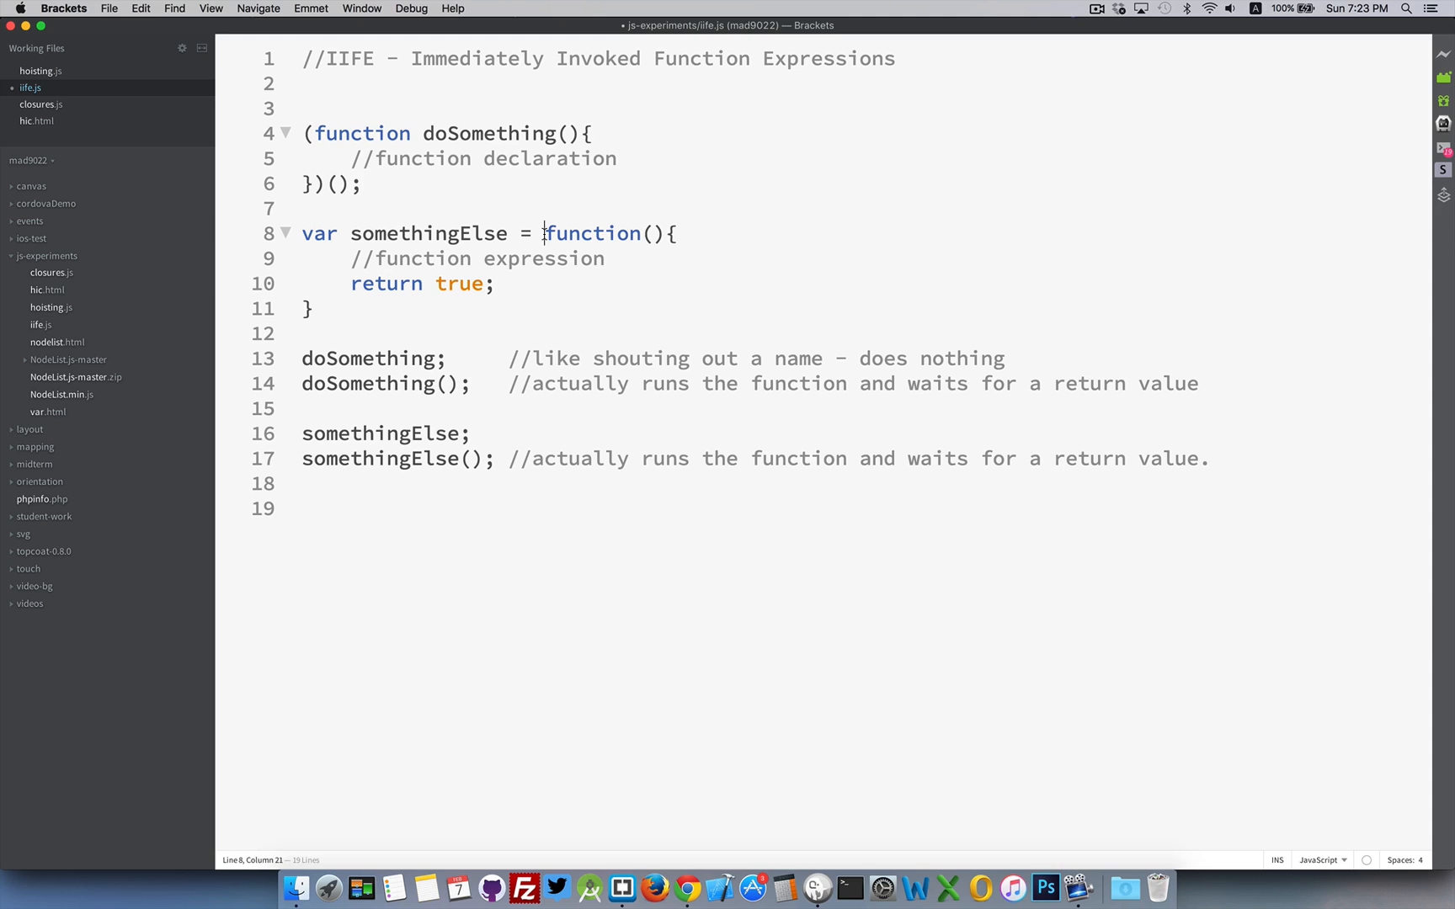
pyautogui.write('(')
pyautogui.click(866, 308)
pyautogui.write(')()')
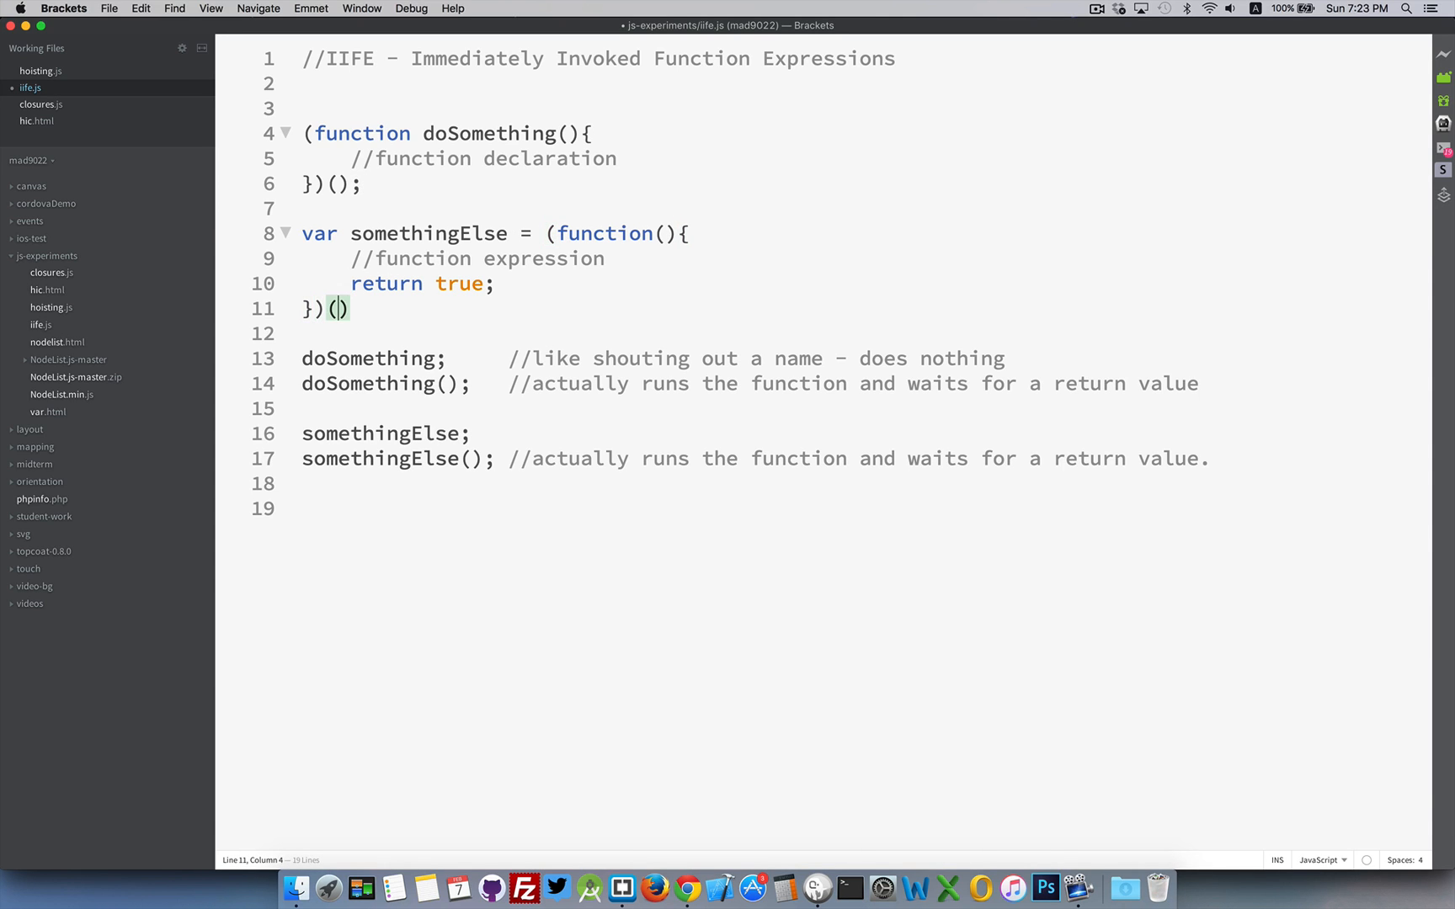
pyautogui.write(';')
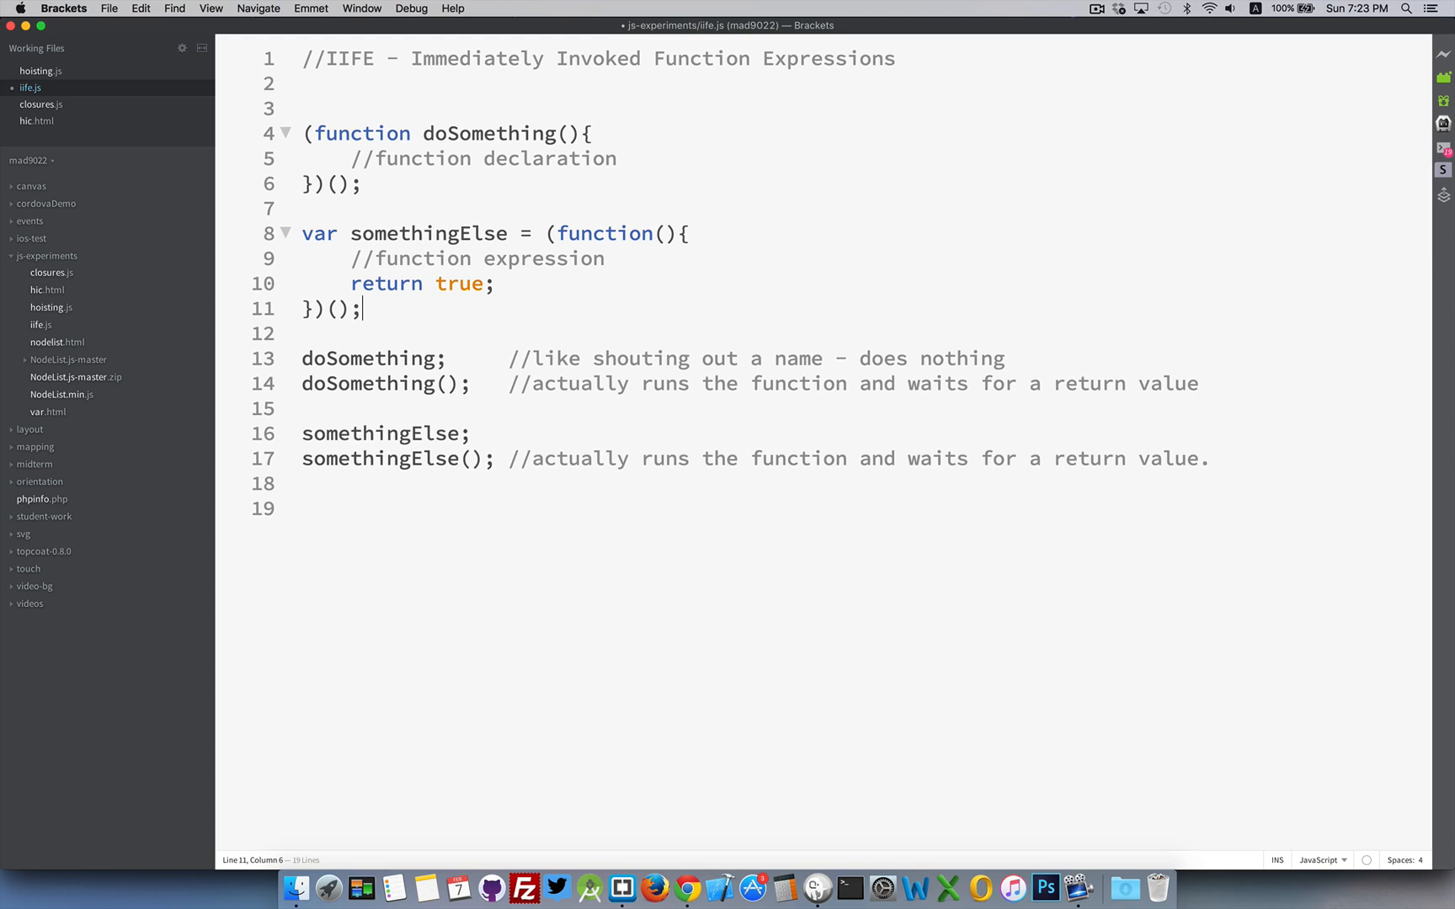
pyautogui.moveTo(348, 218)
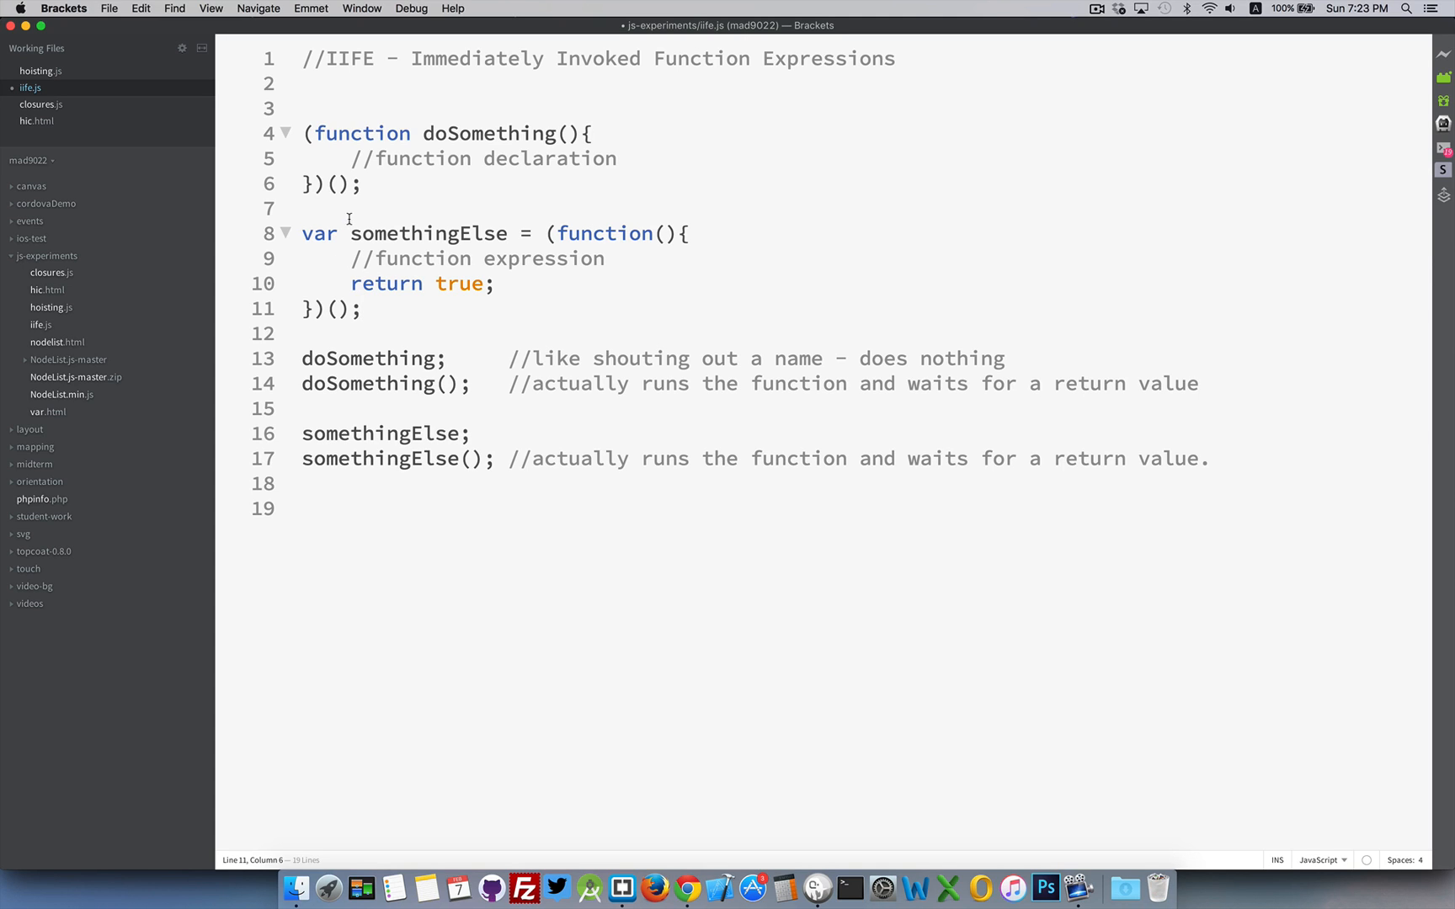
pyautogui.moveTo(393, 35)
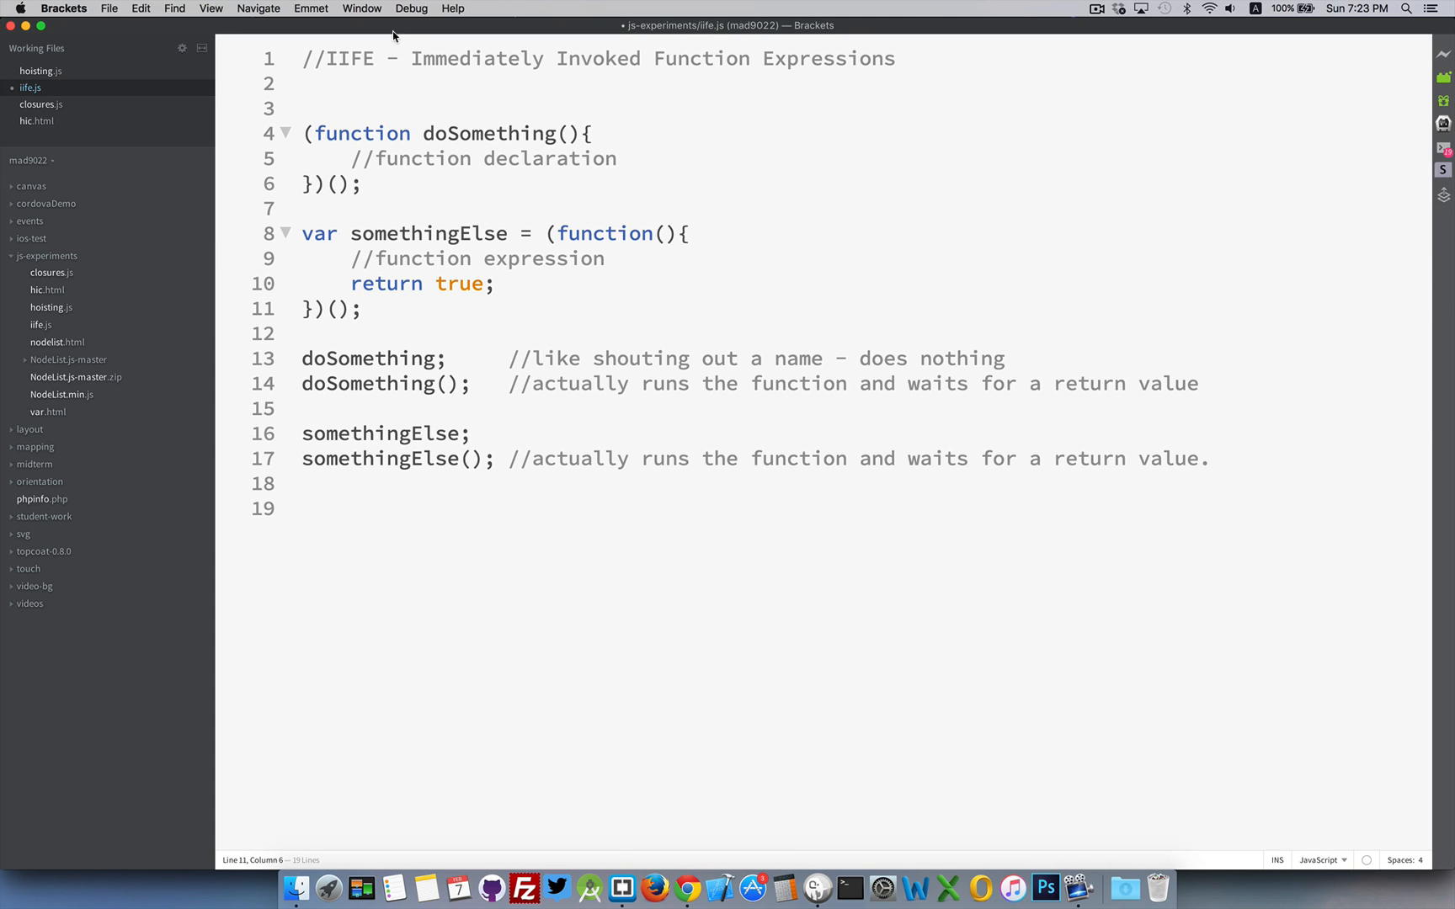
pyautogui.moveTo(406, 209)
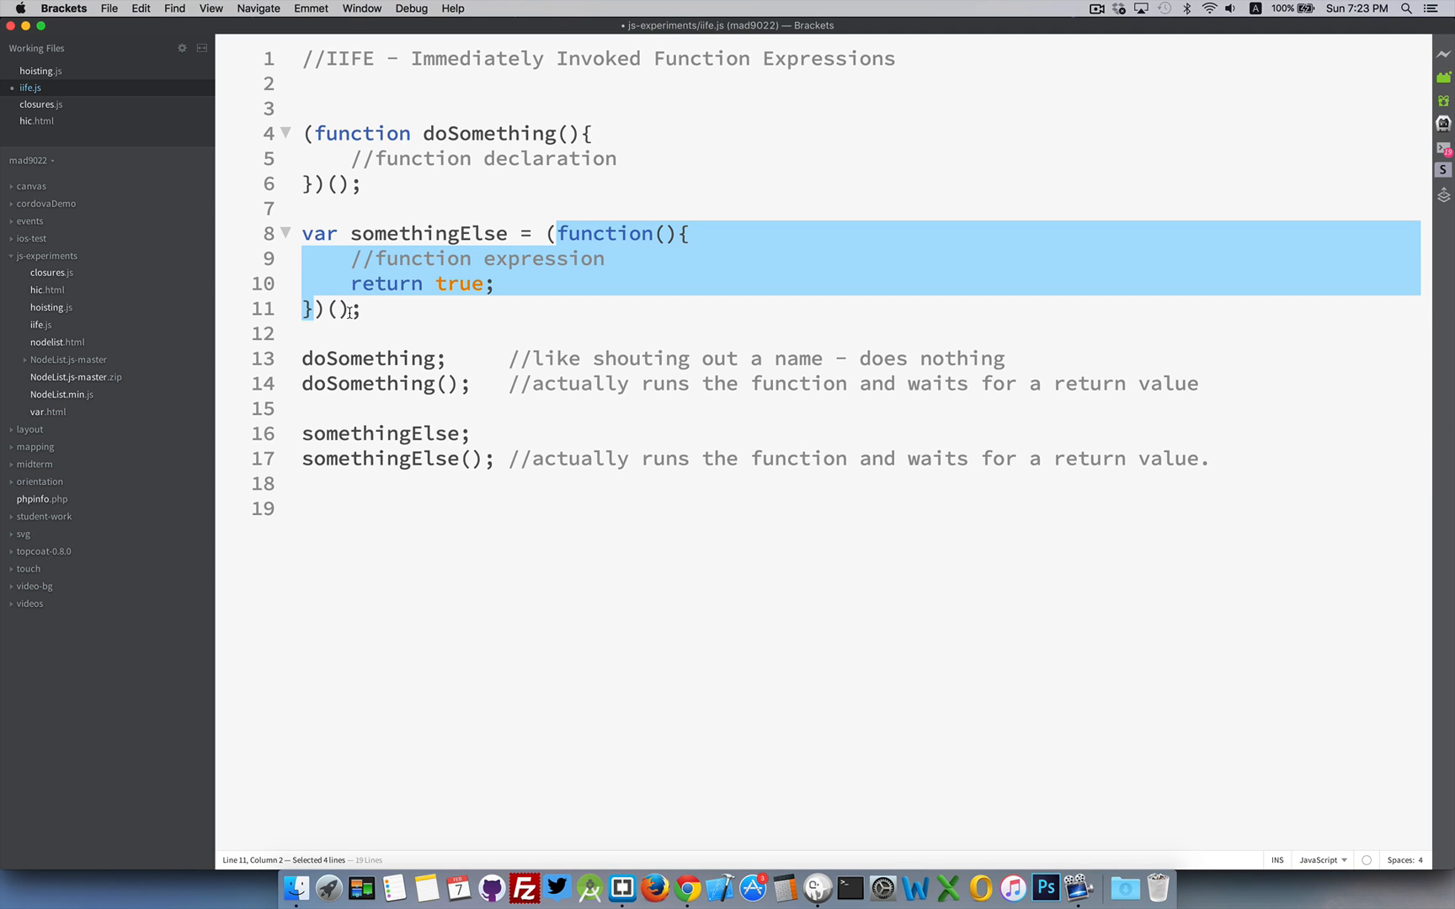
pyautogui.moveTo(441, 289)
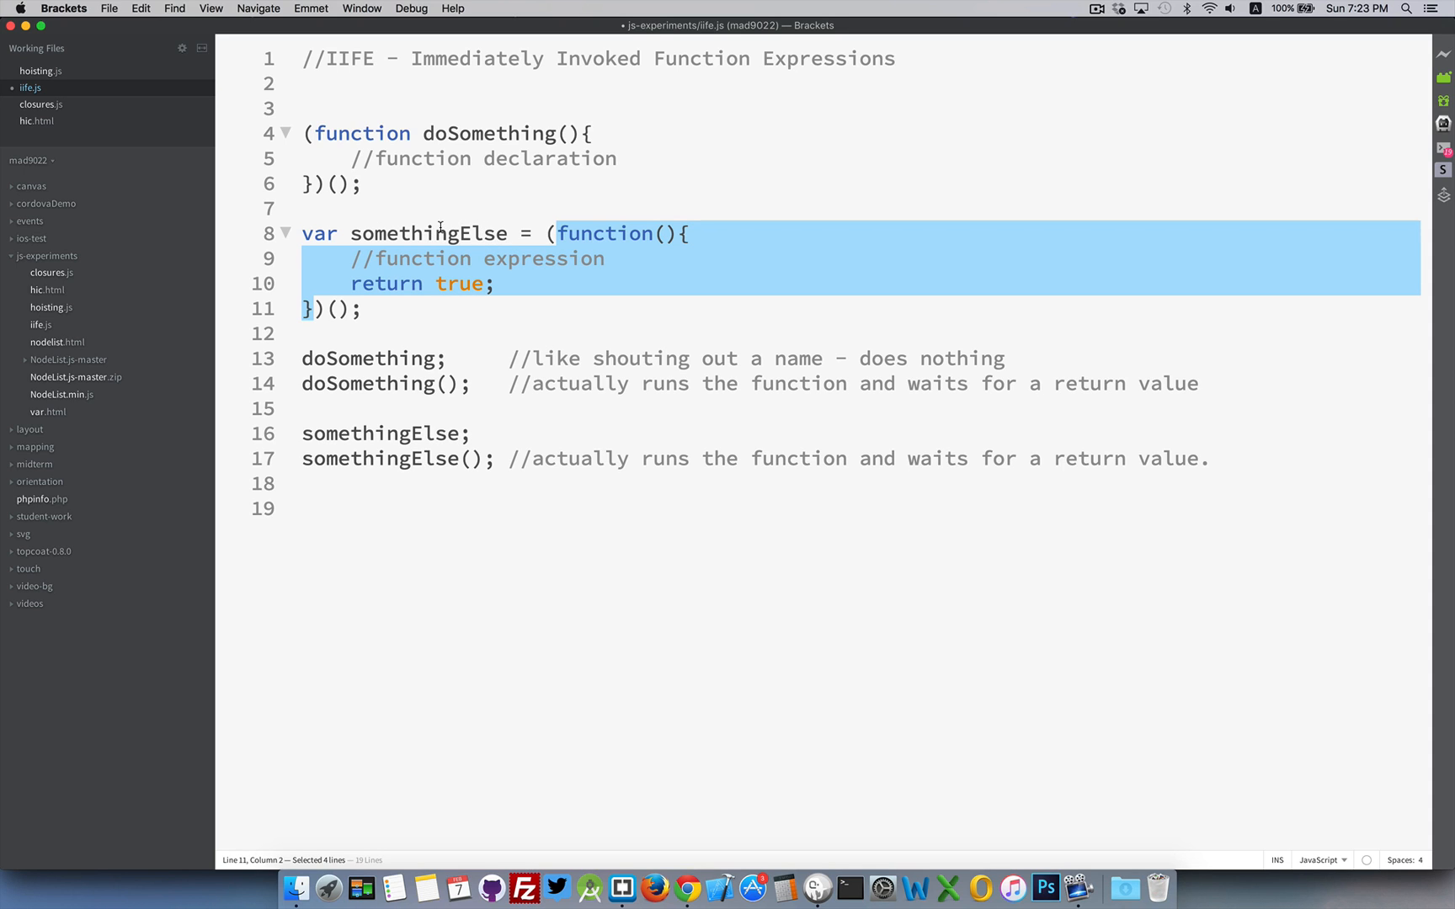
pyautogui.moveTo(503, 253)
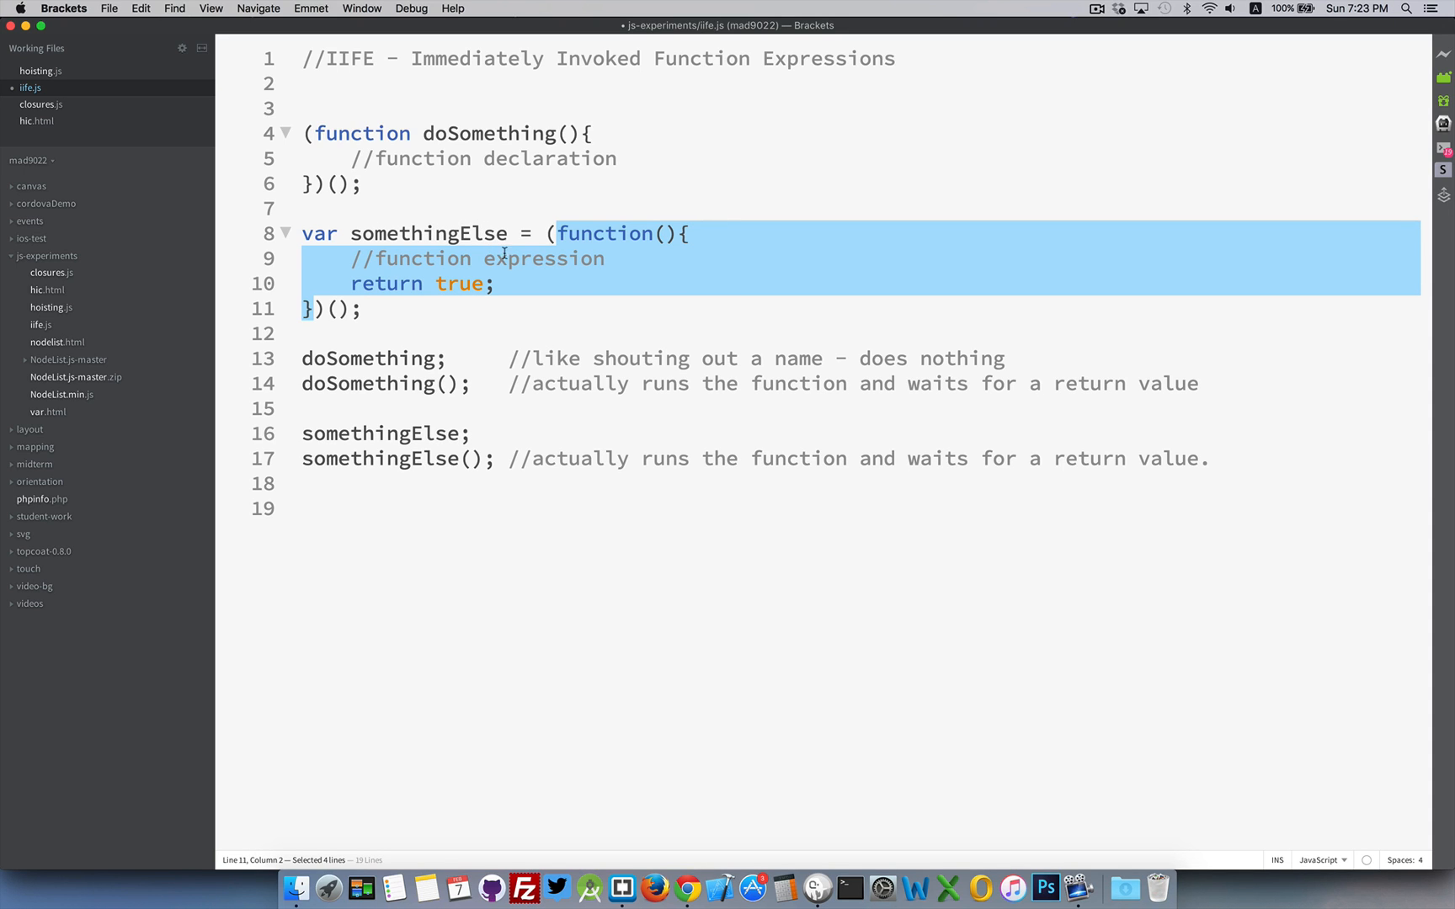
# Step: Replace the returned true with trial values 45 and "hello"
pyautogui.doubleClick(458, 283)
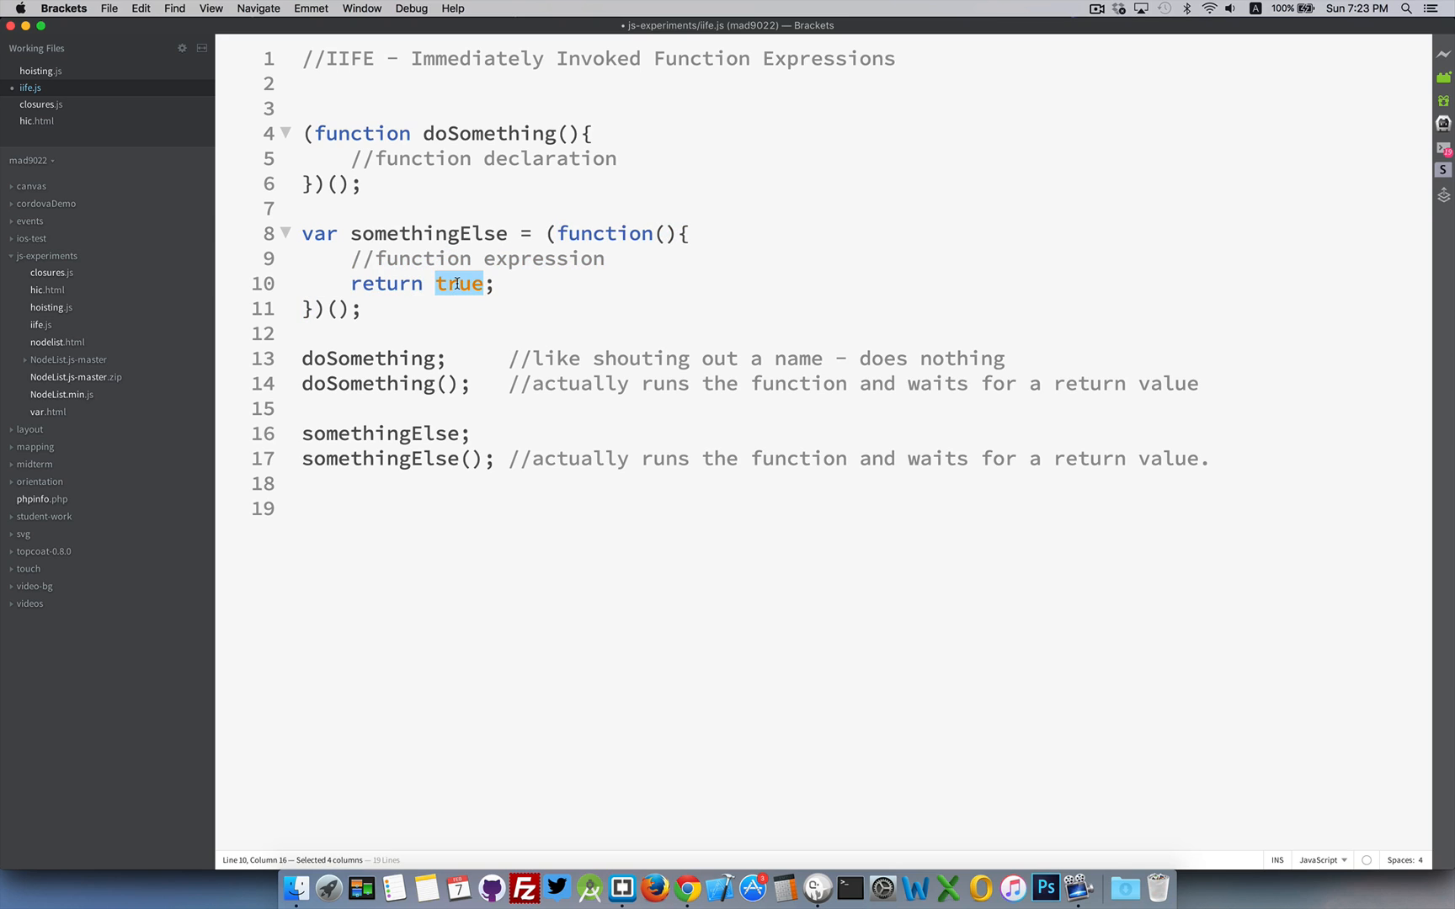
pyautogui.write('45')
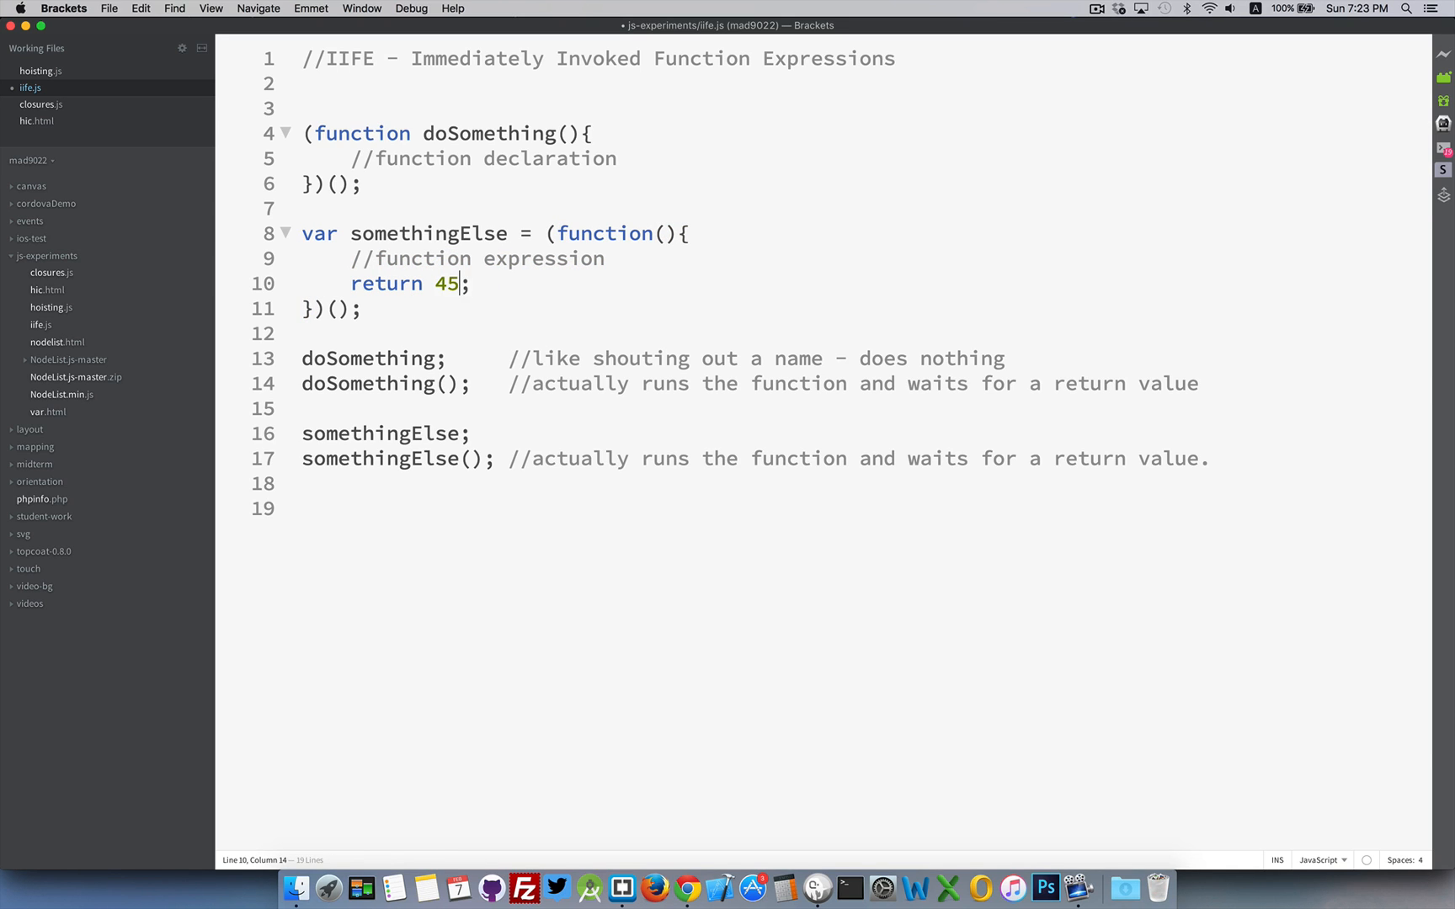
pyautogui.write('"h"')
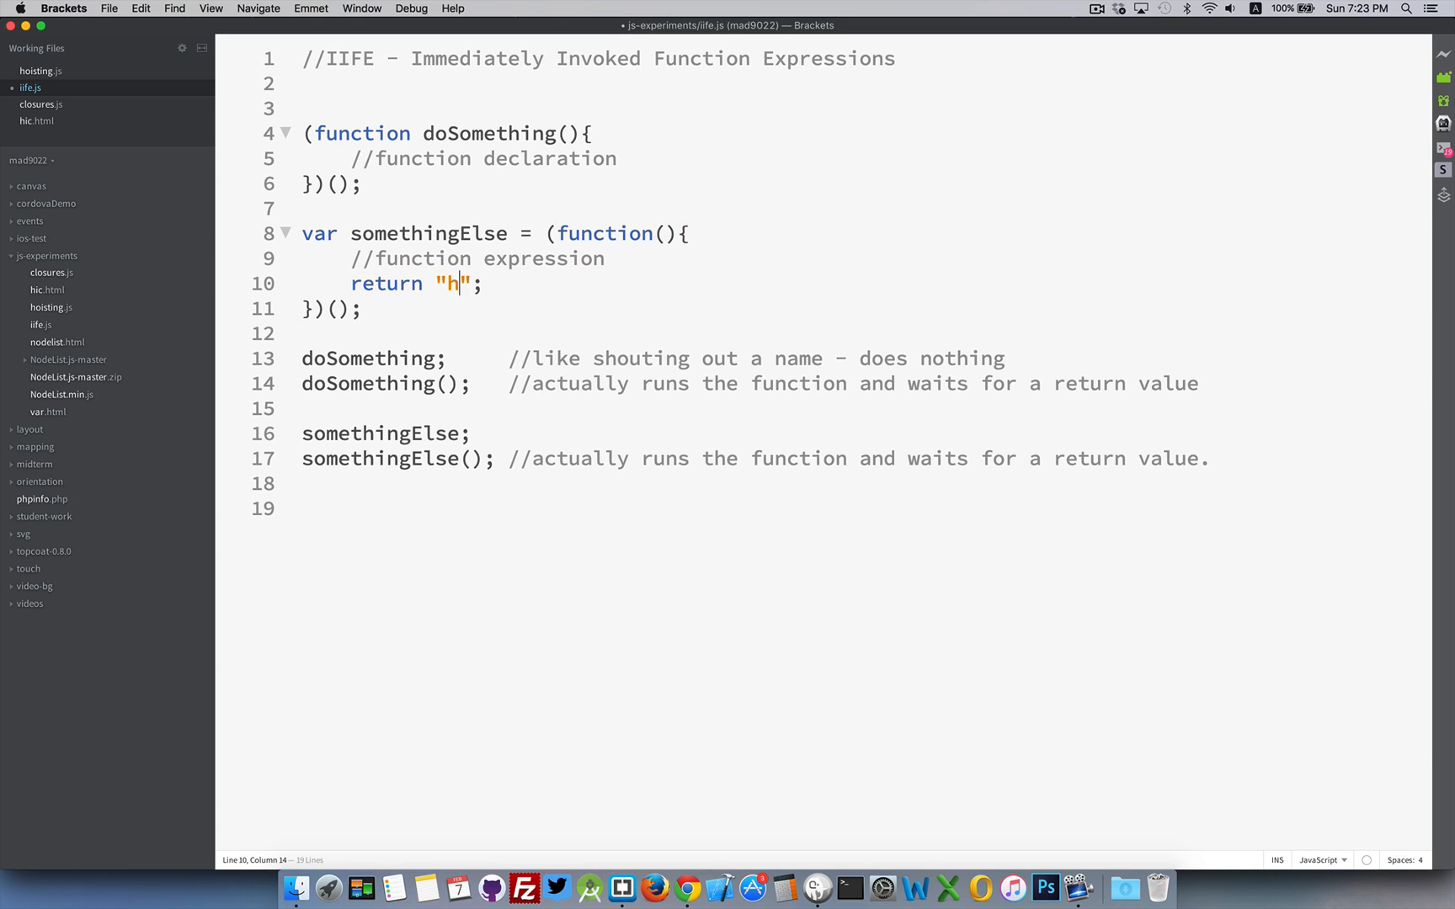
pyautogui.write('el')
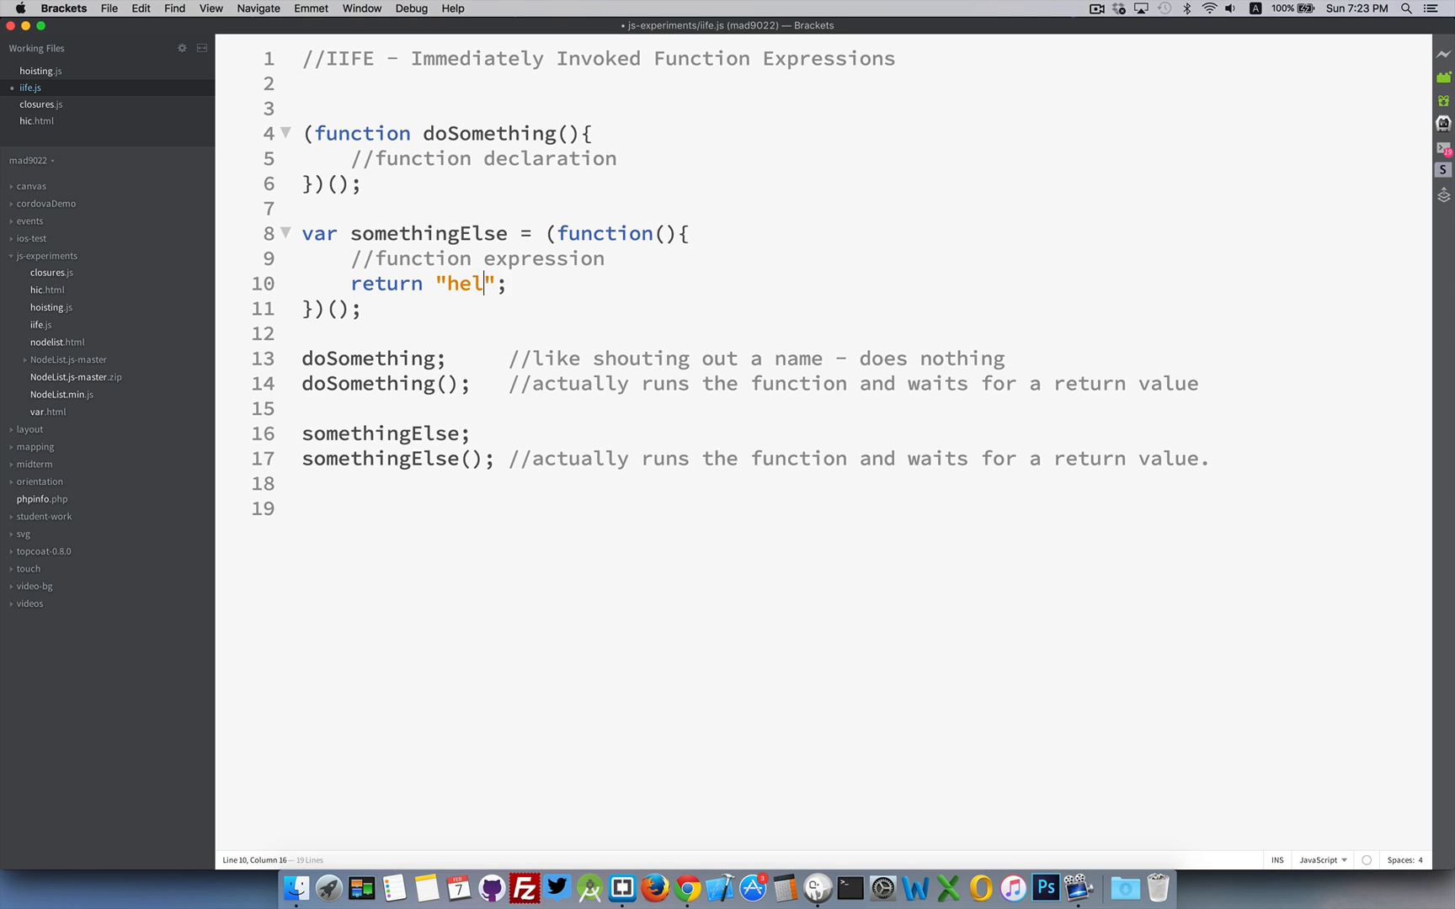
pyautogui.write('lo')
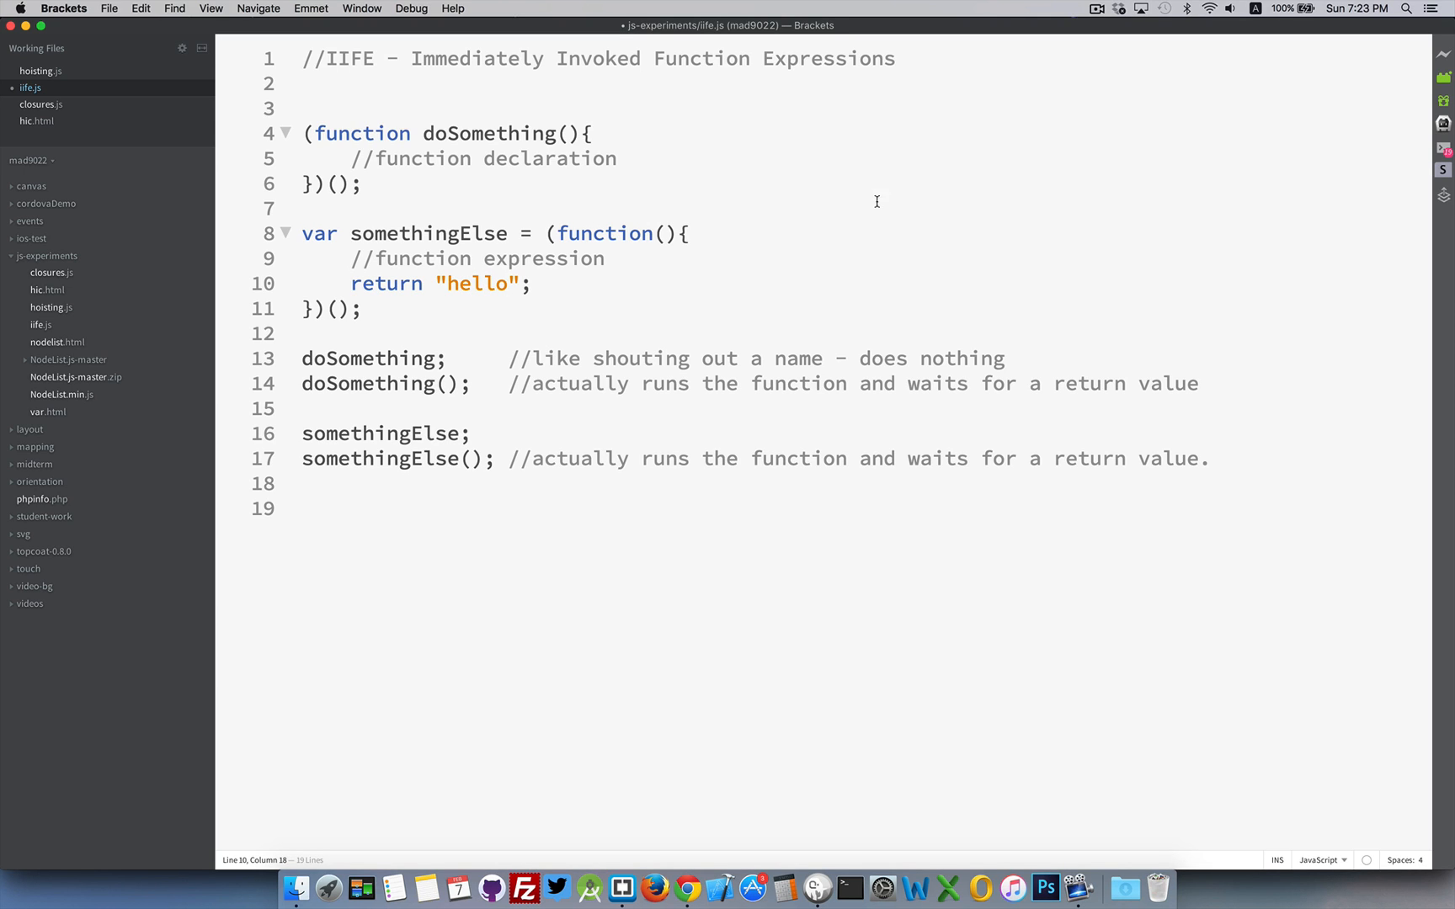
# Step: Return an object literal with name "Bob" and id 123 from somethingElse
pyautogui.click(434, 285)
pyautogui.write('}')
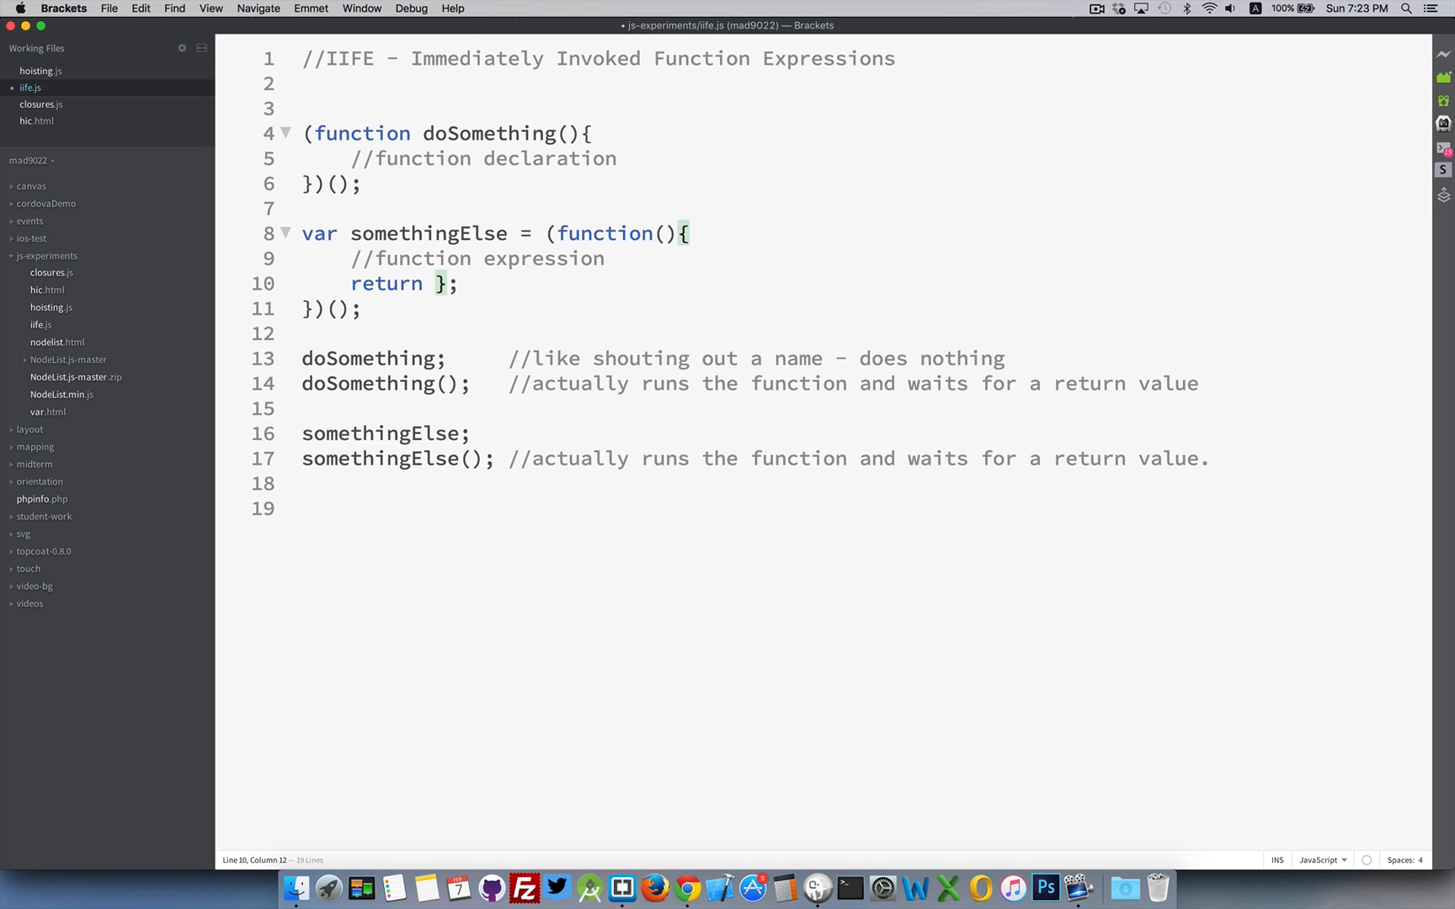
pyautogui.write('{')
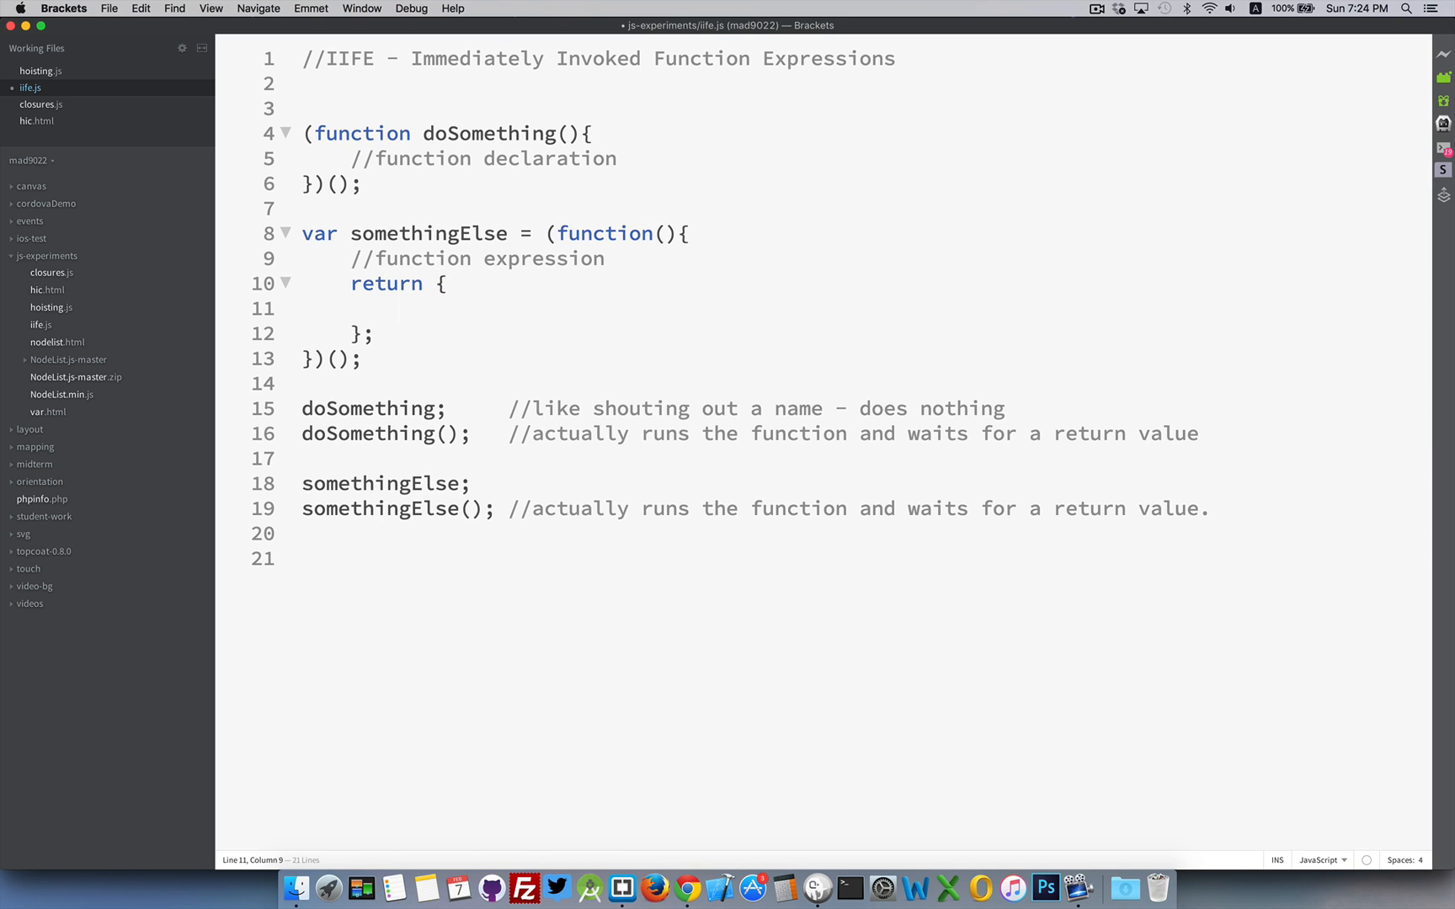
pyautogui.write('"n"')
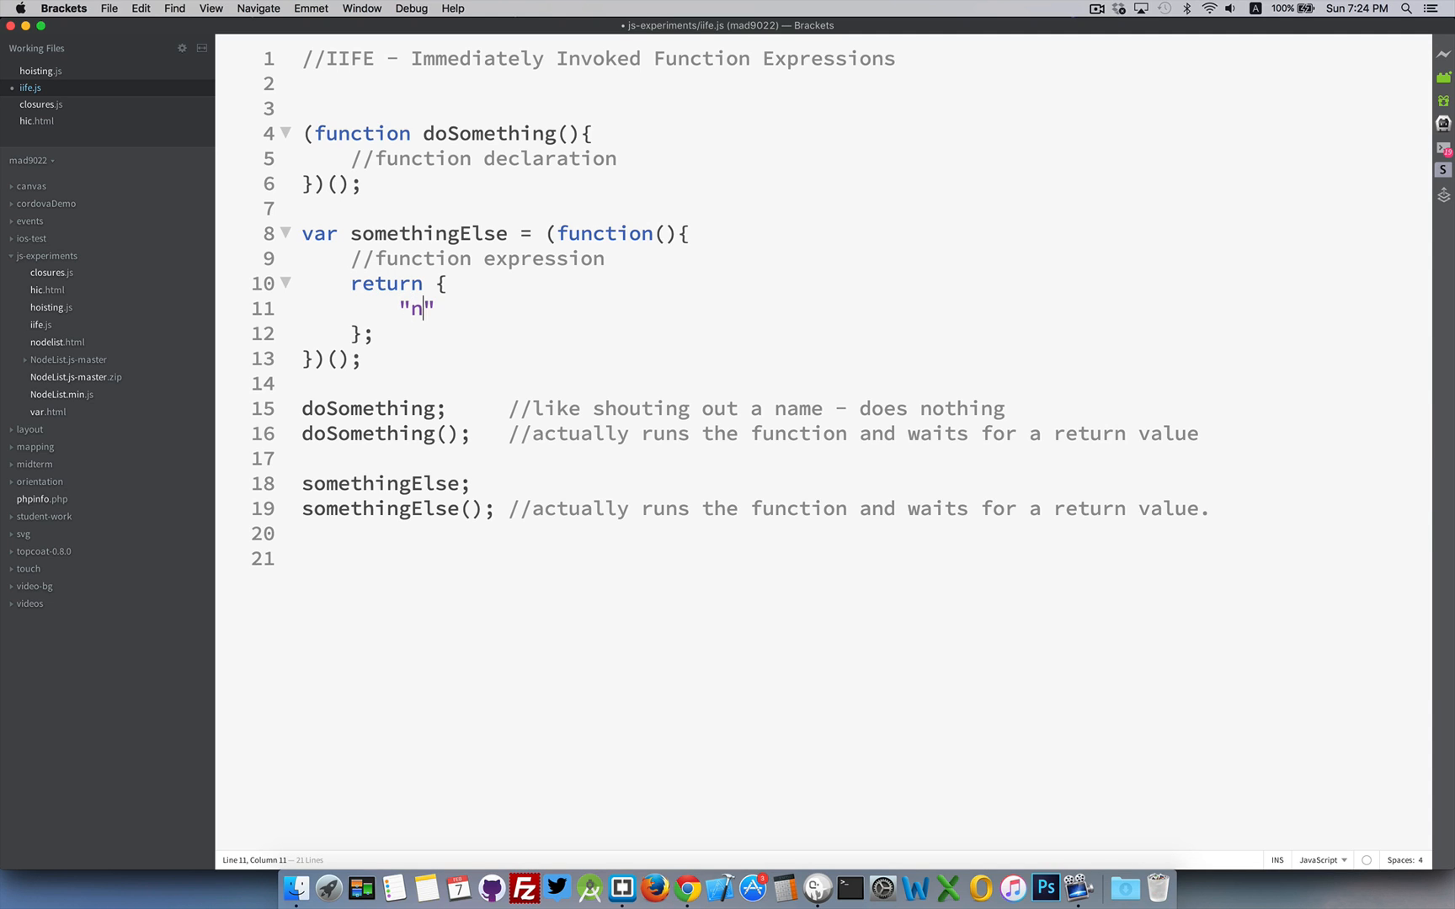
pyautogui.write('ame":')
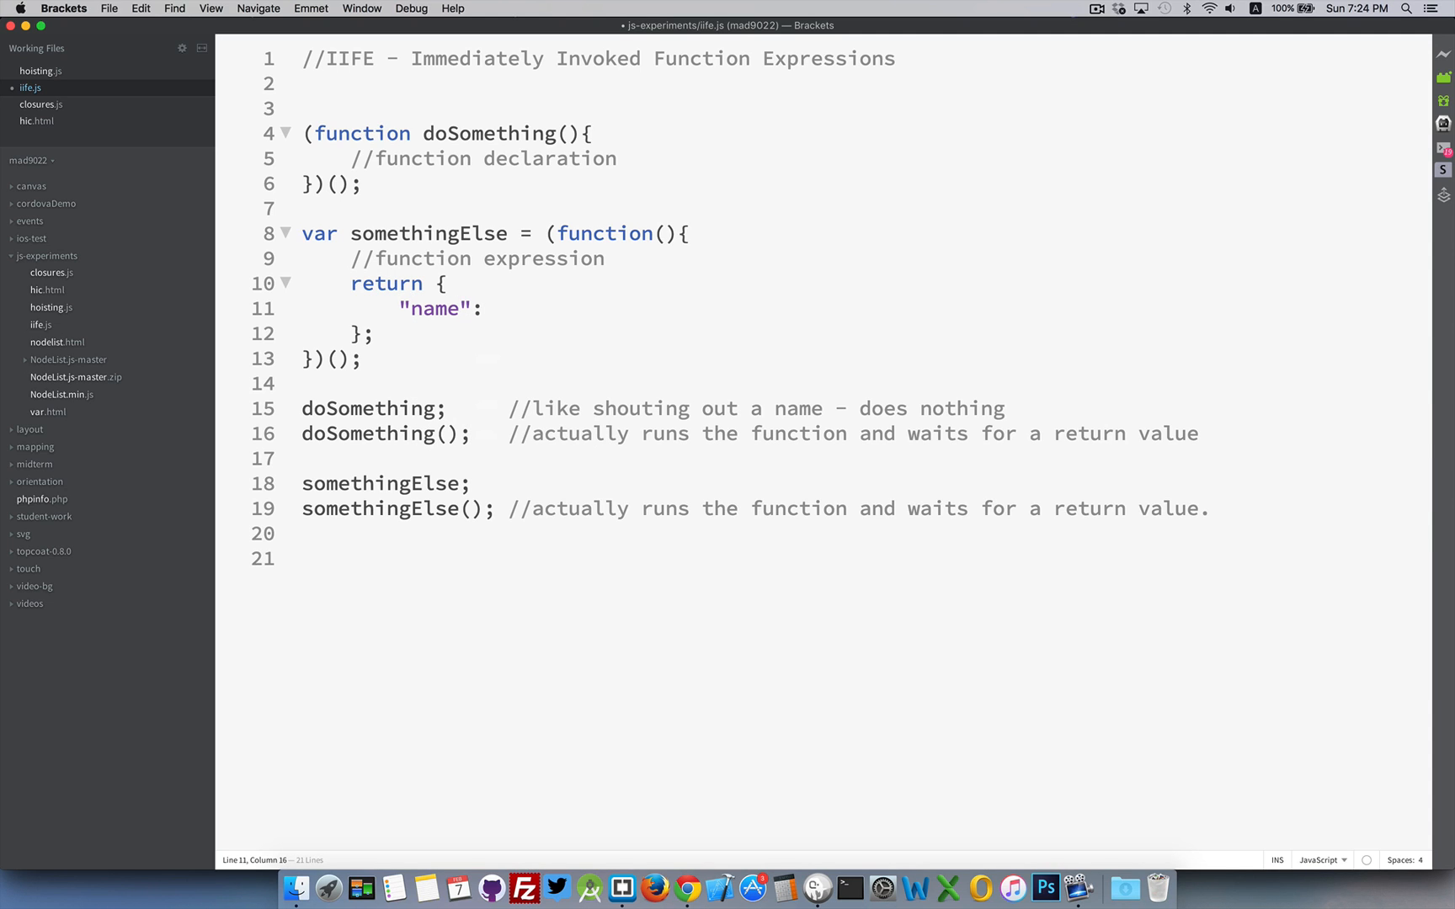
pyautogui.write('"Bob",')
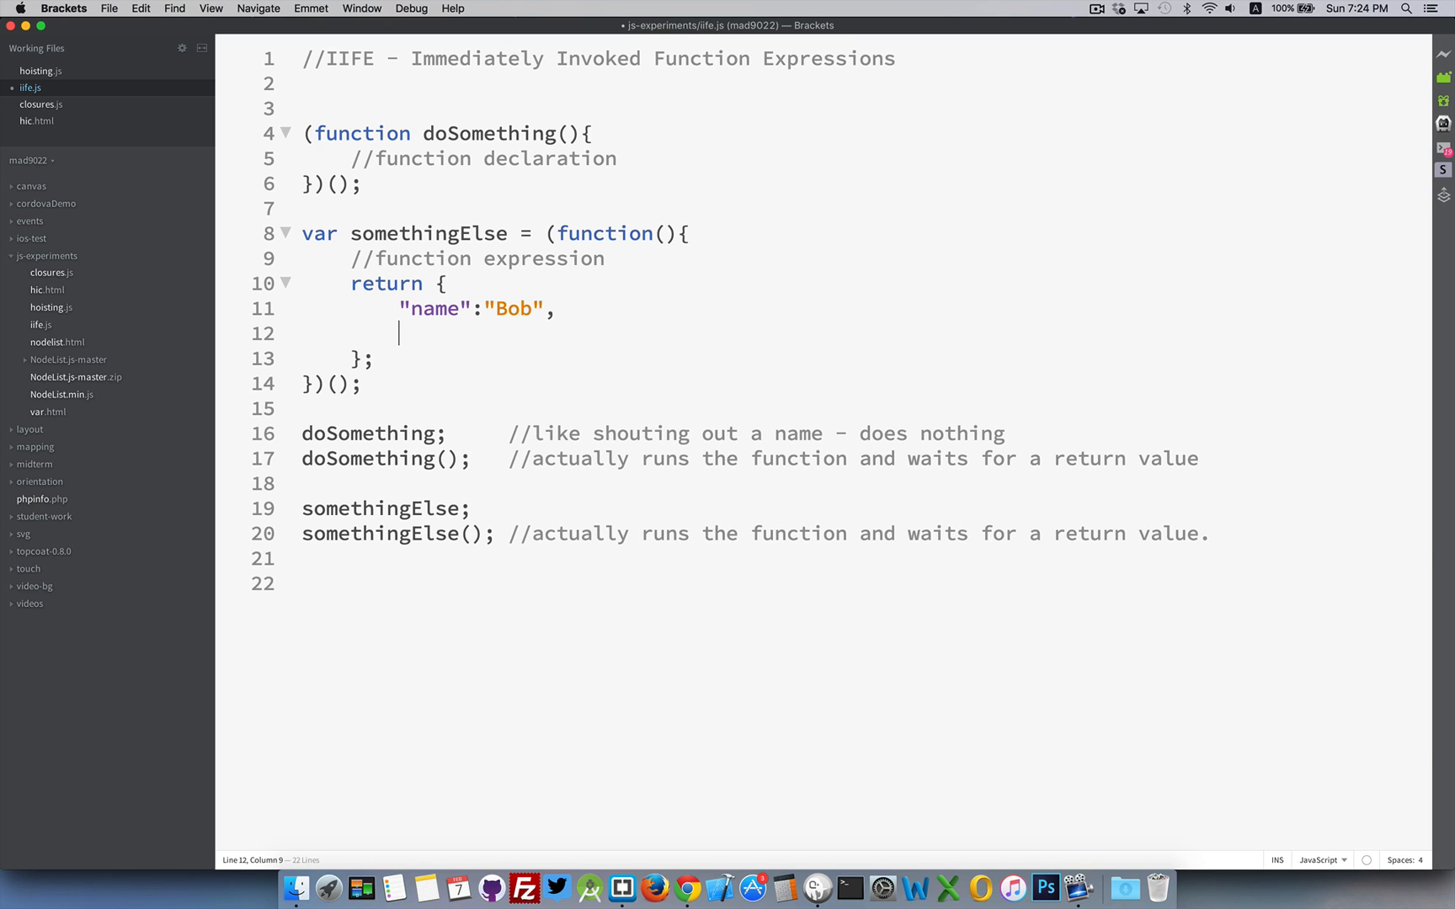
pyautogui.write('"id"')
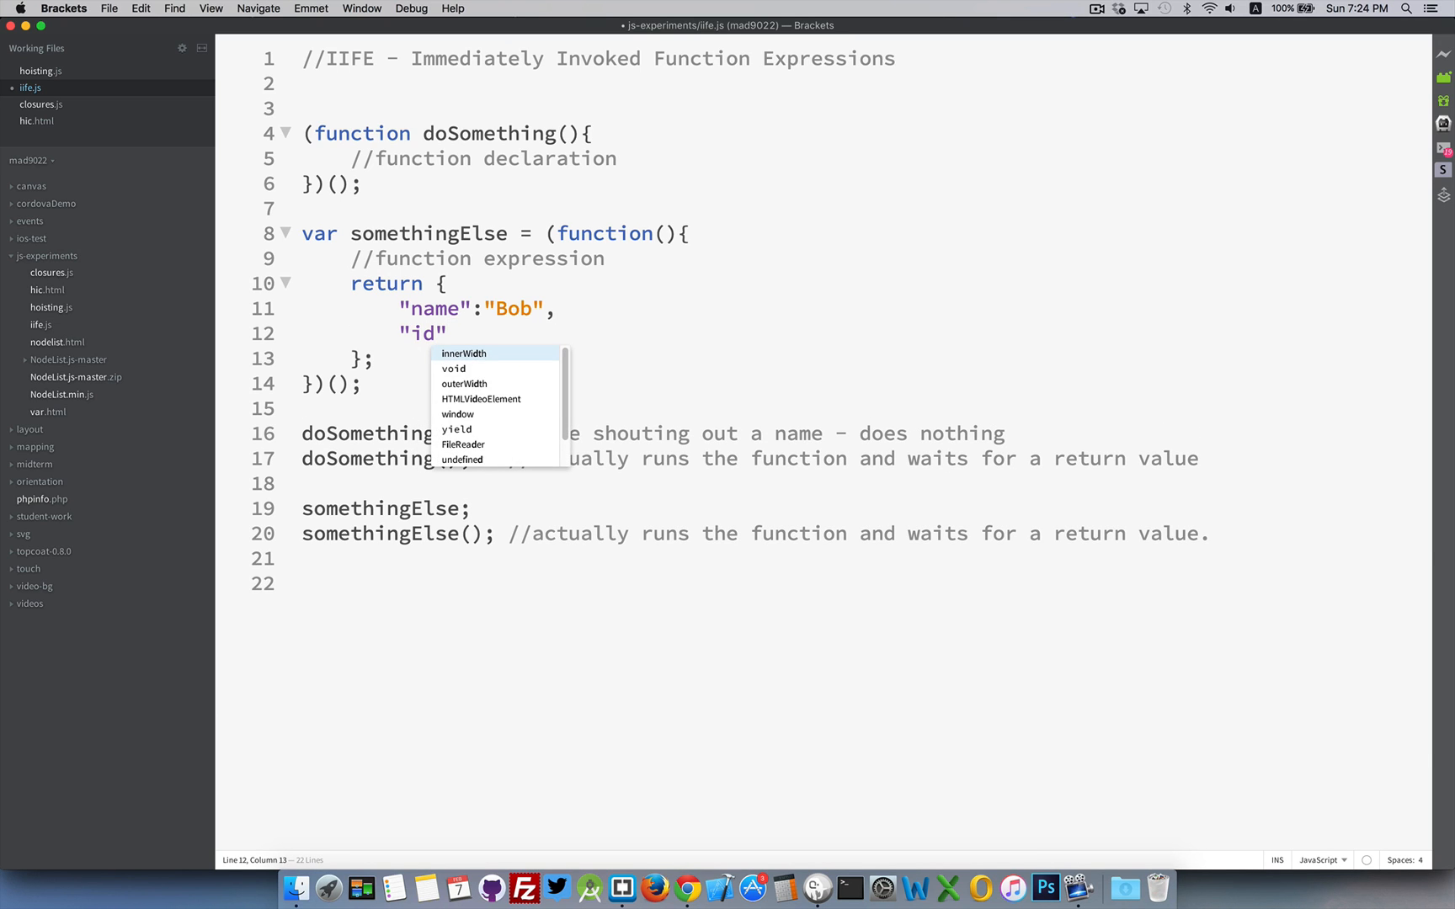
pyautogui.write(': 123')
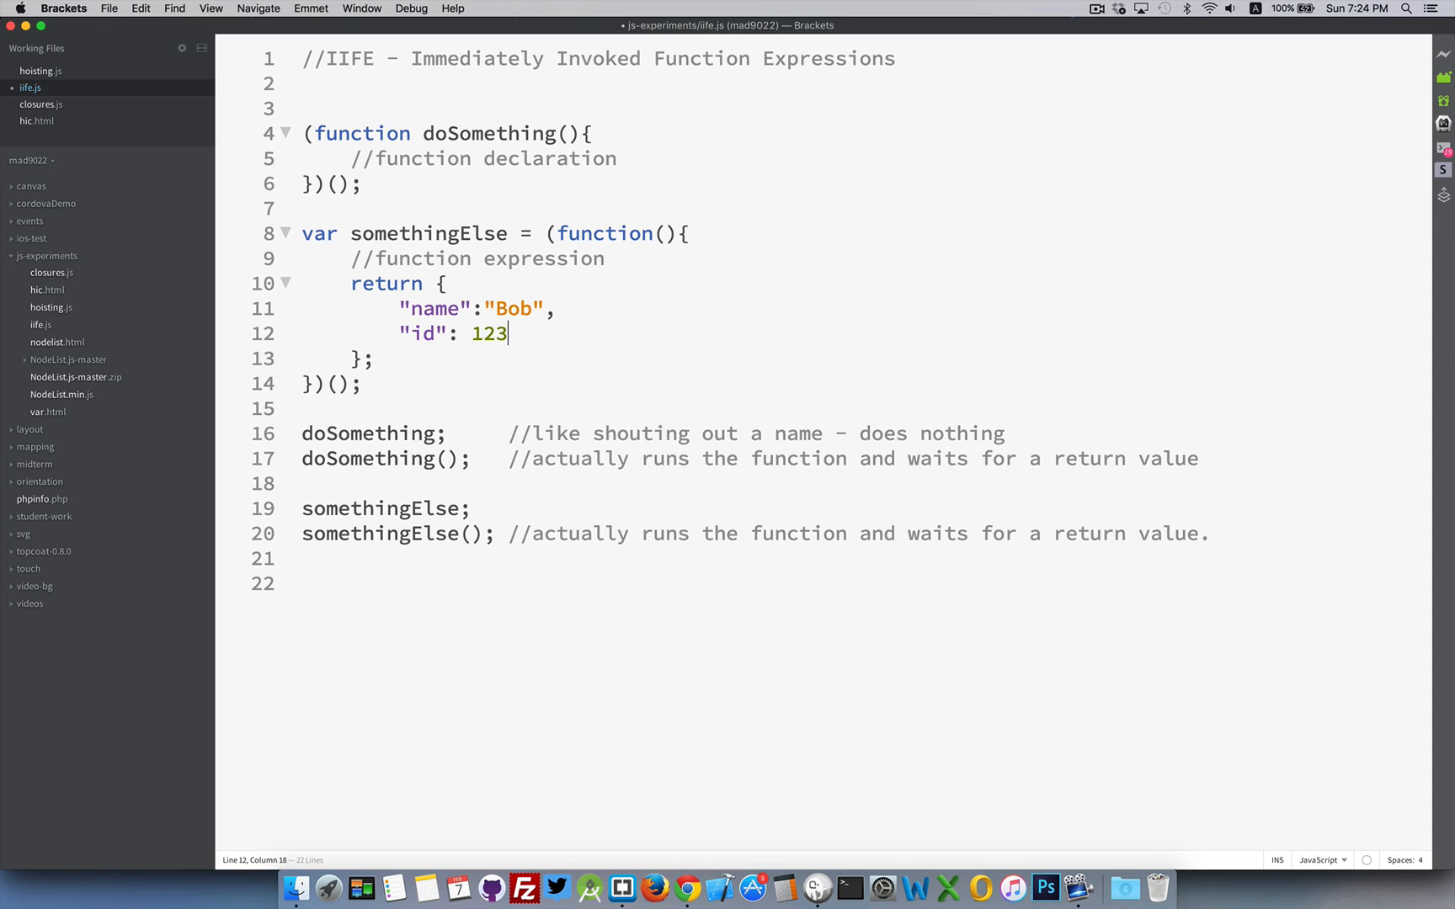
pyautogui.moveTo(466, 274)
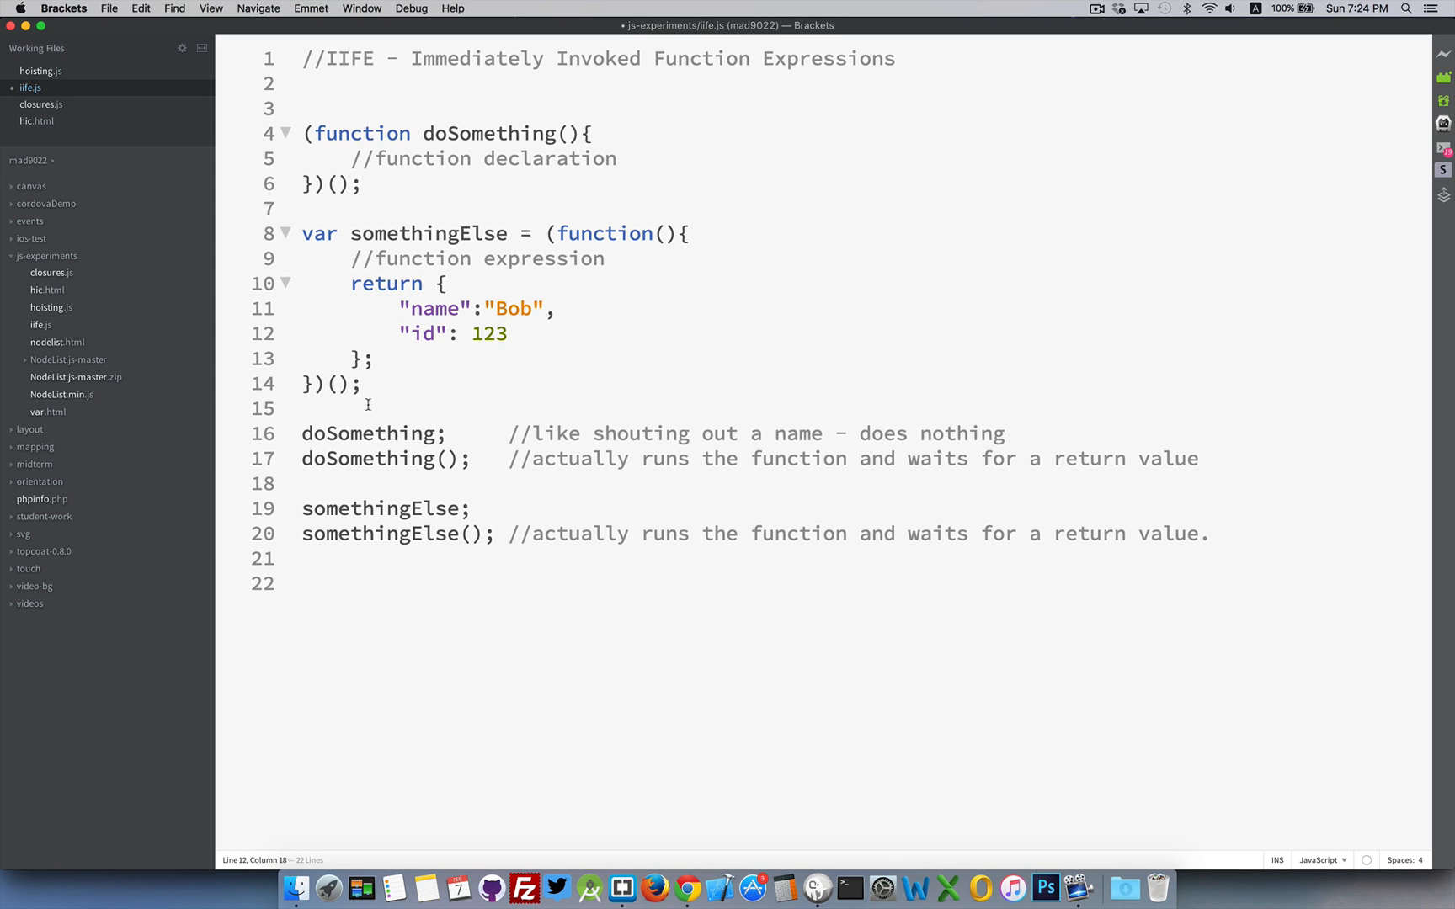
# Step: Prefix the doSomething and somethingElse call lines at the bottom with // to comment them out
pyautogui.click(303, 433)
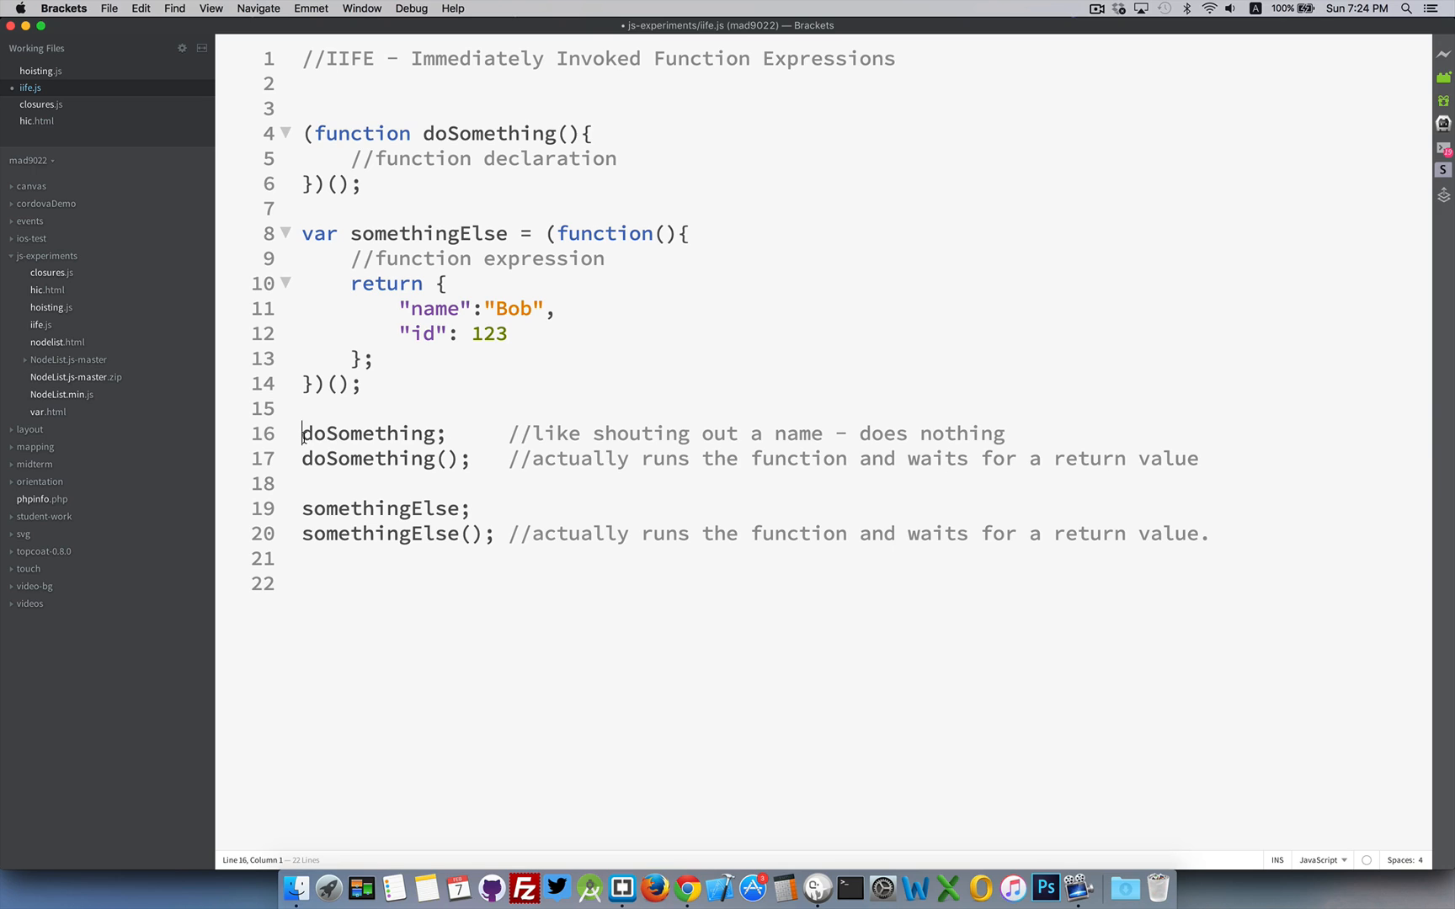
pyautogui.write('//')
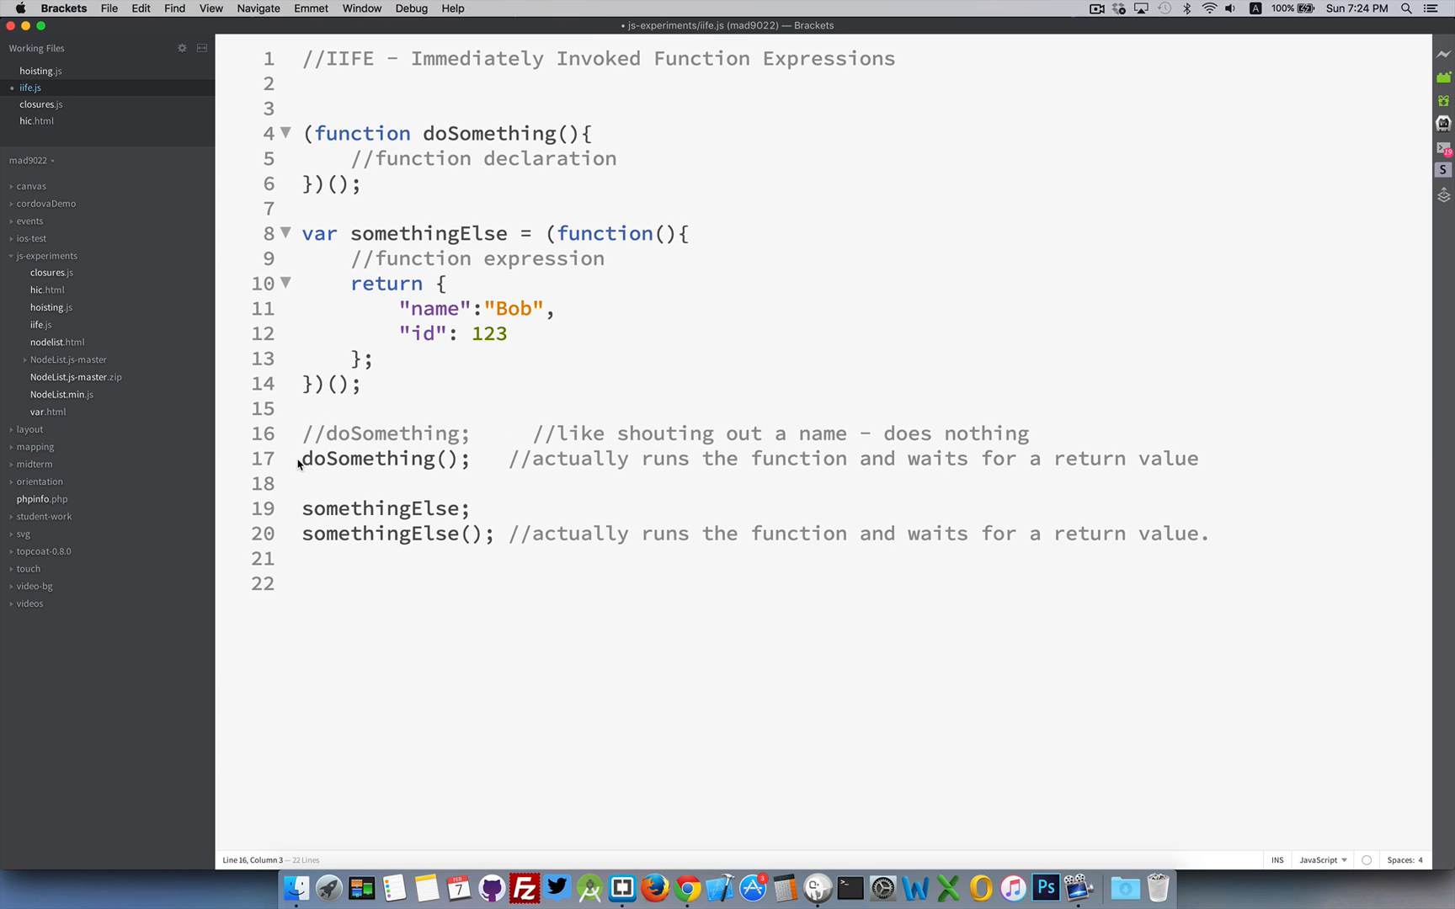
pyautogui.write('//')
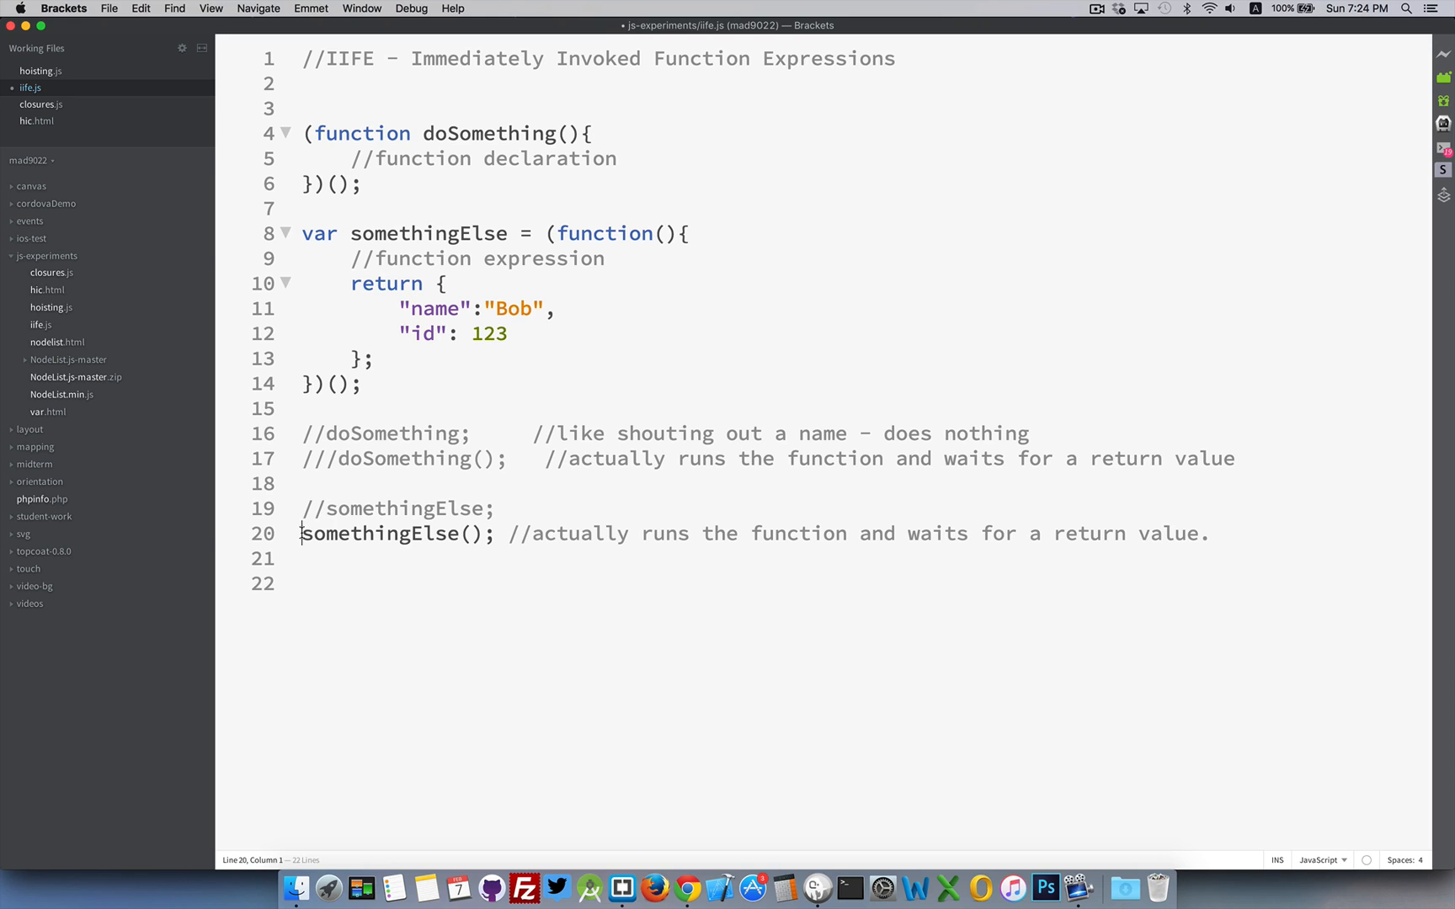
pyautogui.write('//')
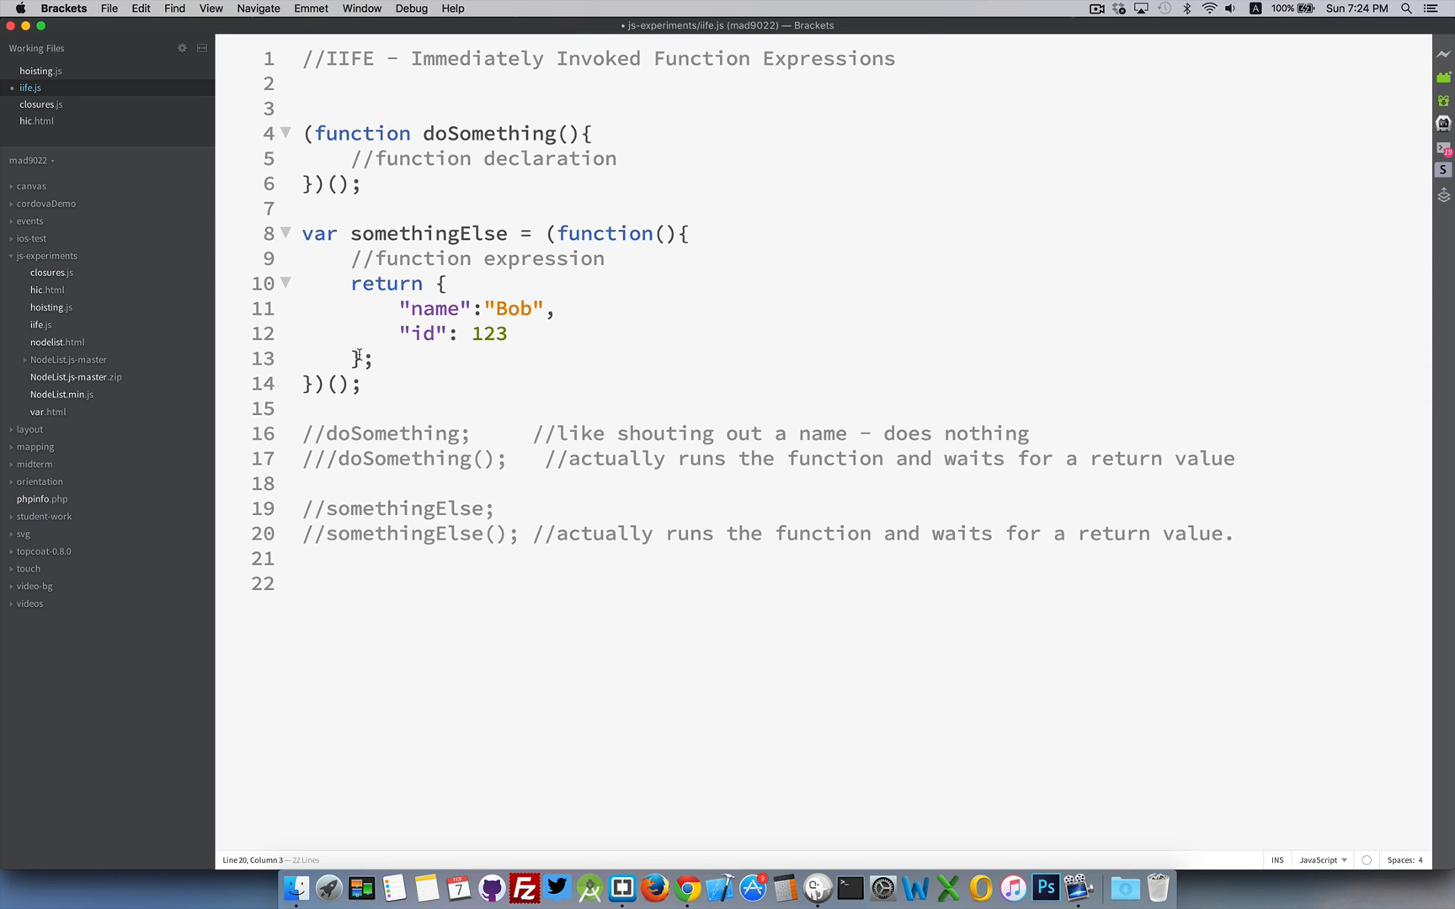
# Step: Invoke the IIFE with "Bob", add an nm parameter, and return nm as the name property
pyautogui.click(661, 232)
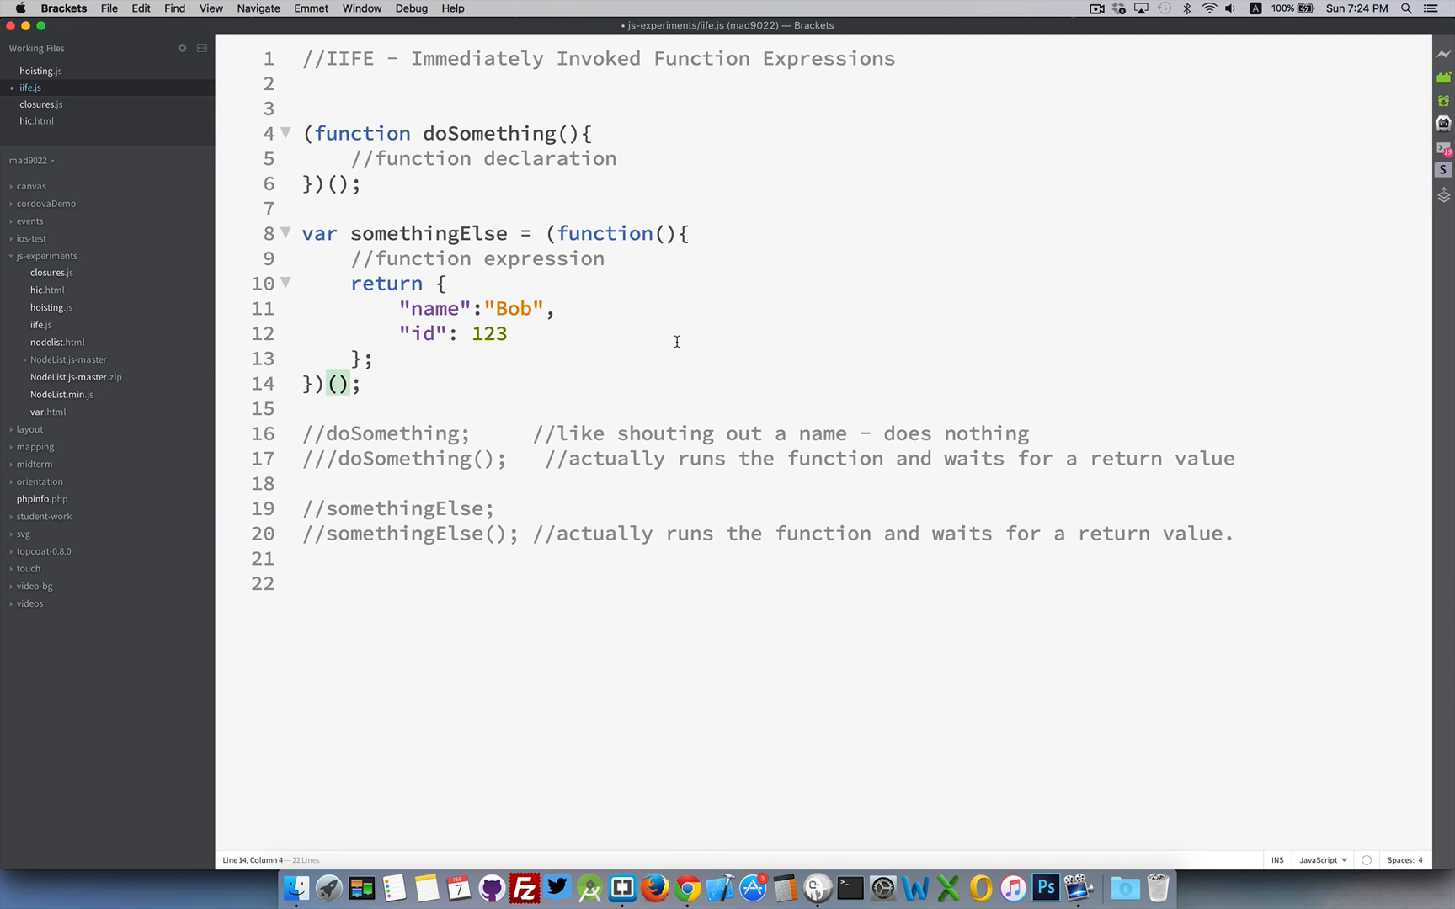
pyautogui.write('"Bob"')
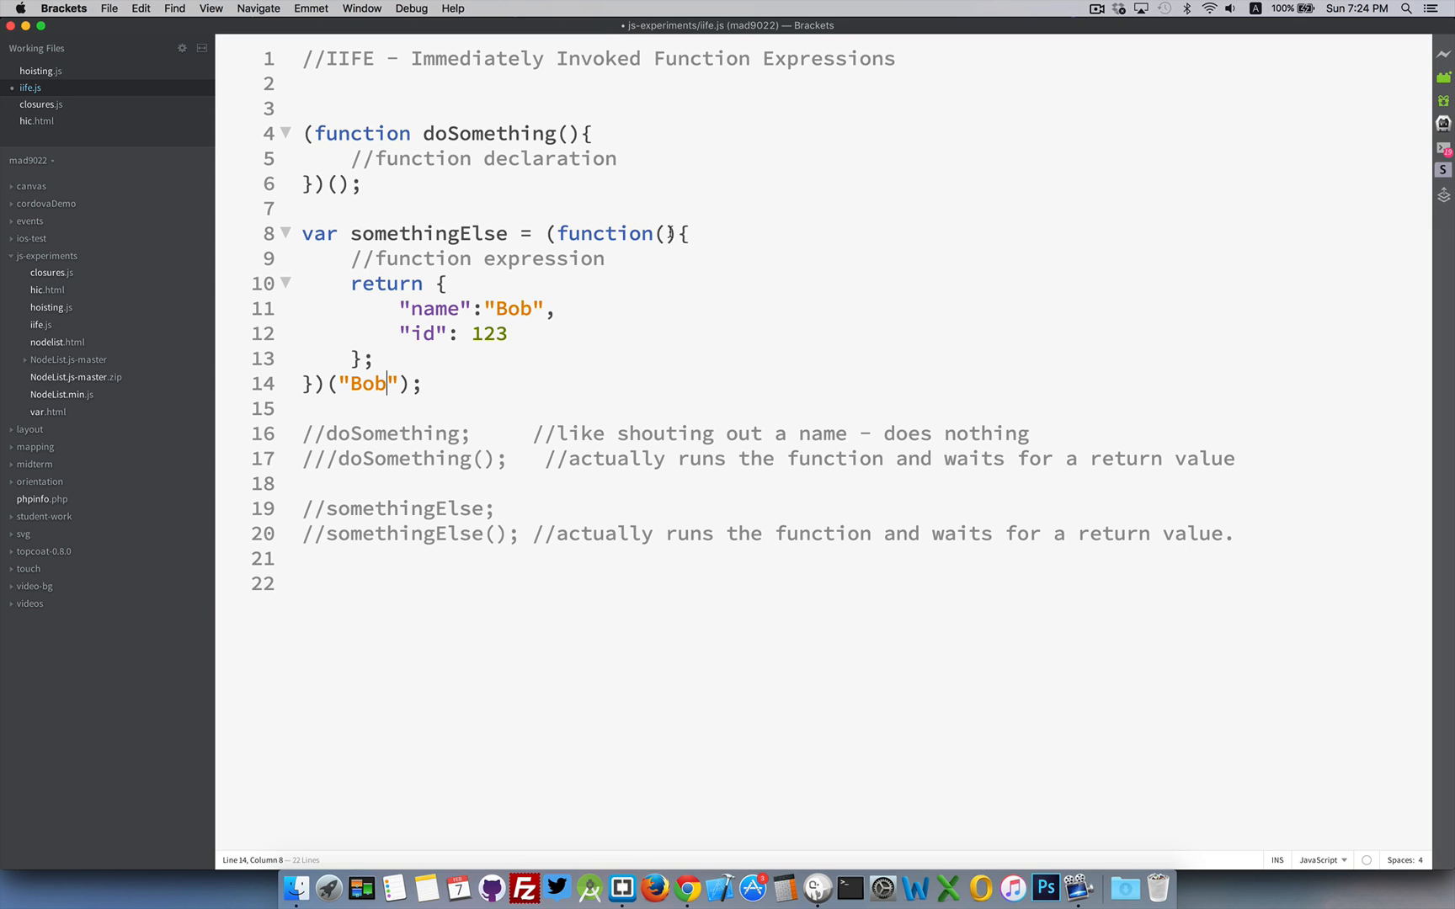
pyautogui.write('nm')
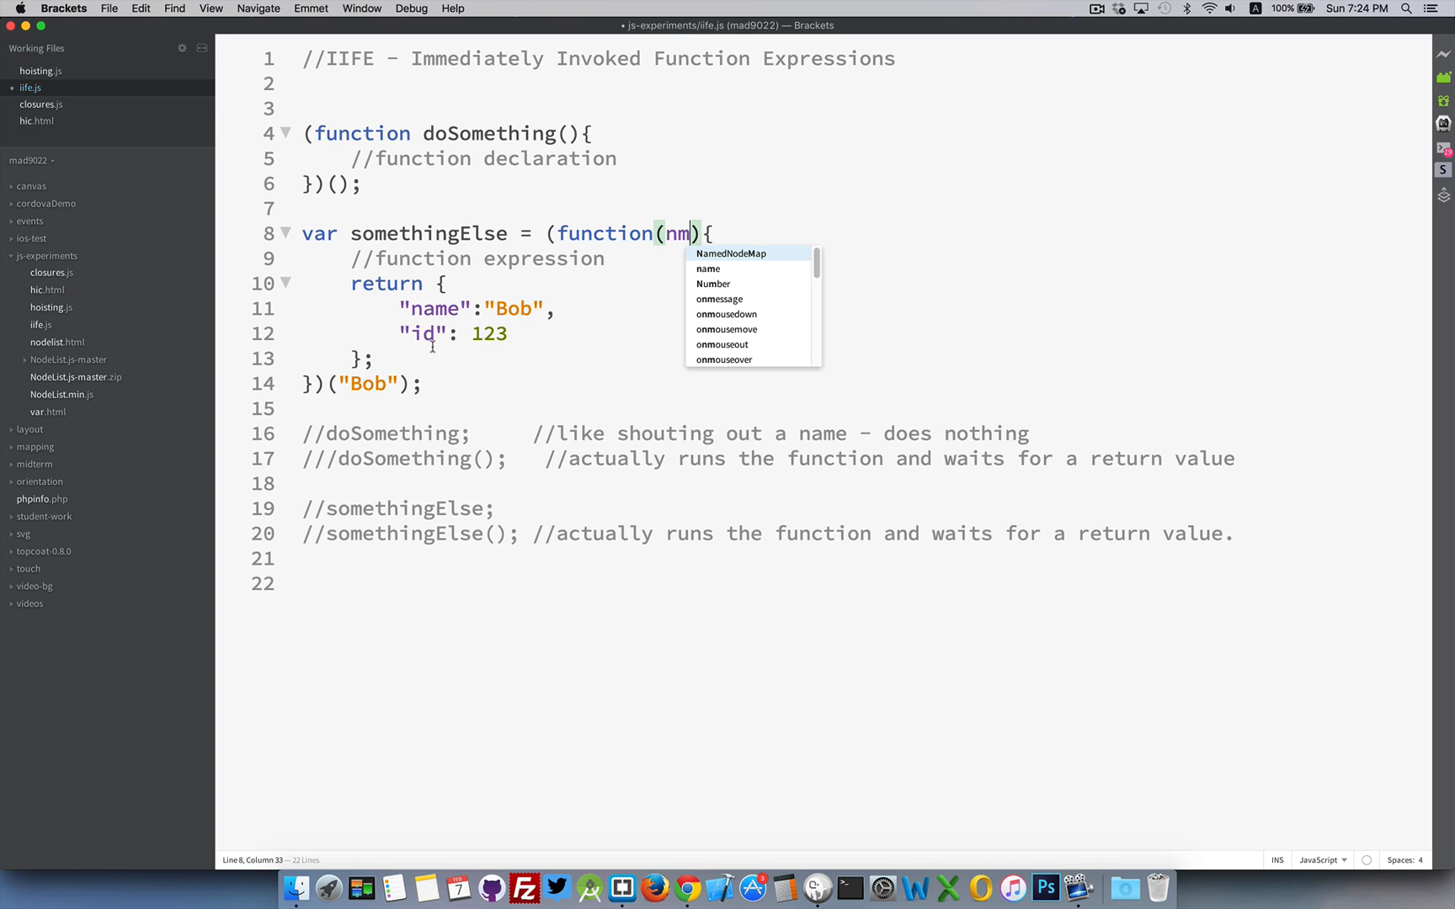
pyautogui.moveTo(608, 244)
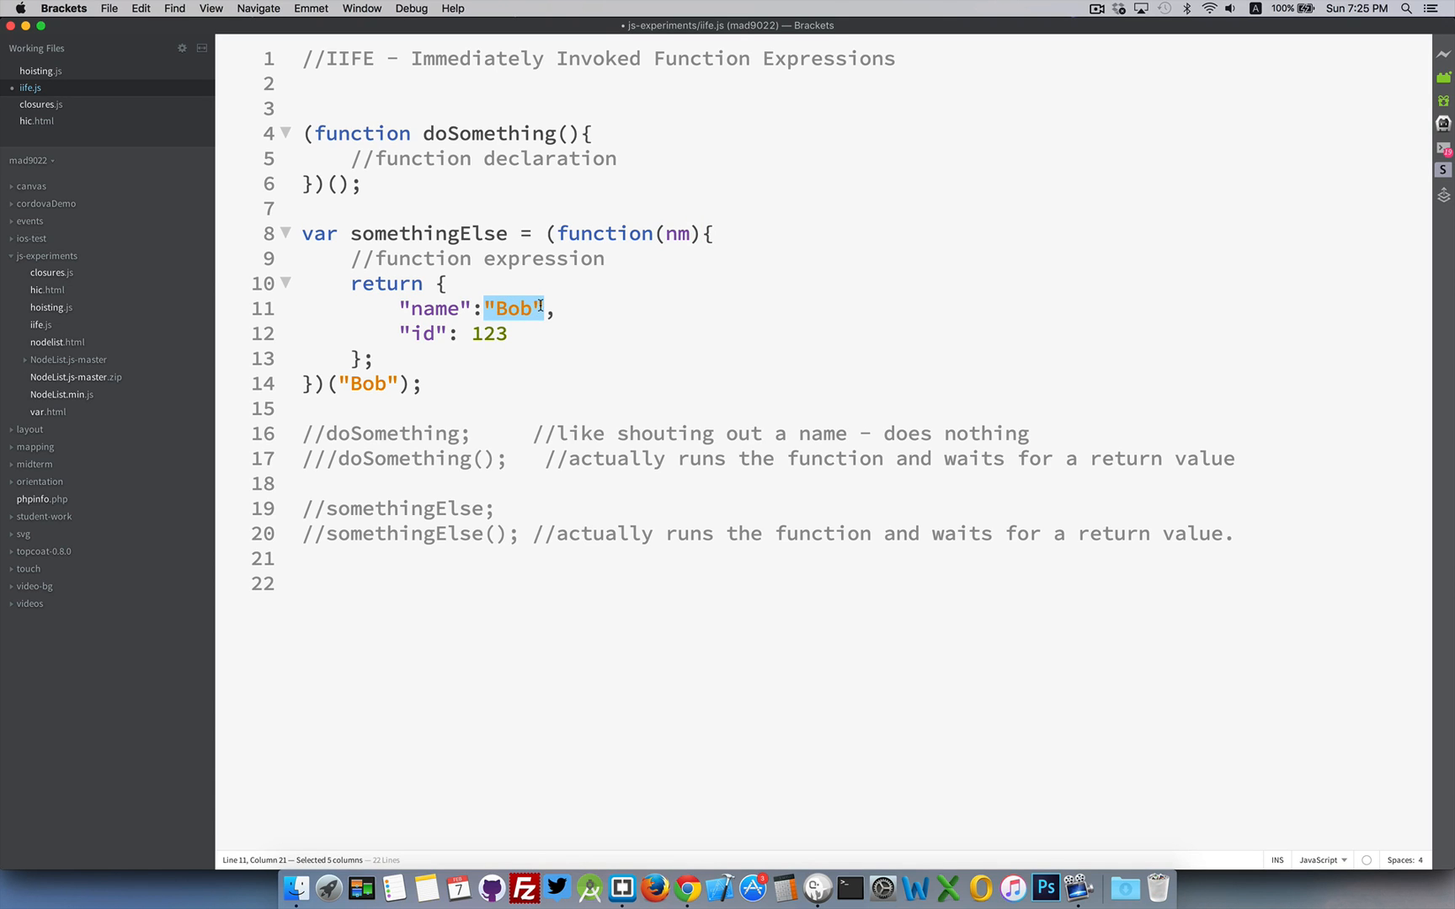
pyautogui.write('nm')
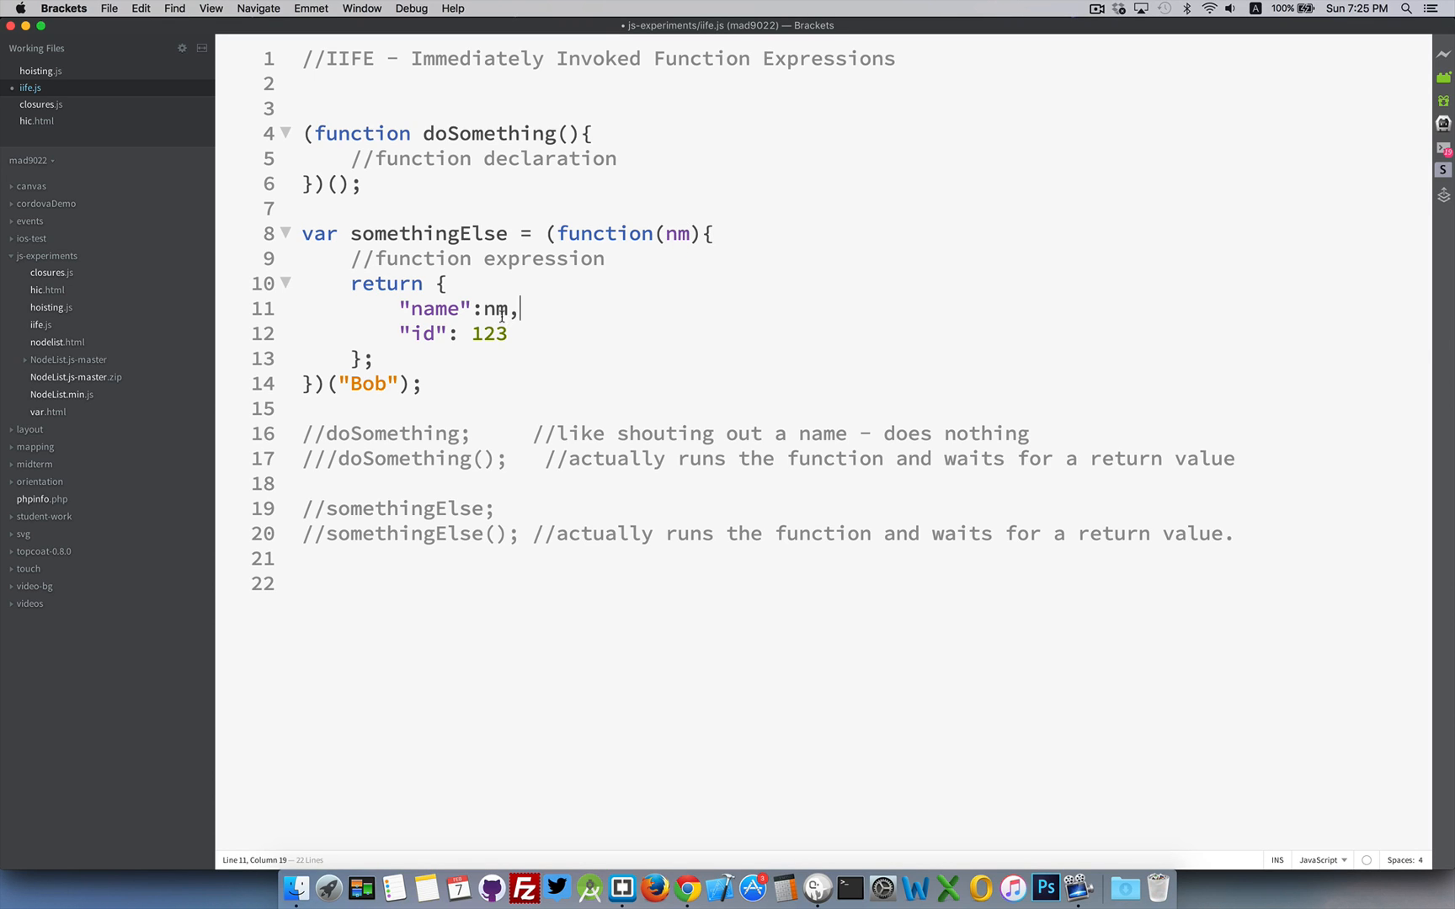
pyautogui.moveTo(394, 308)
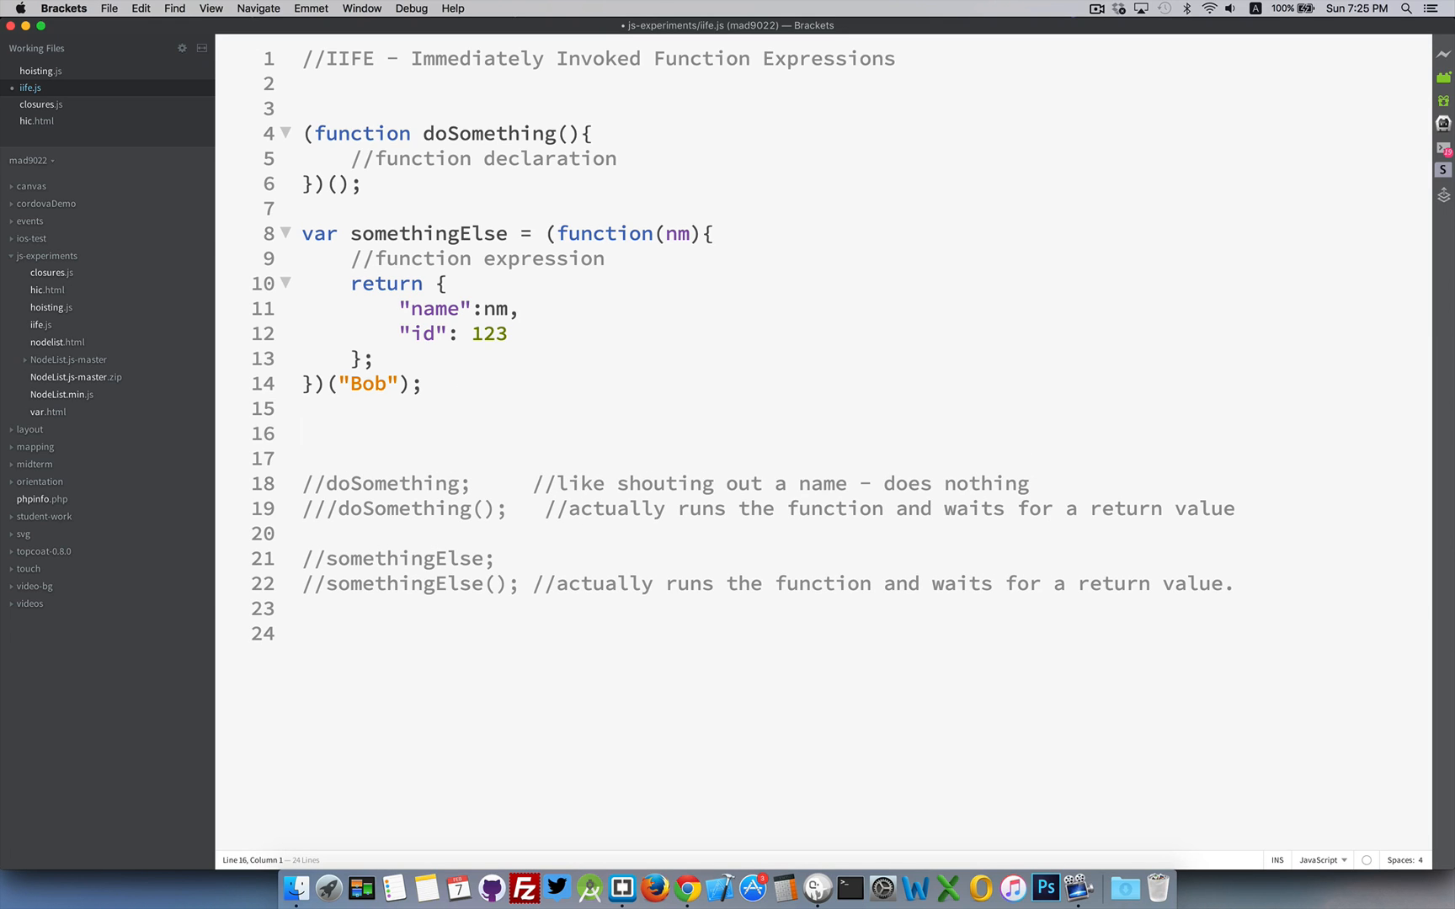
pyautogui.moveTo(389, 320)
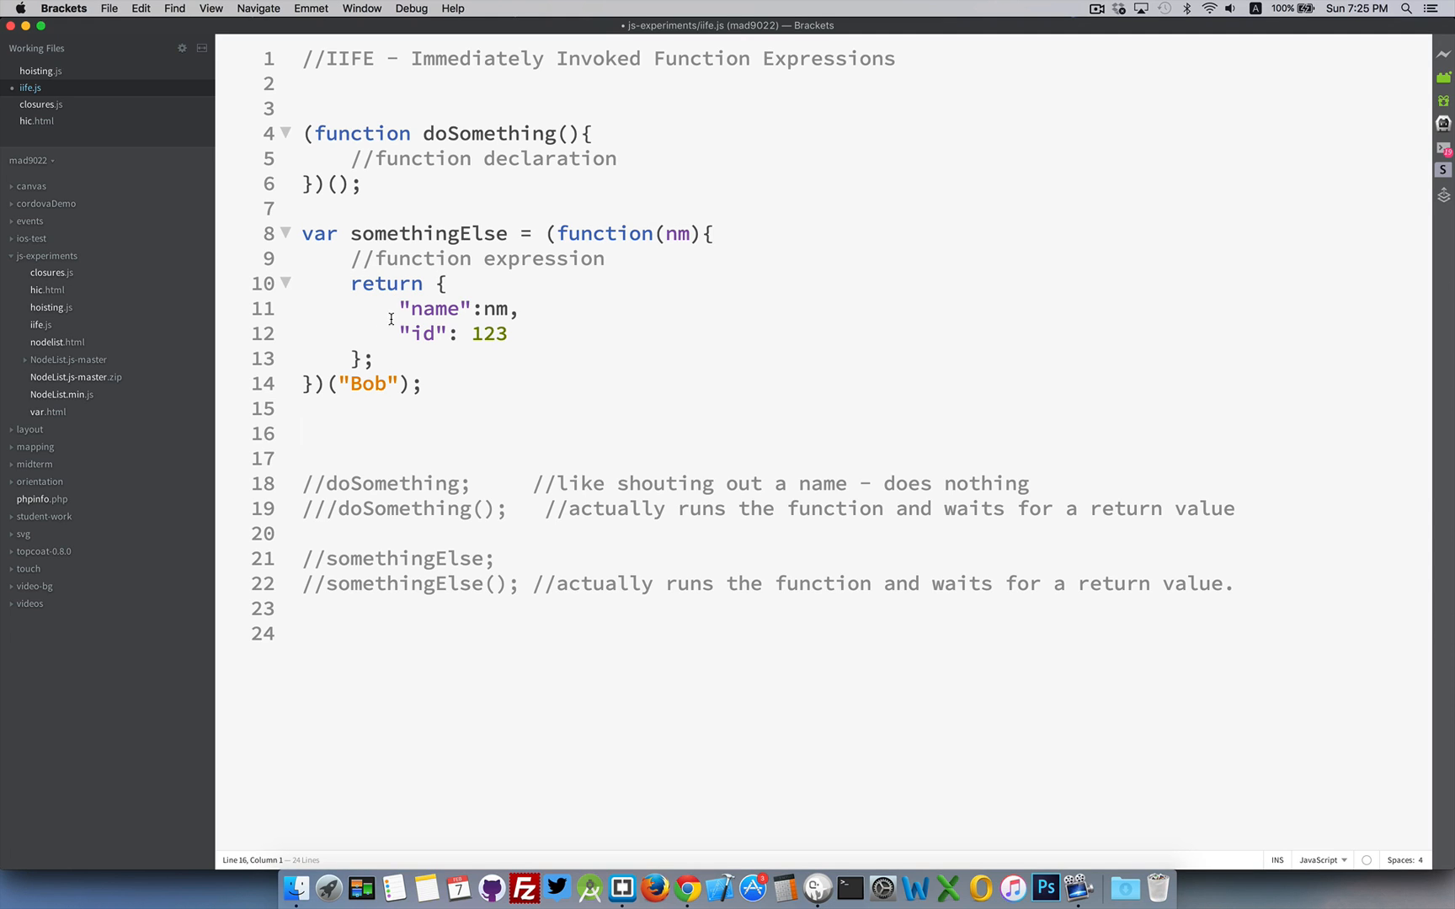
# Step: Write console.log(somethingElse.name, somethingElse.id); below the IIFE, accepting code hints
pyautogui.doubleClick(428, 233)
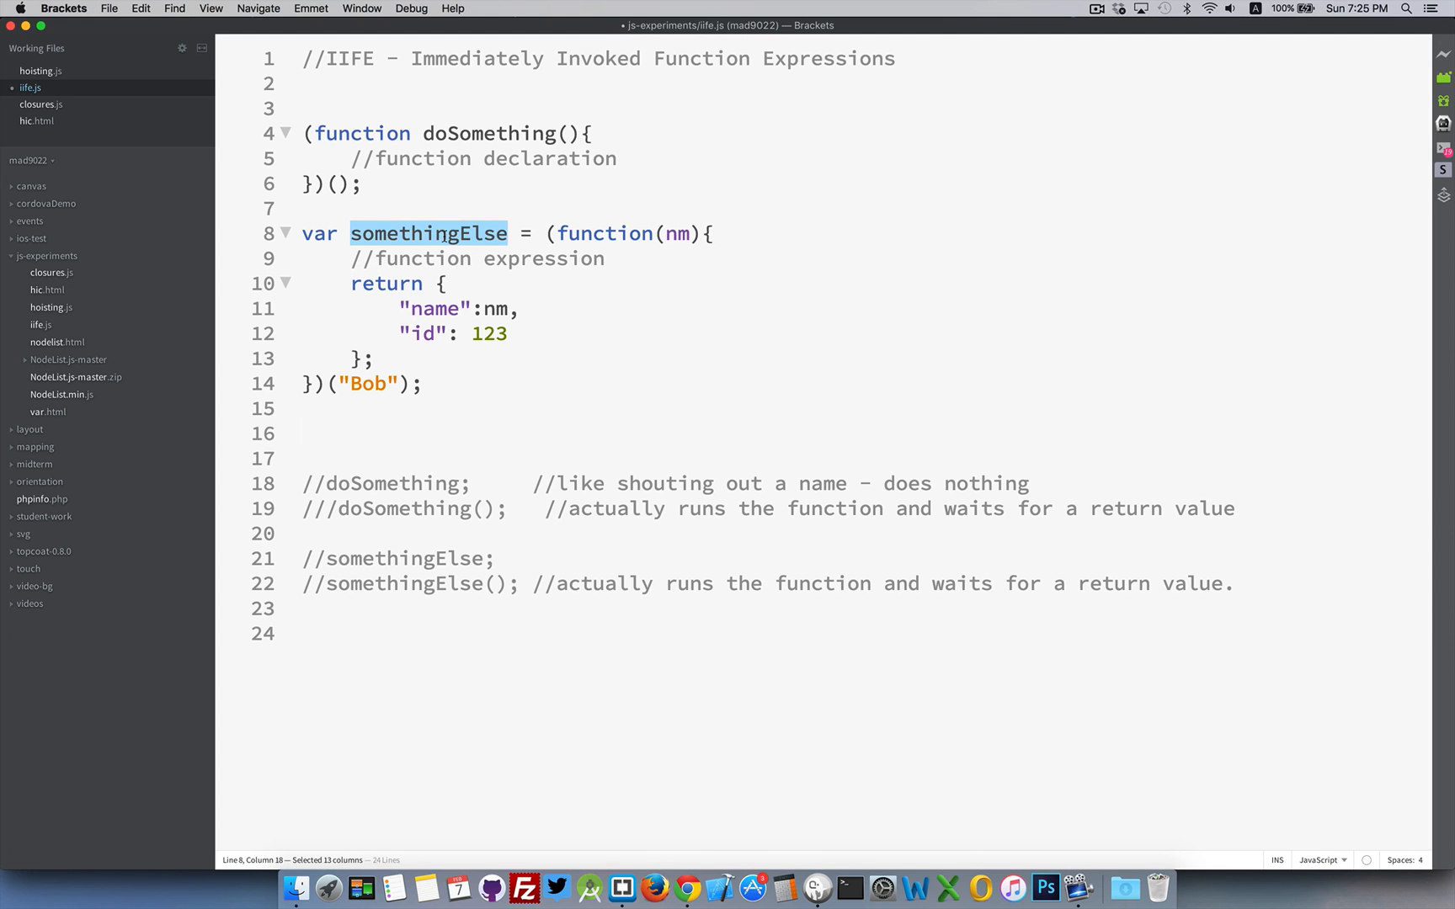
pyautogui.click(362, 433)
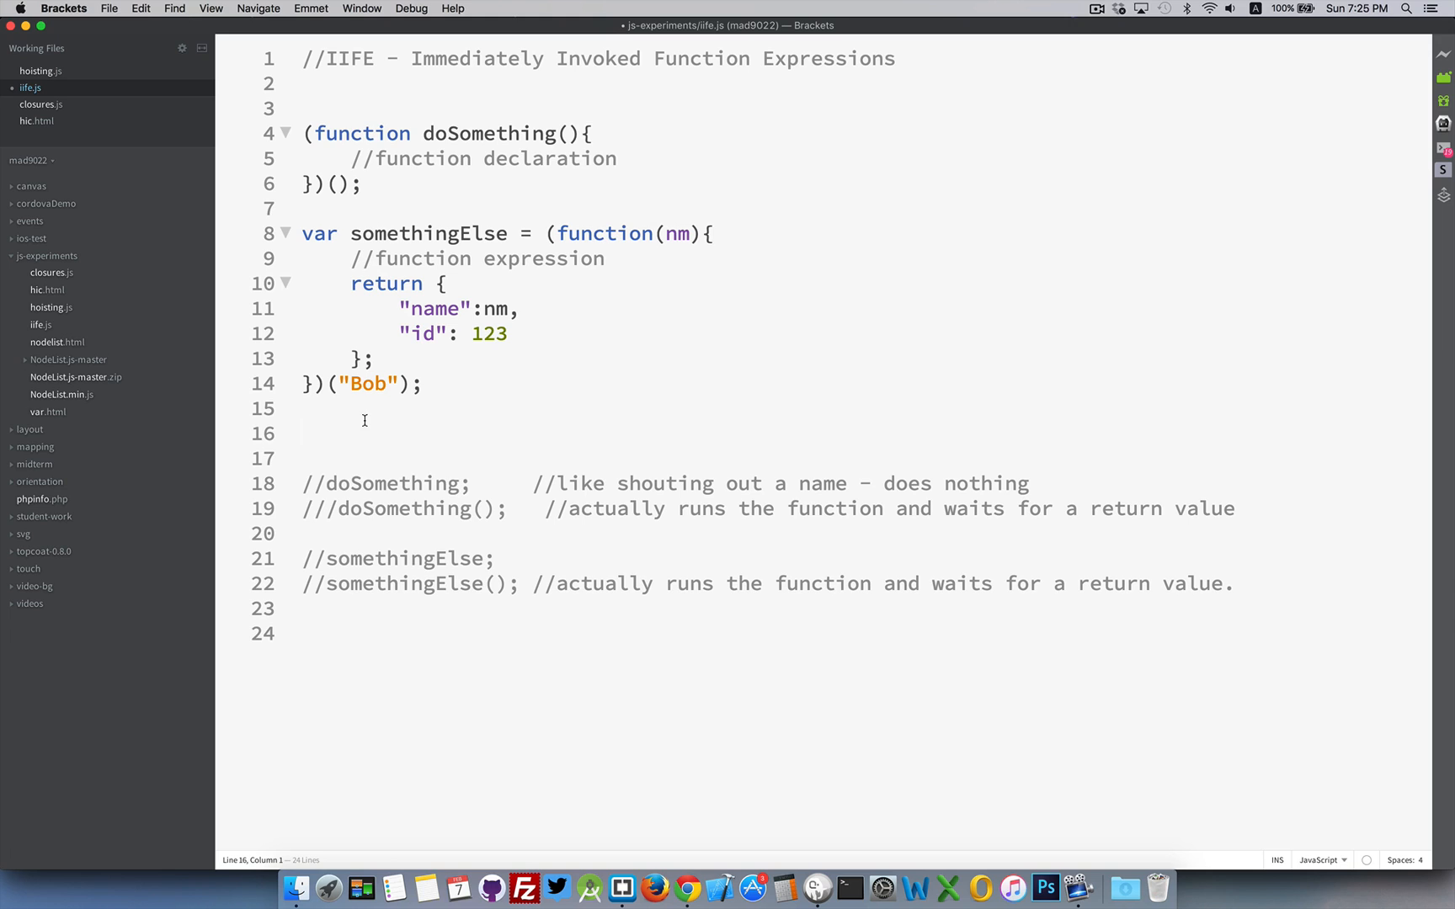
pyautogui.write('console.log')
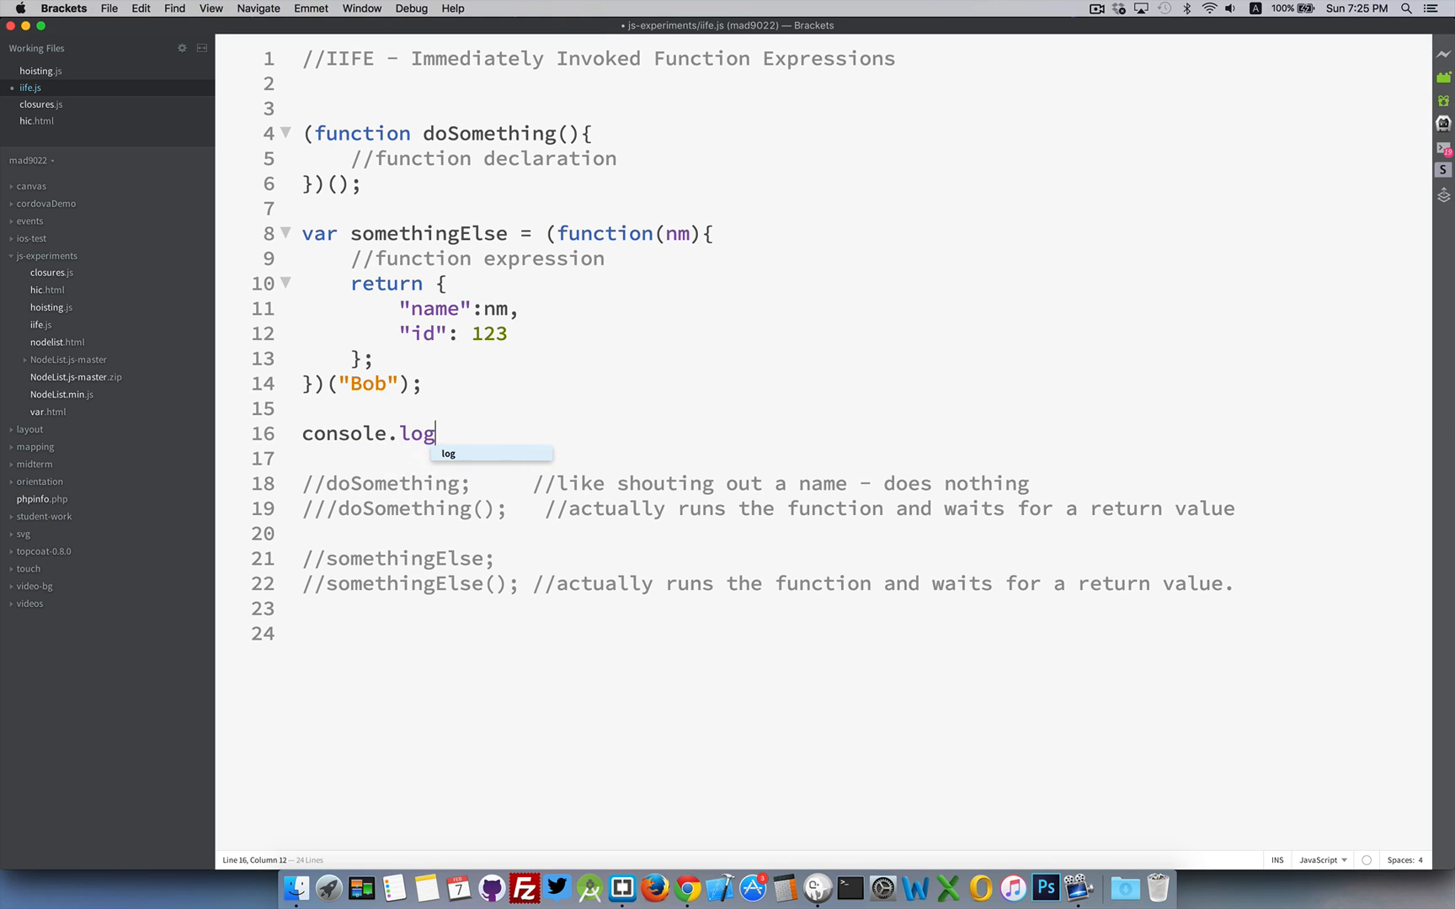
pyautogui.write('(somet')
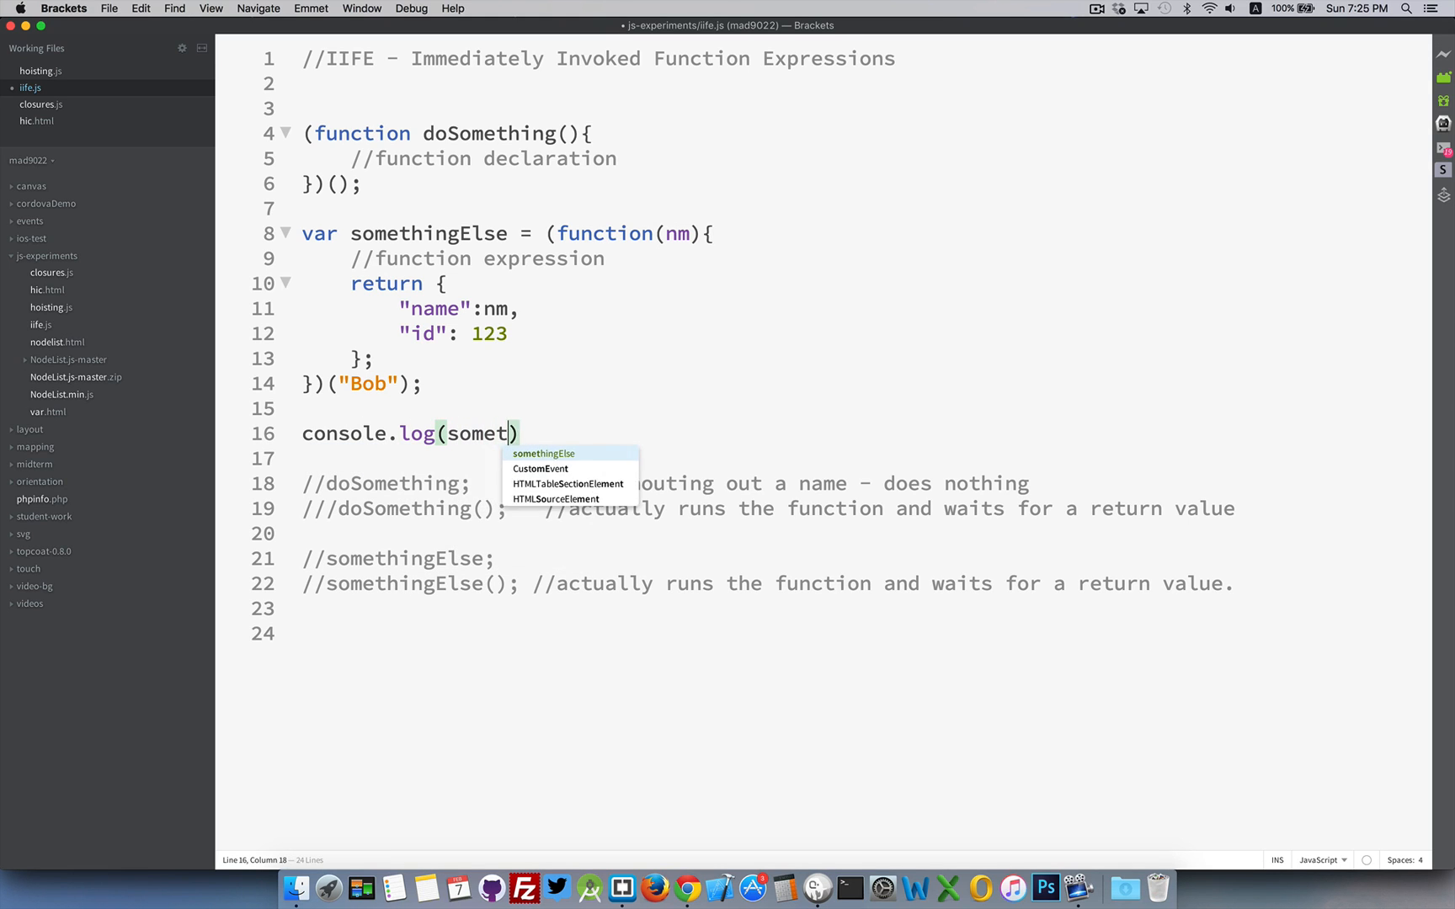
pyautogui.click(542, 453)
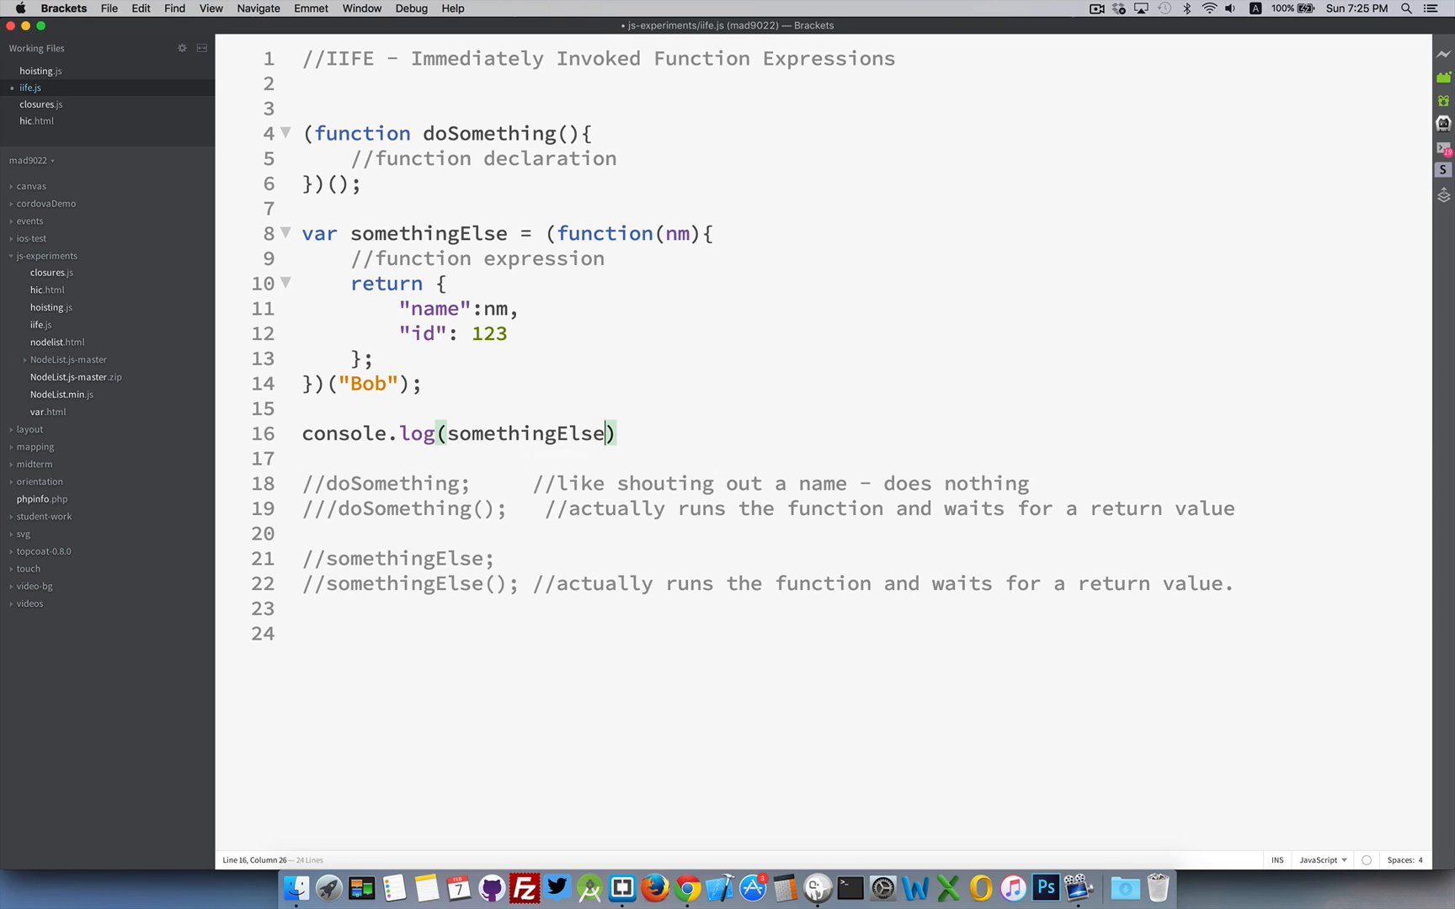
pyautogui.write('.')
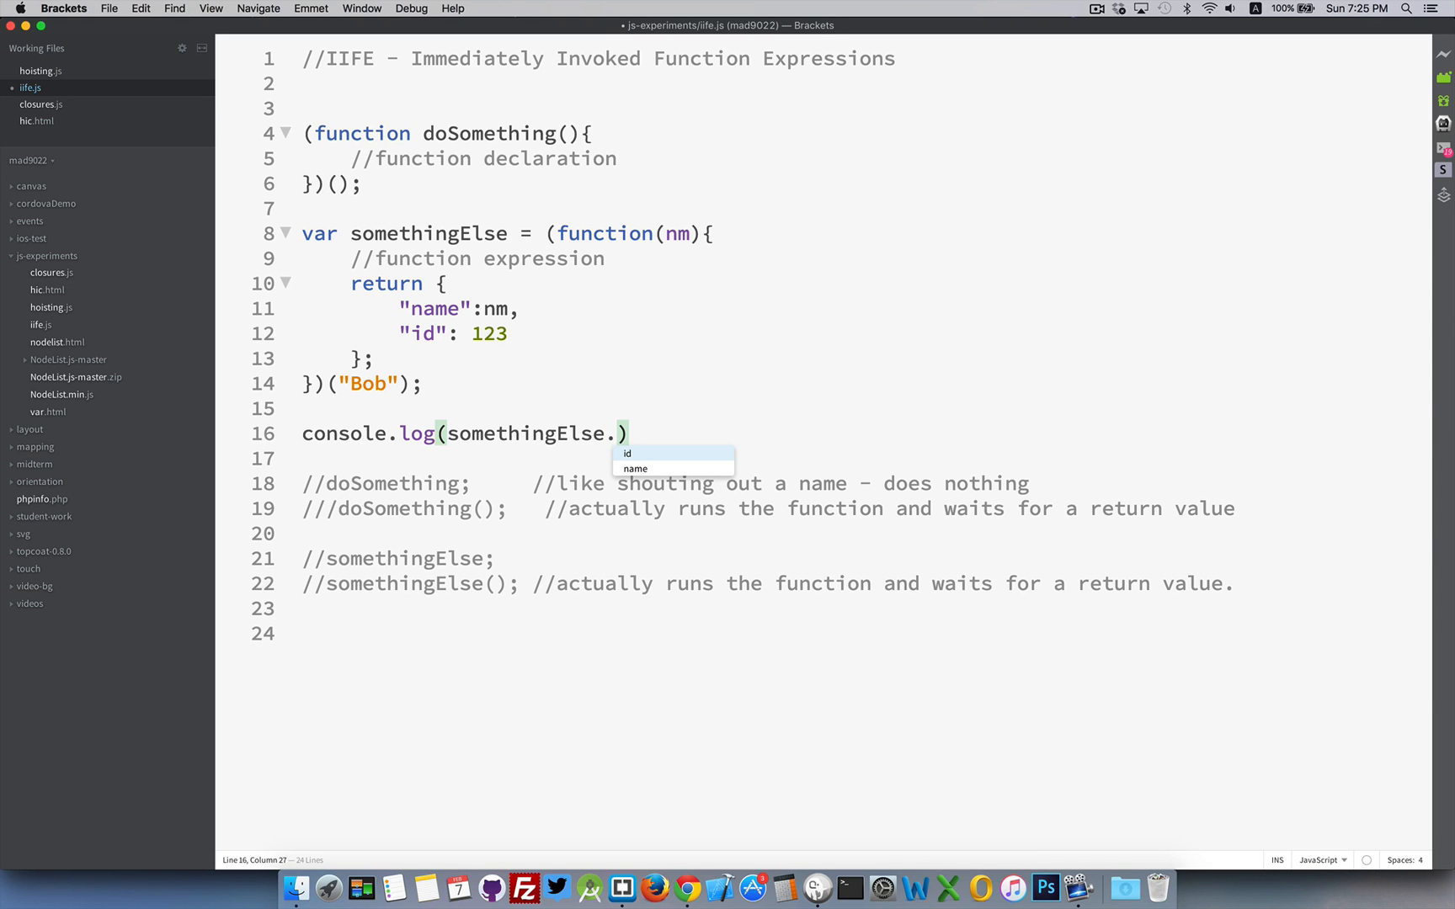
pyautogui.moveTo(635, 456)
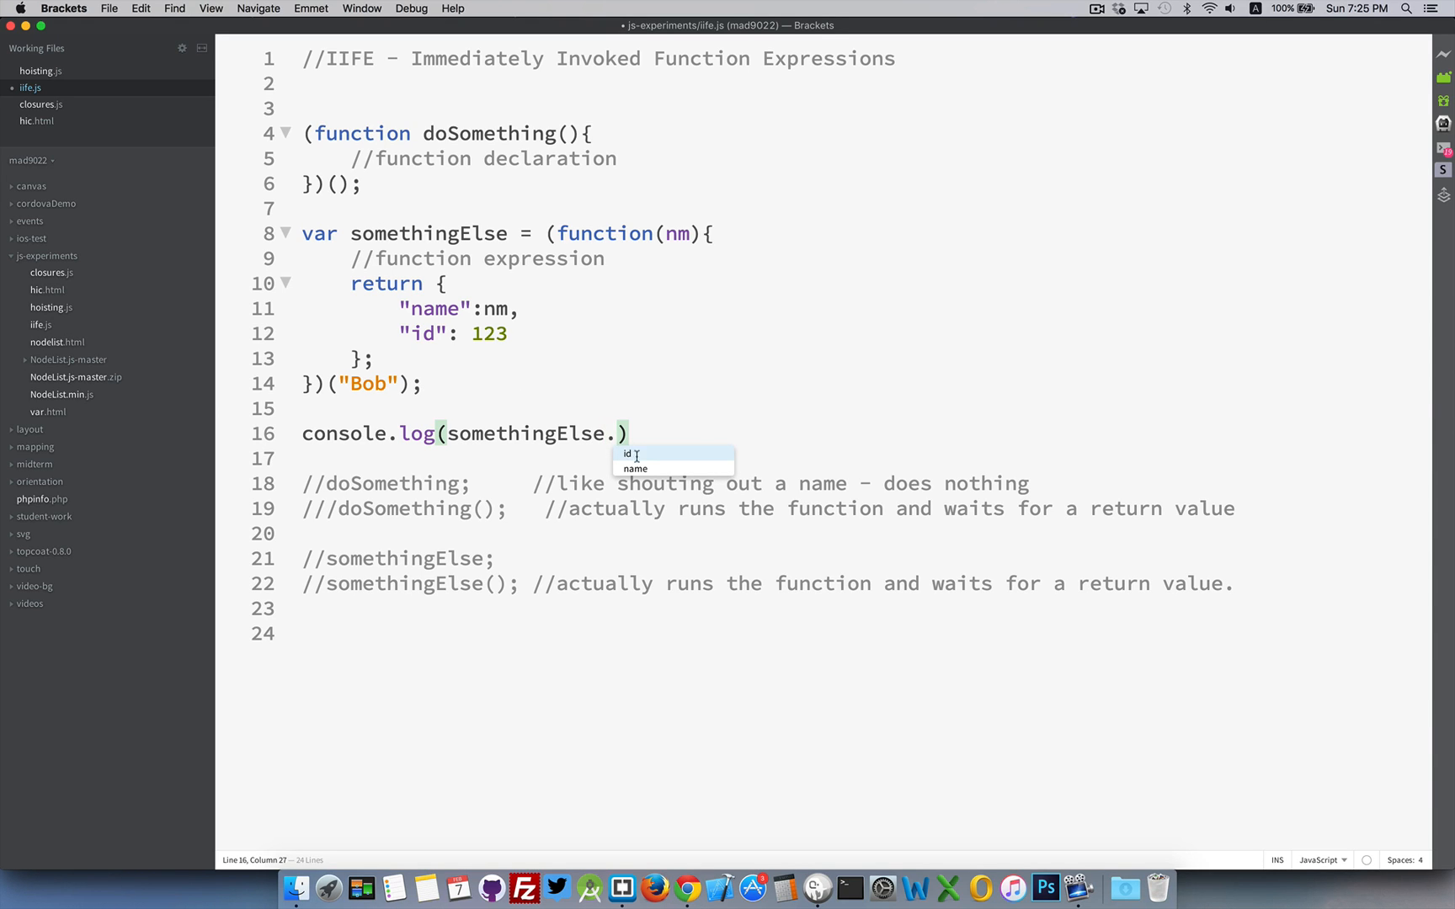
pyautogui.moveTo(751, 370)
pyautogui.write('name,')
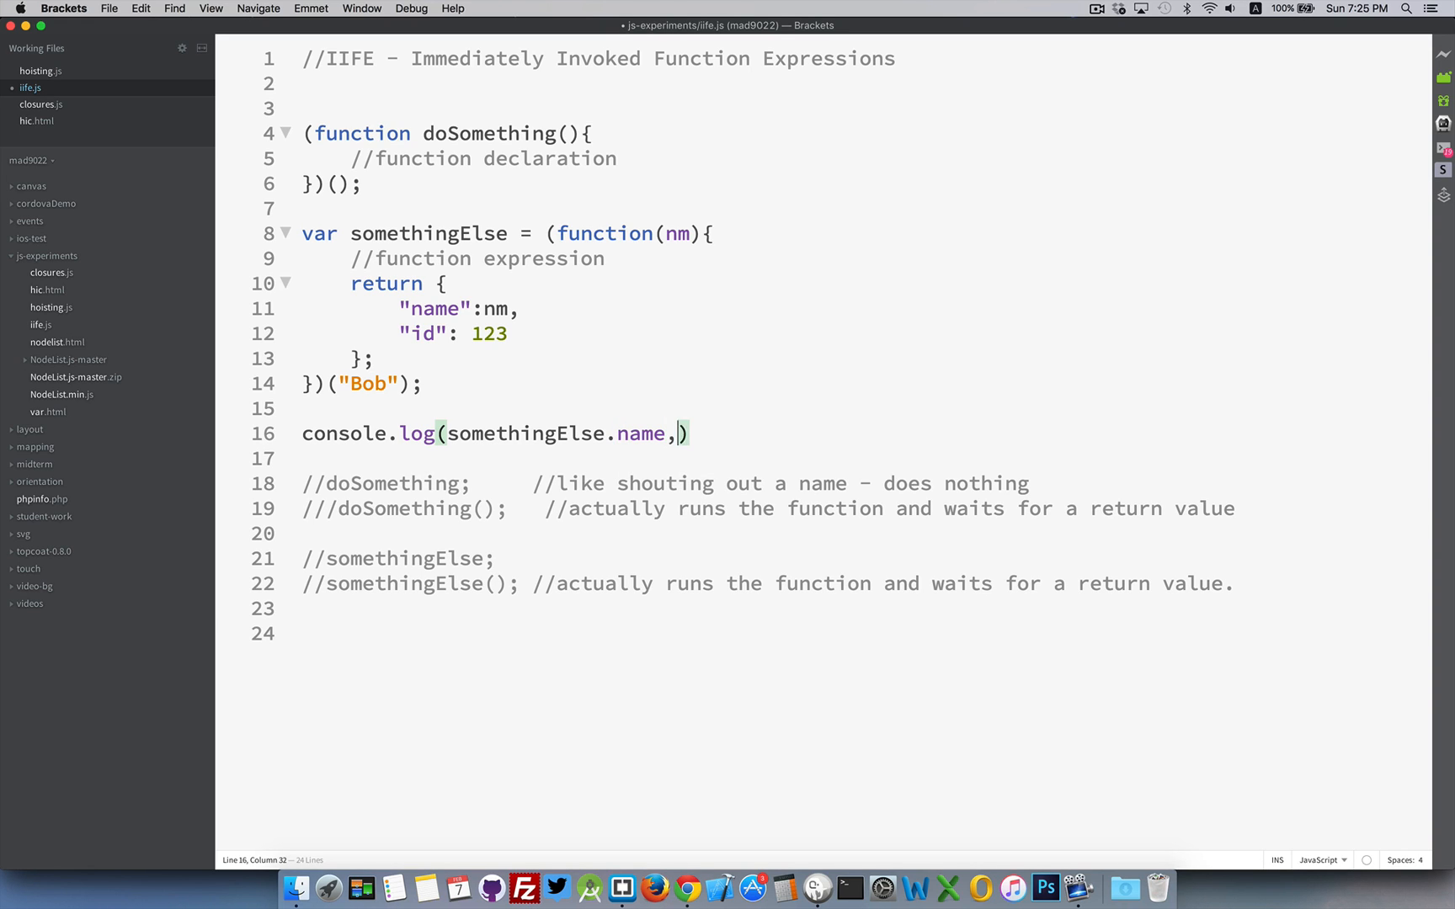
pyautogui.write('somethingElse')
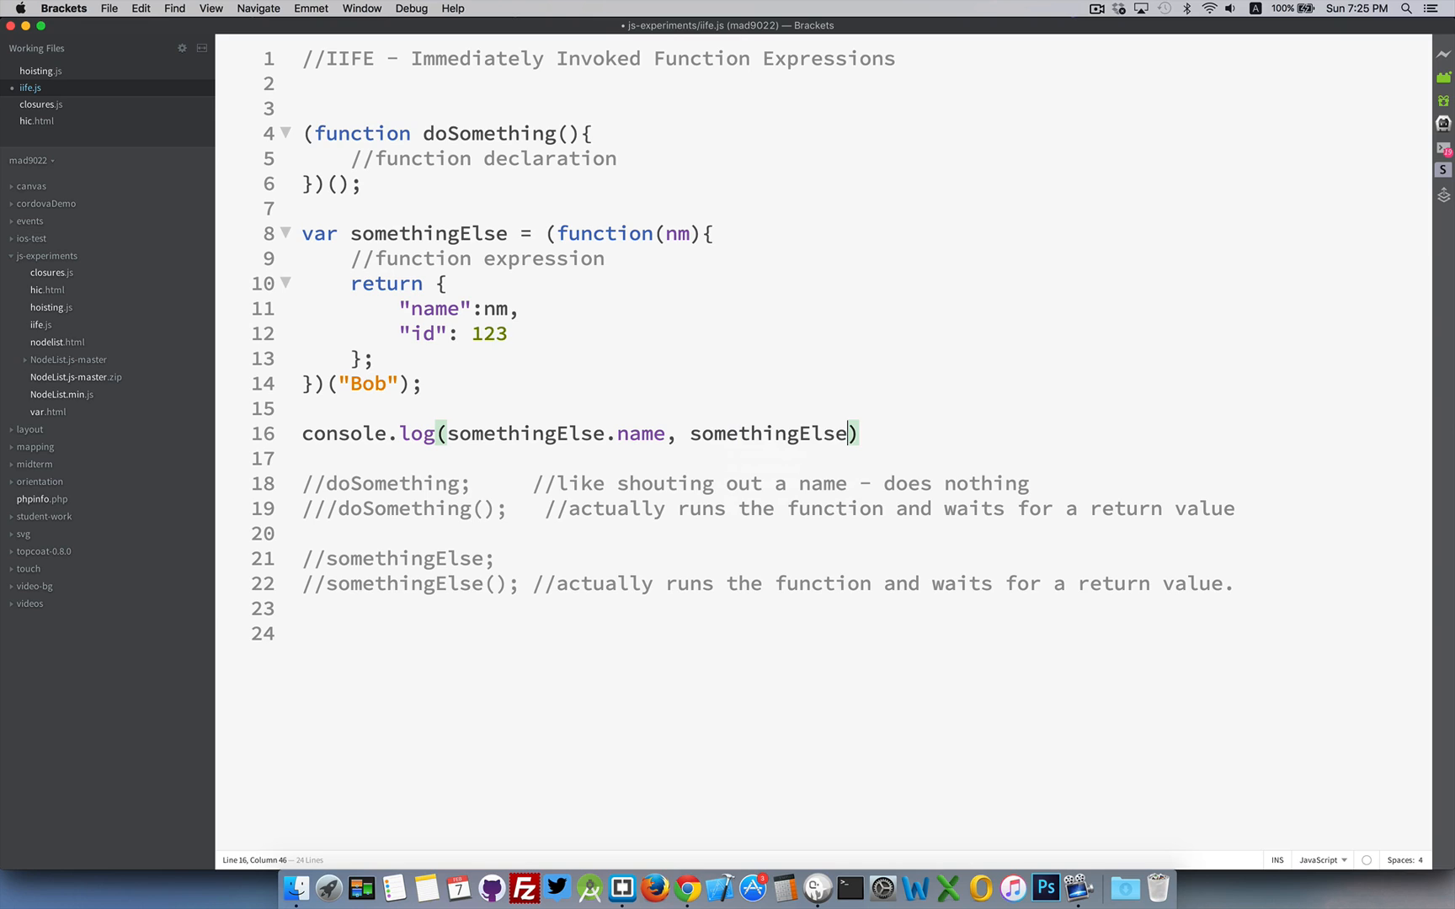
pyautogui.write('.id')
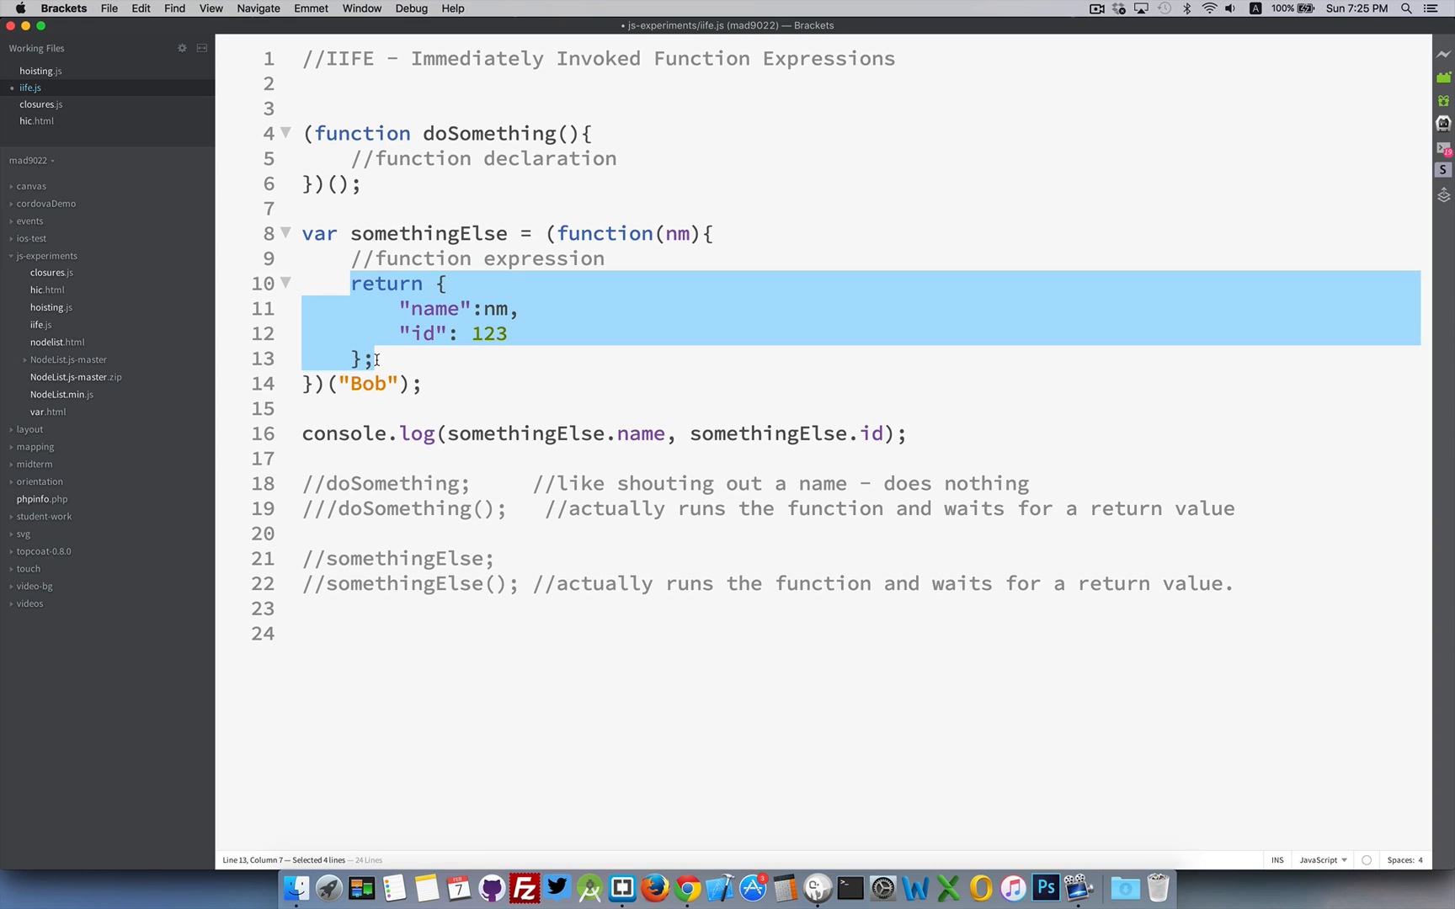
pyautogui.moveTo(508, 247)
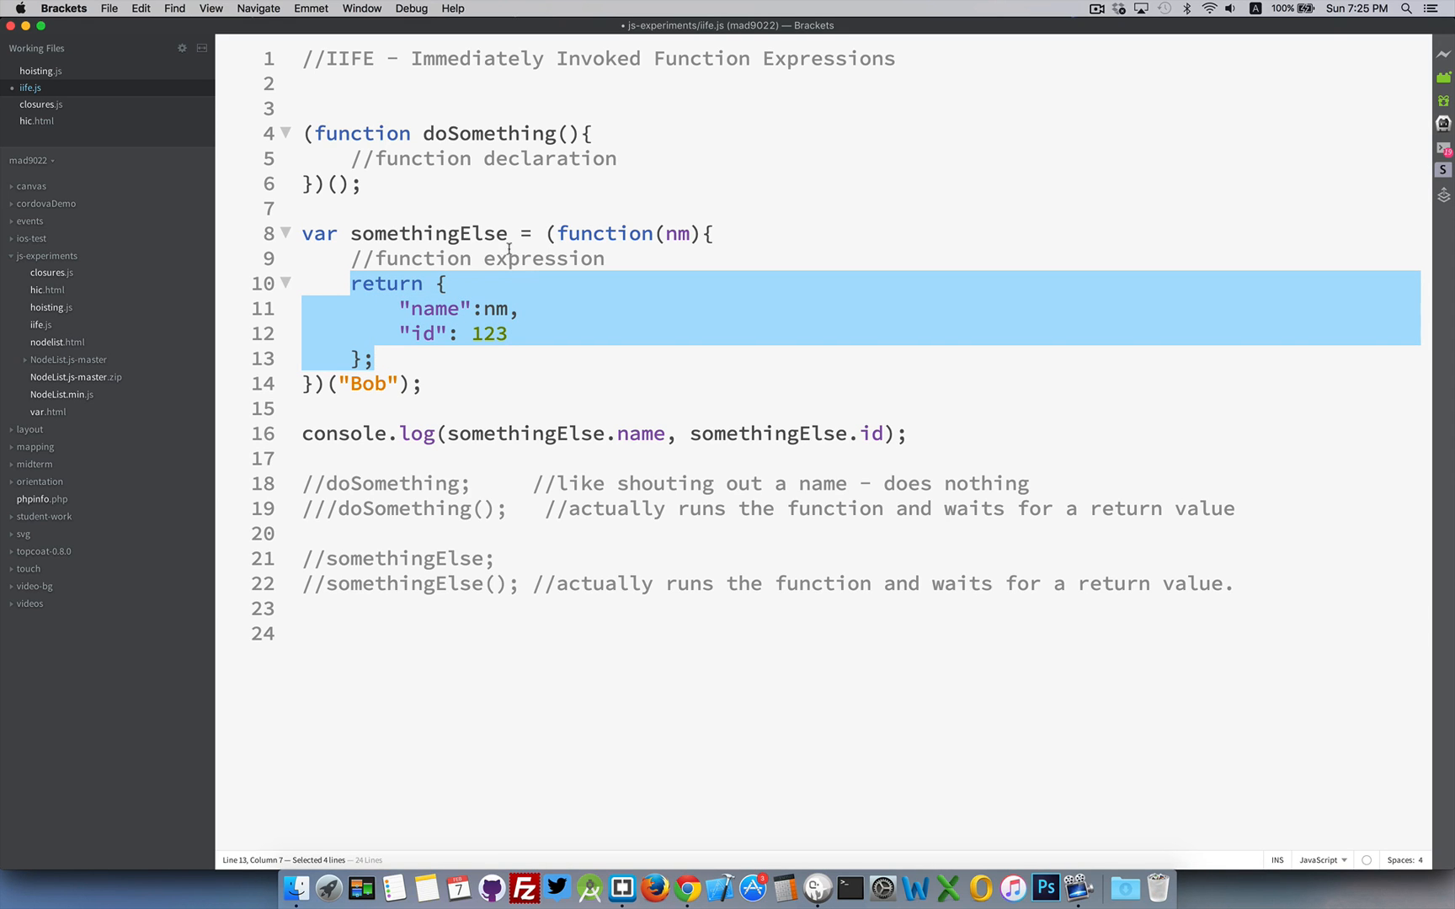
pyautogui.moveTo(453, 232)
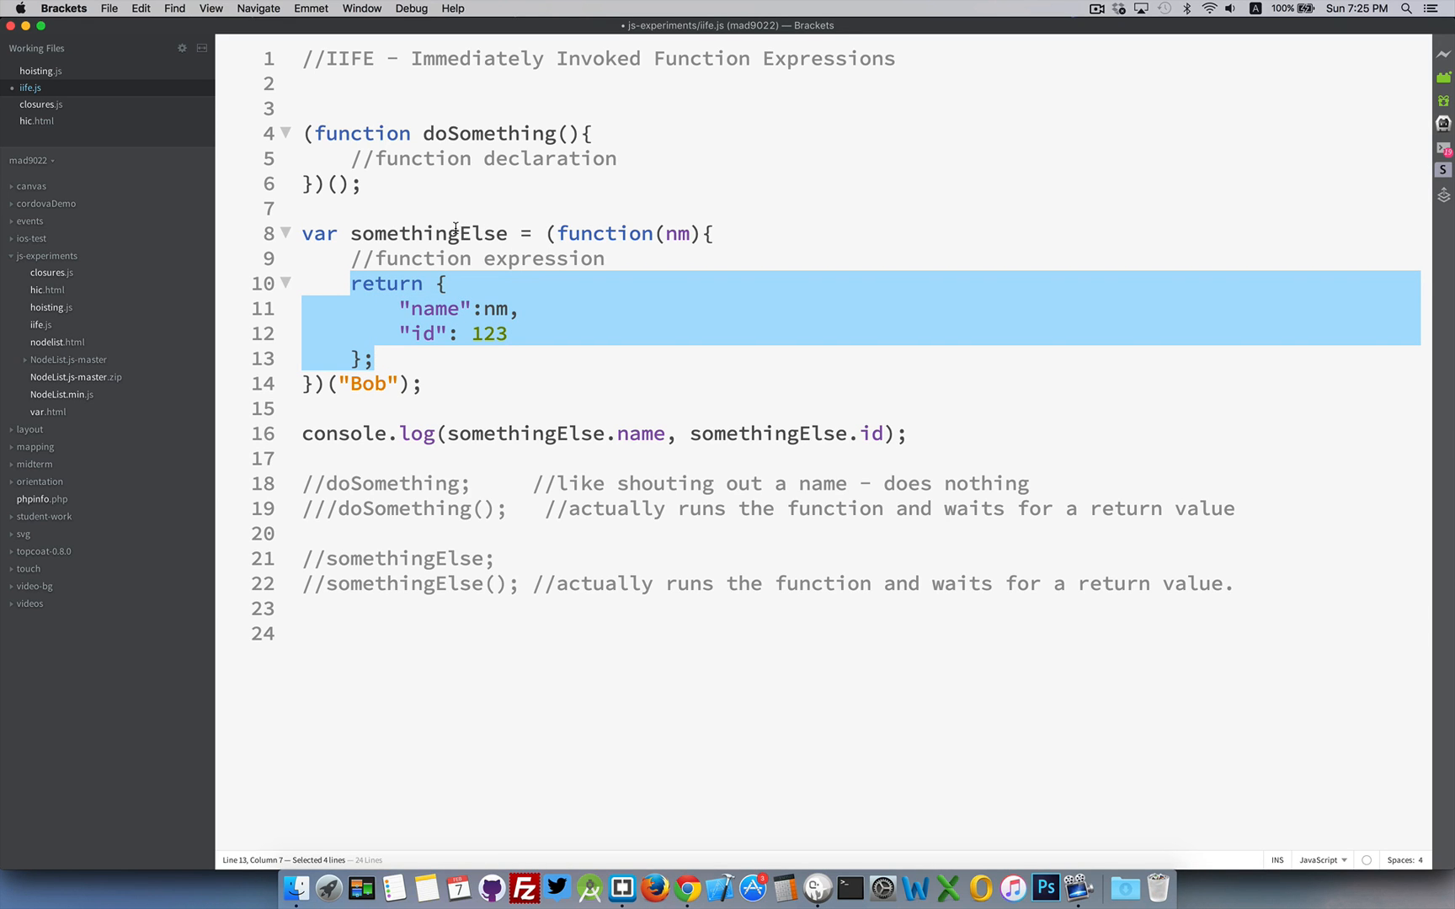
pyautogui.moveTo(458, 211)
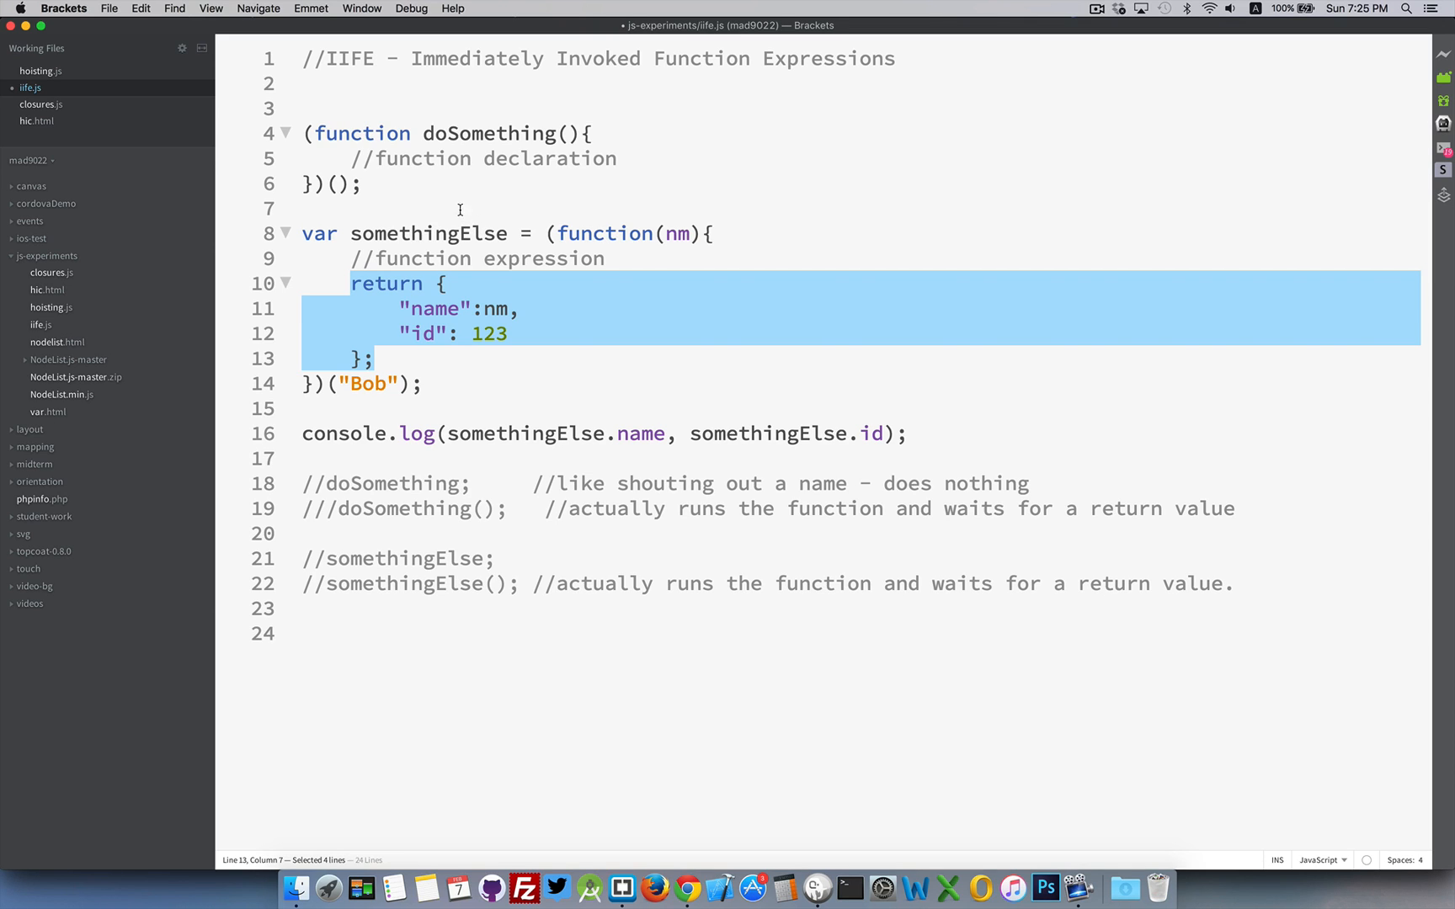
pyautogui.moveTo(448, 374)
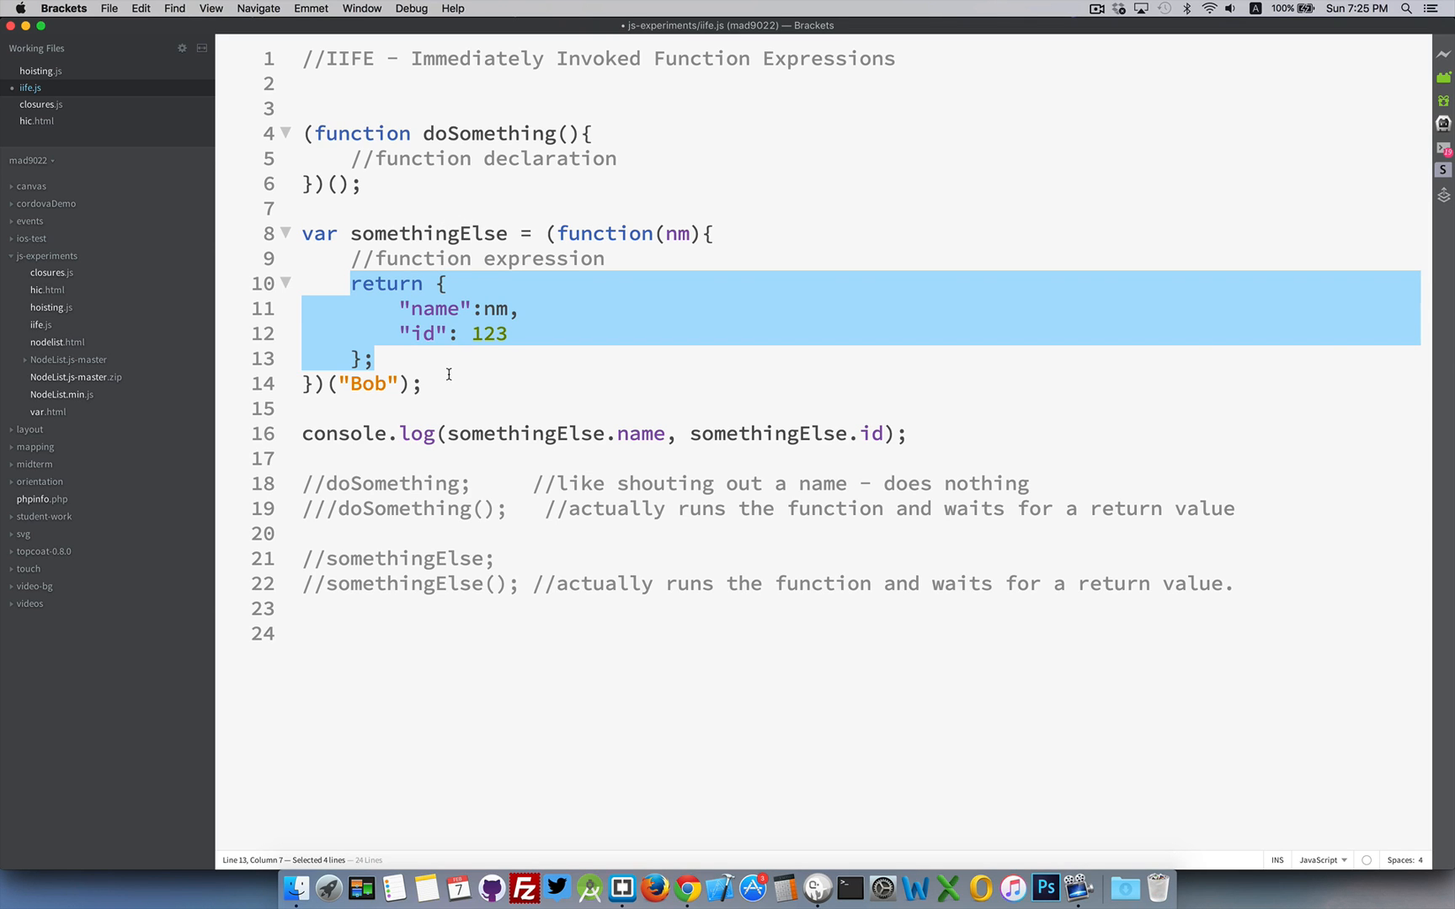
pyautogui.click(448, 384)
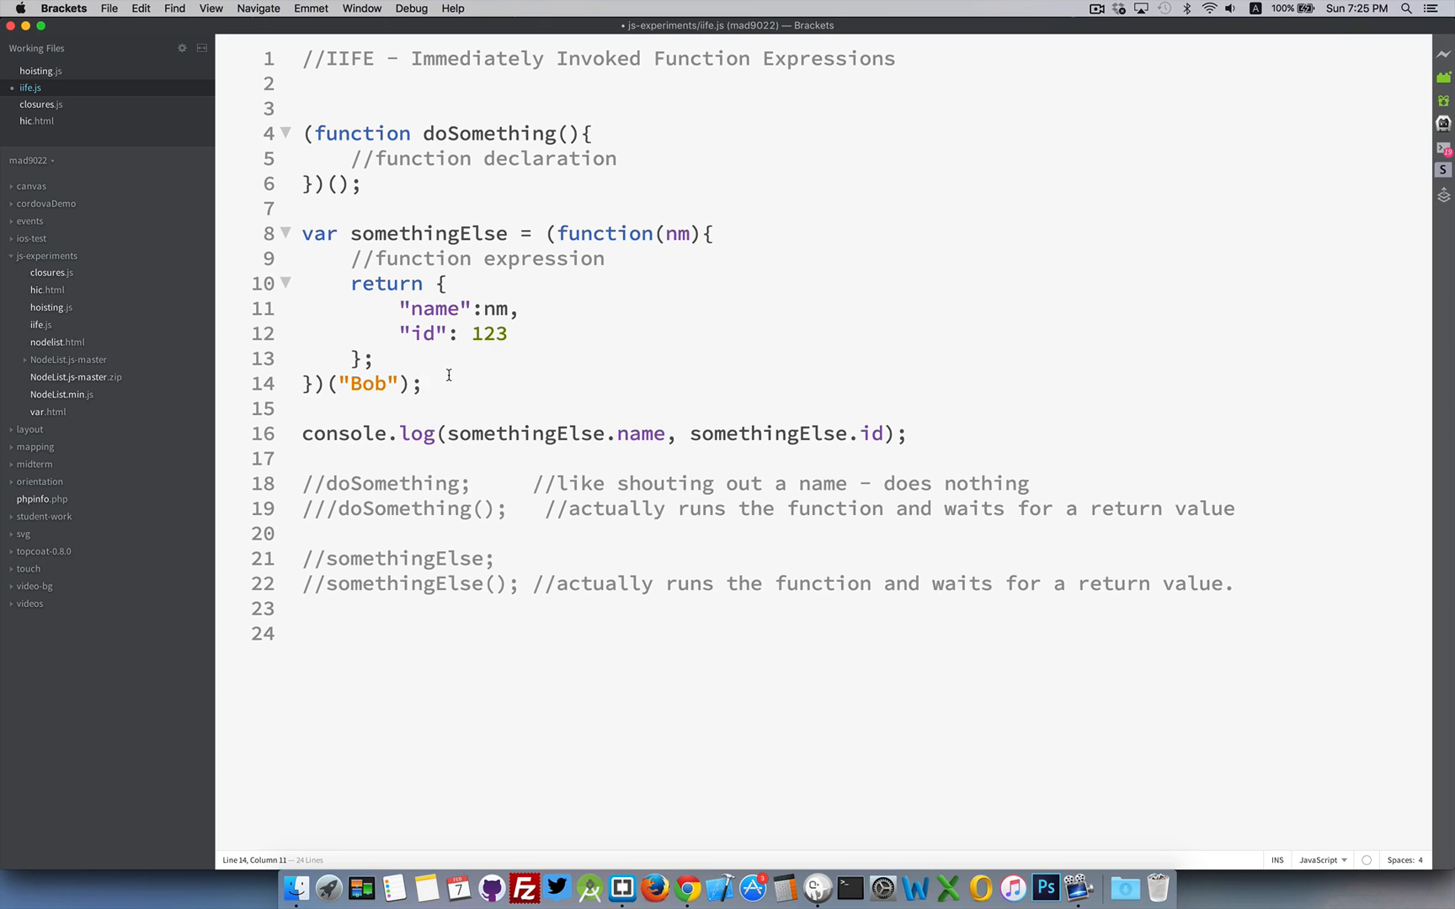
pyautogui.moveTo(334, 404)
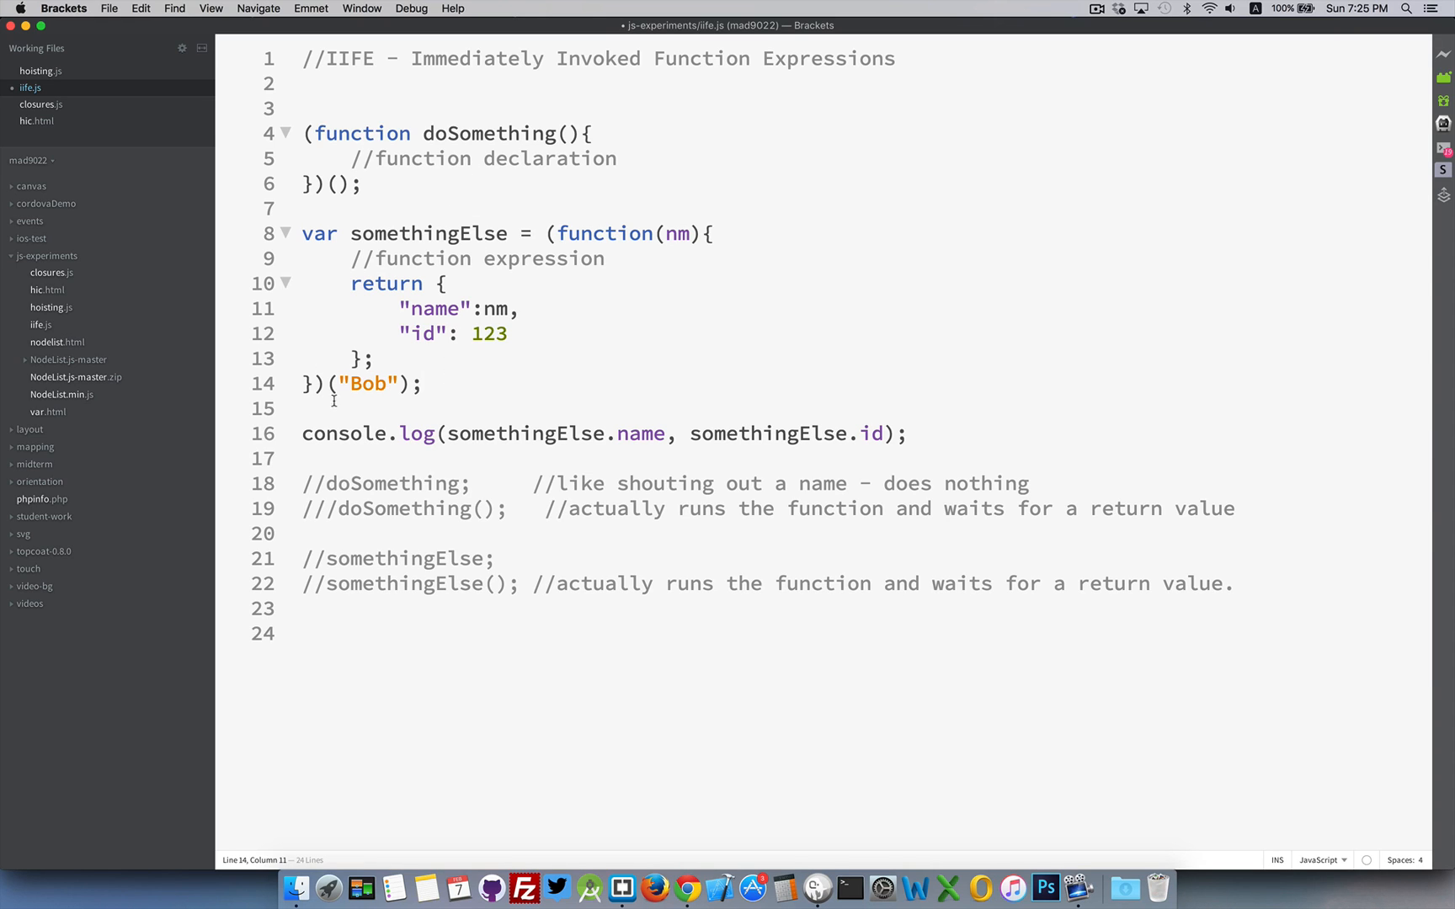
pyautogui.moveTo(595, 298)
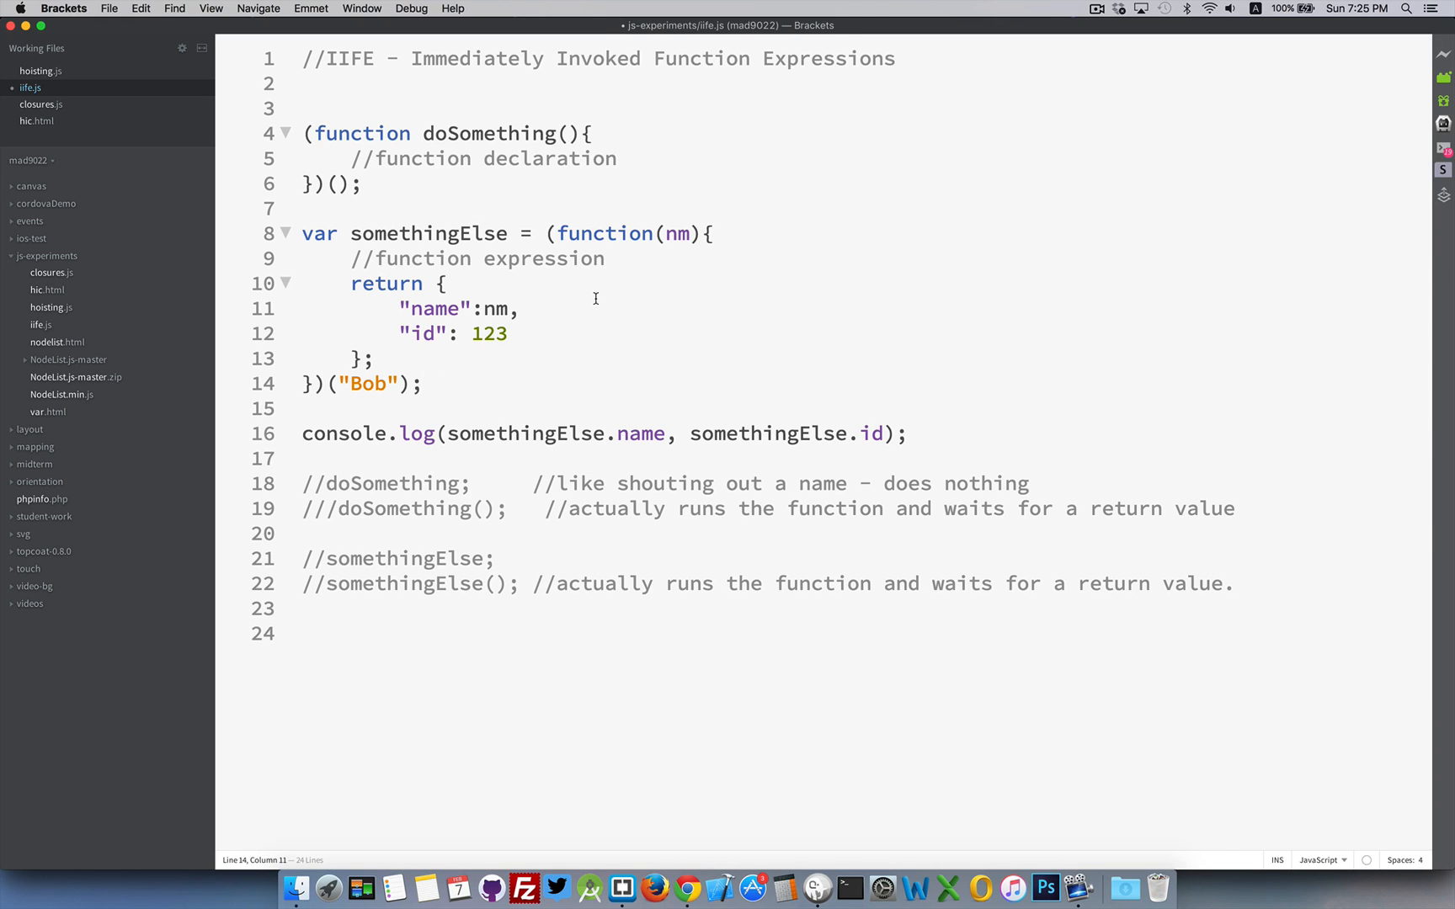
pyautogui.click(421, 384)
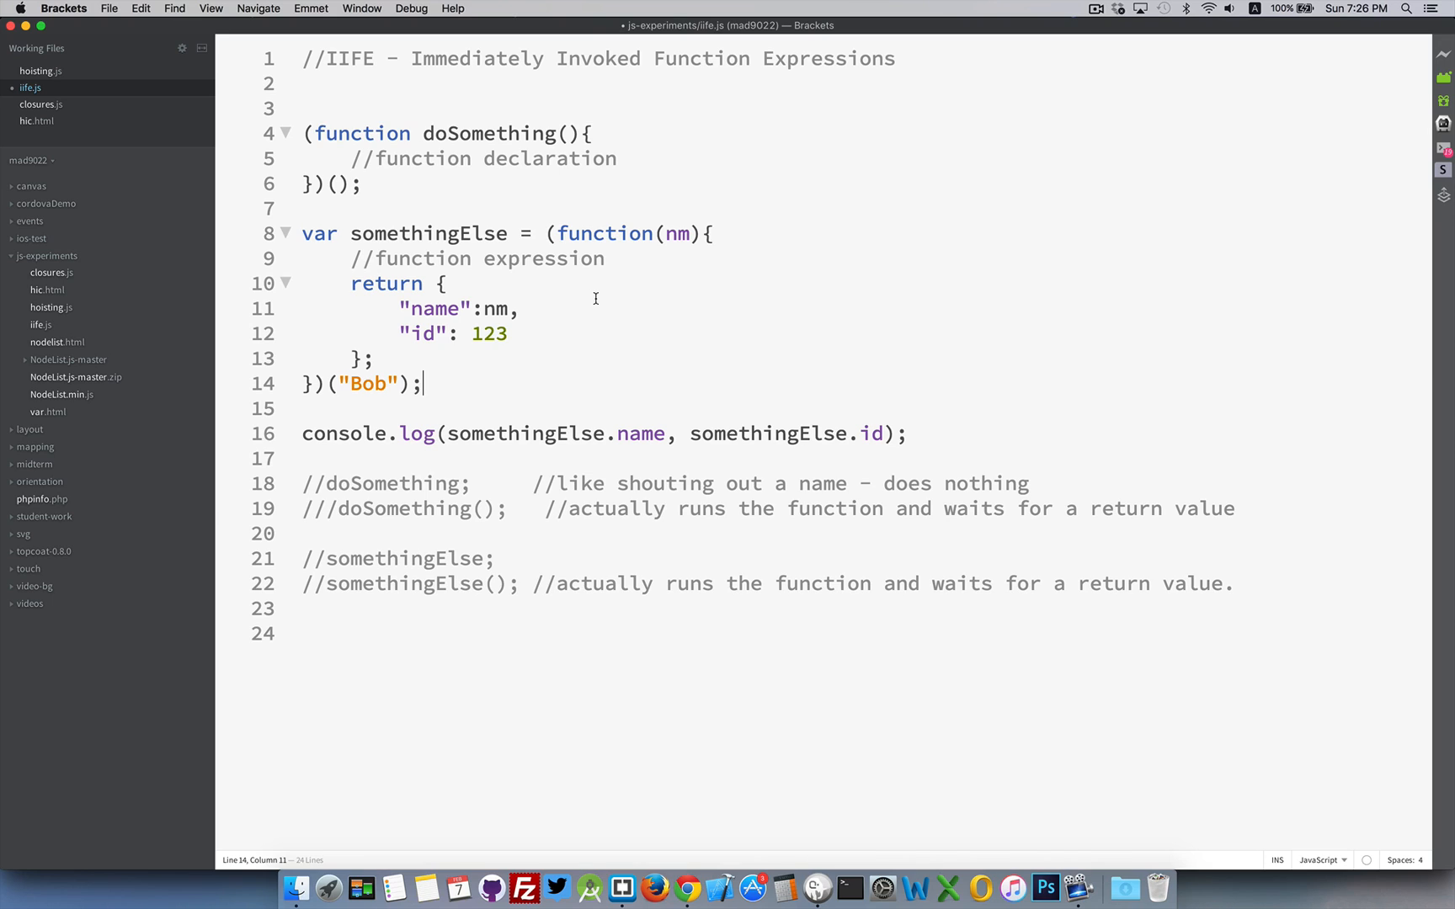
pyautogui.doubleClick(428, 232)
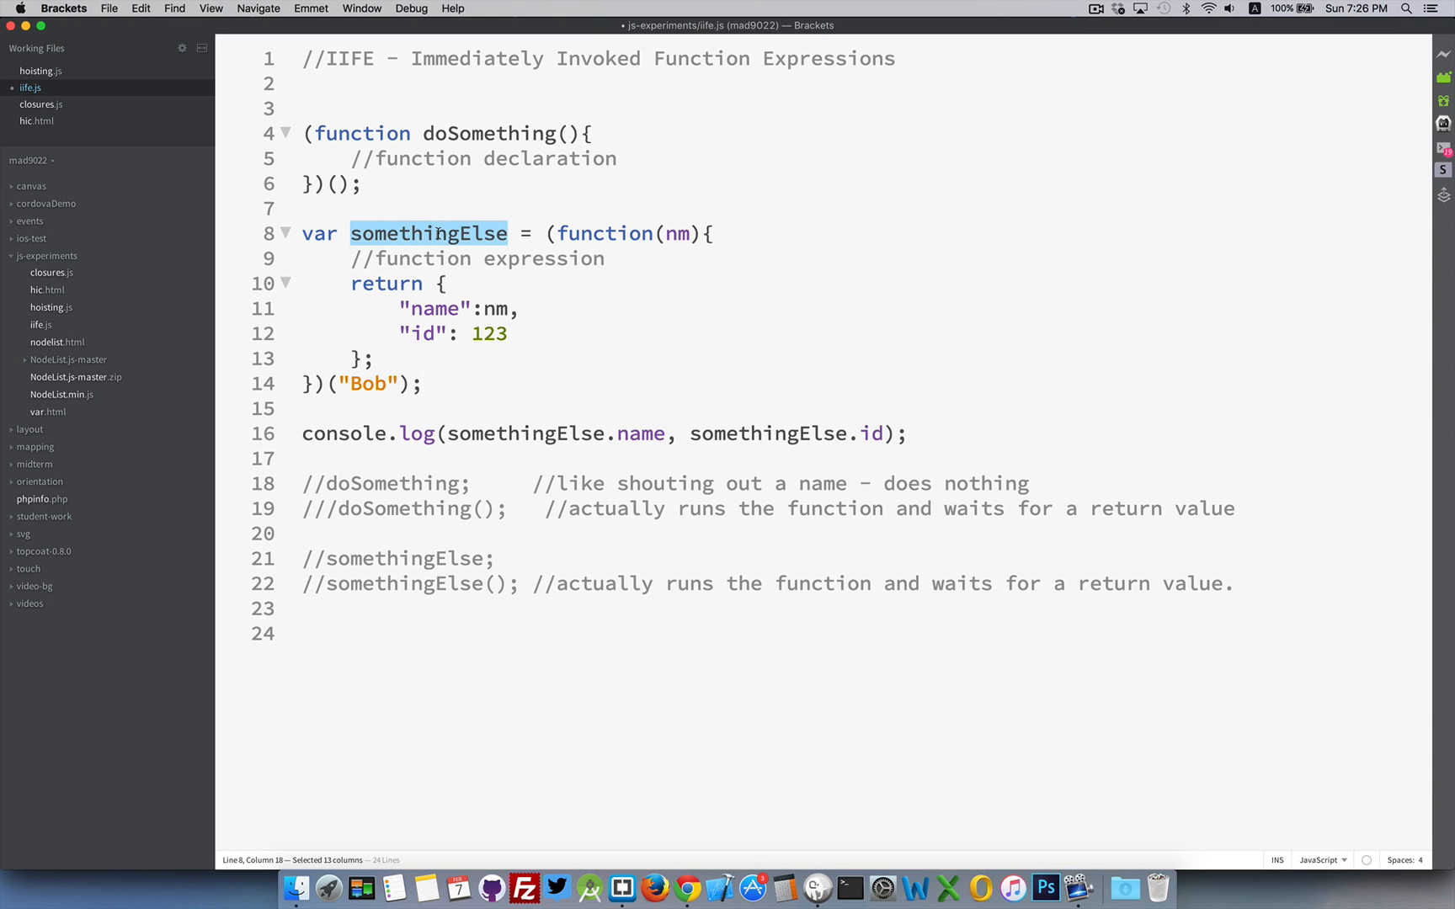
pyautogui.moveTo(406, 299)
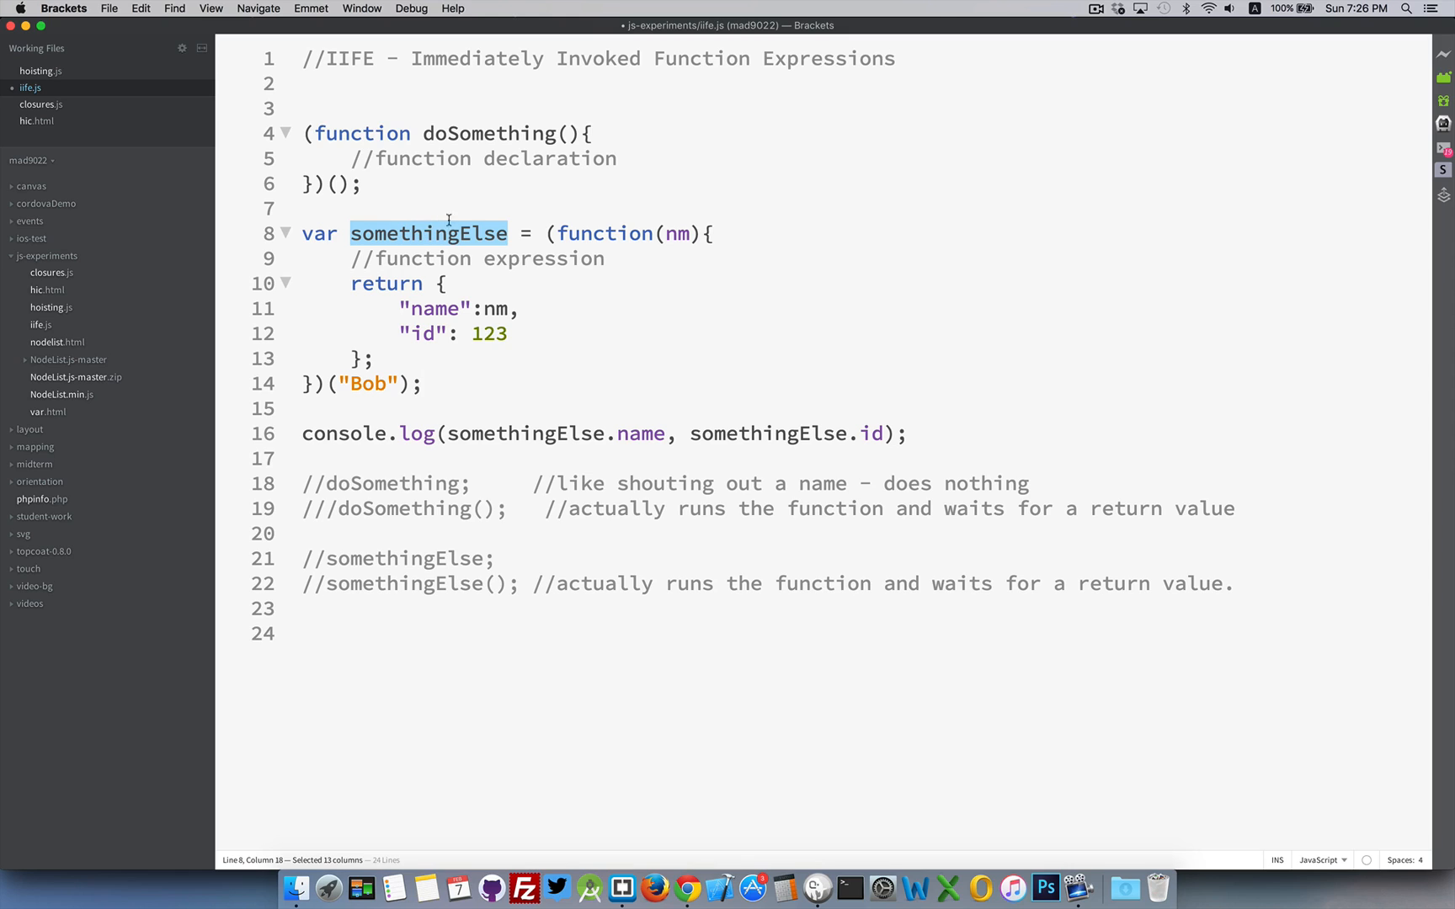
pyautogui.moveTo(478, 225)
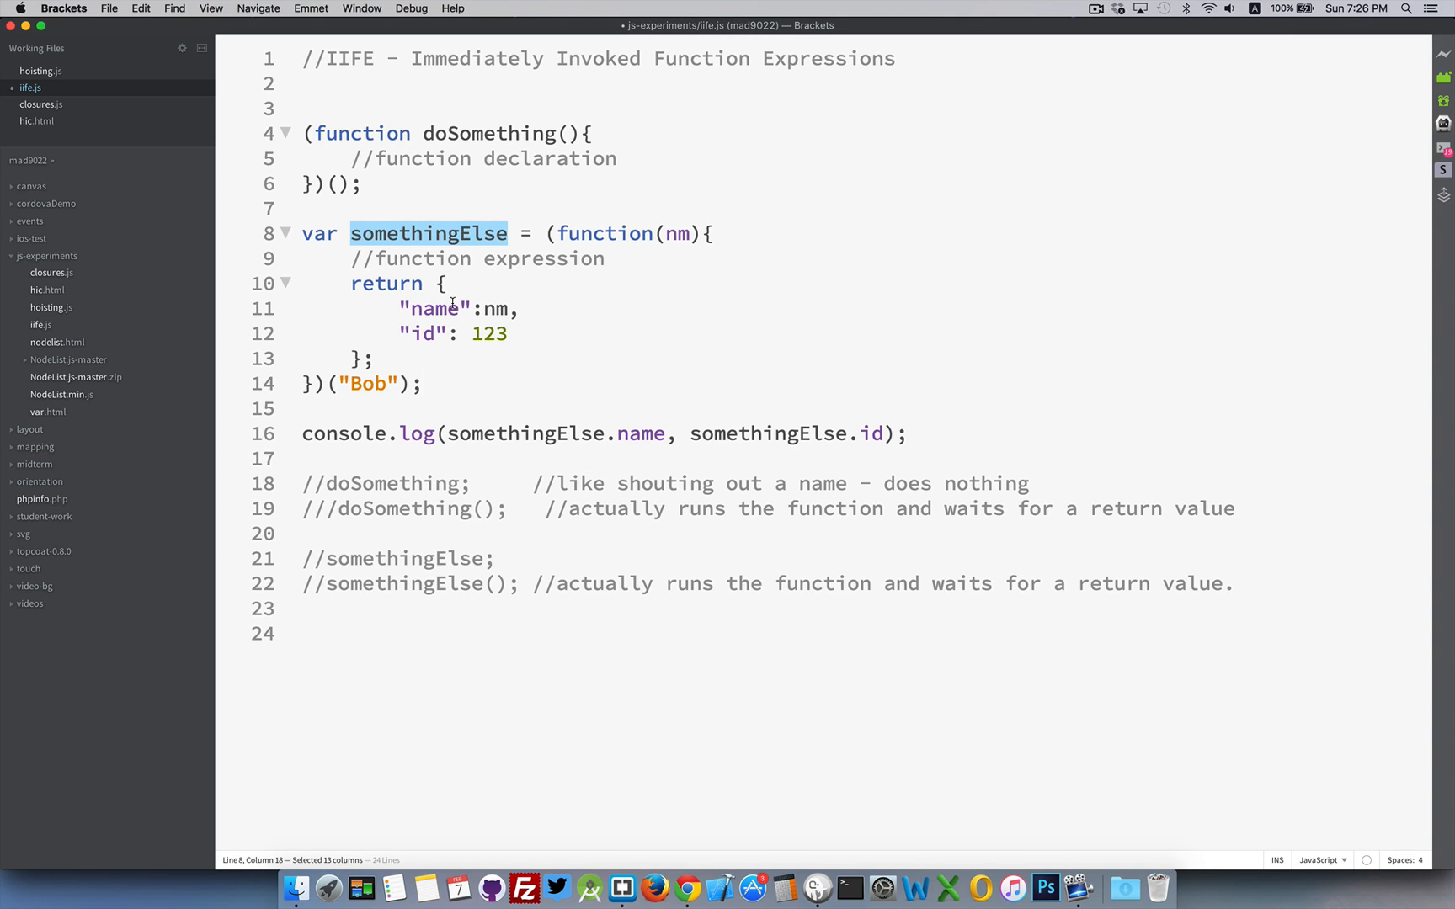
pyautogui.click(509, 333)
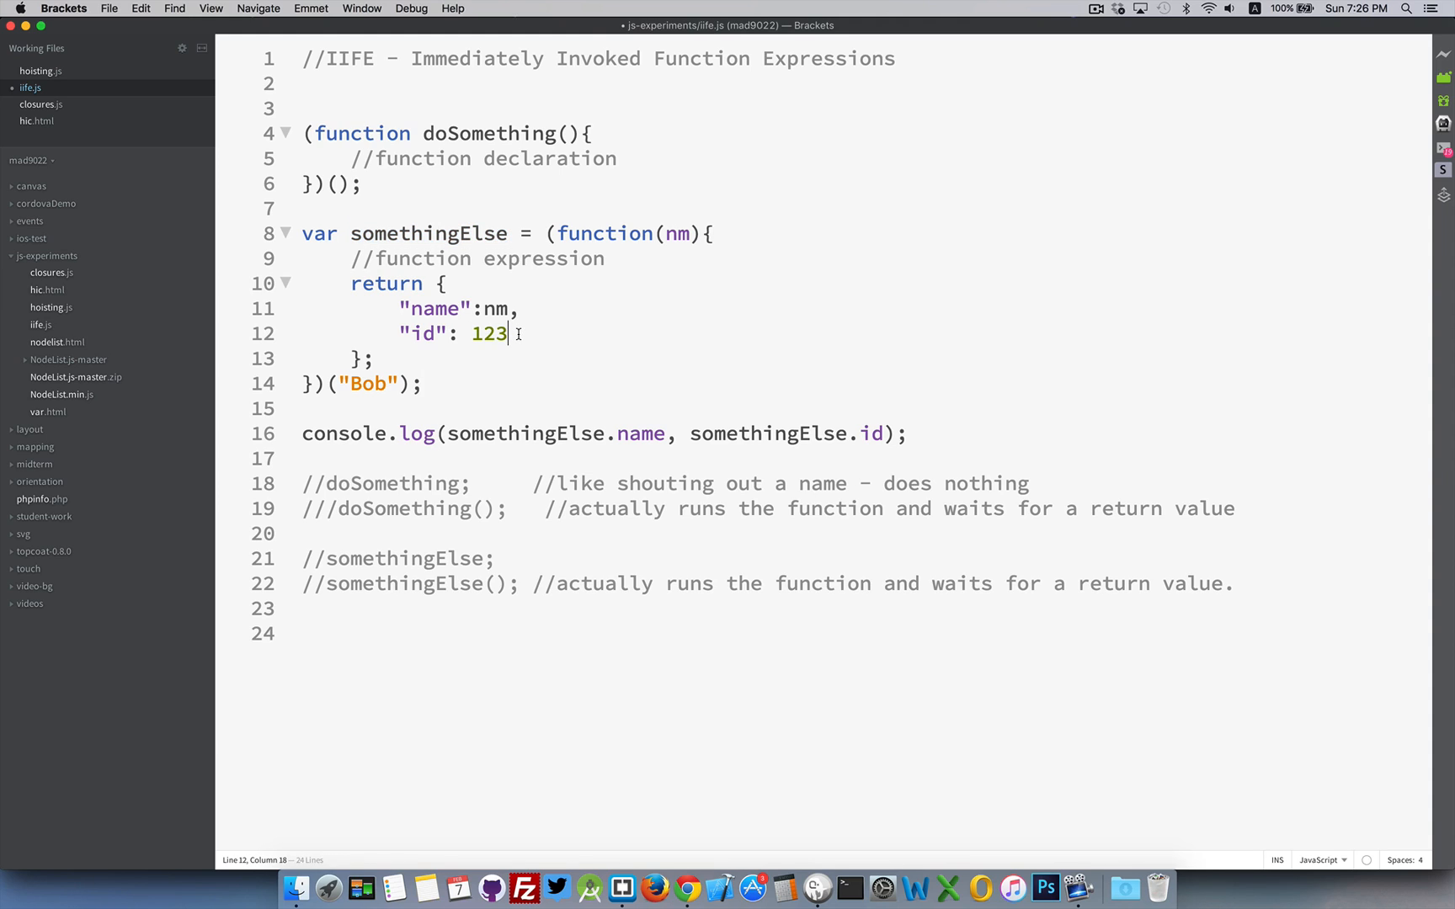
# Step: Add a property x assigned an empty function after id in the returned object
pyautogui.press('Return')
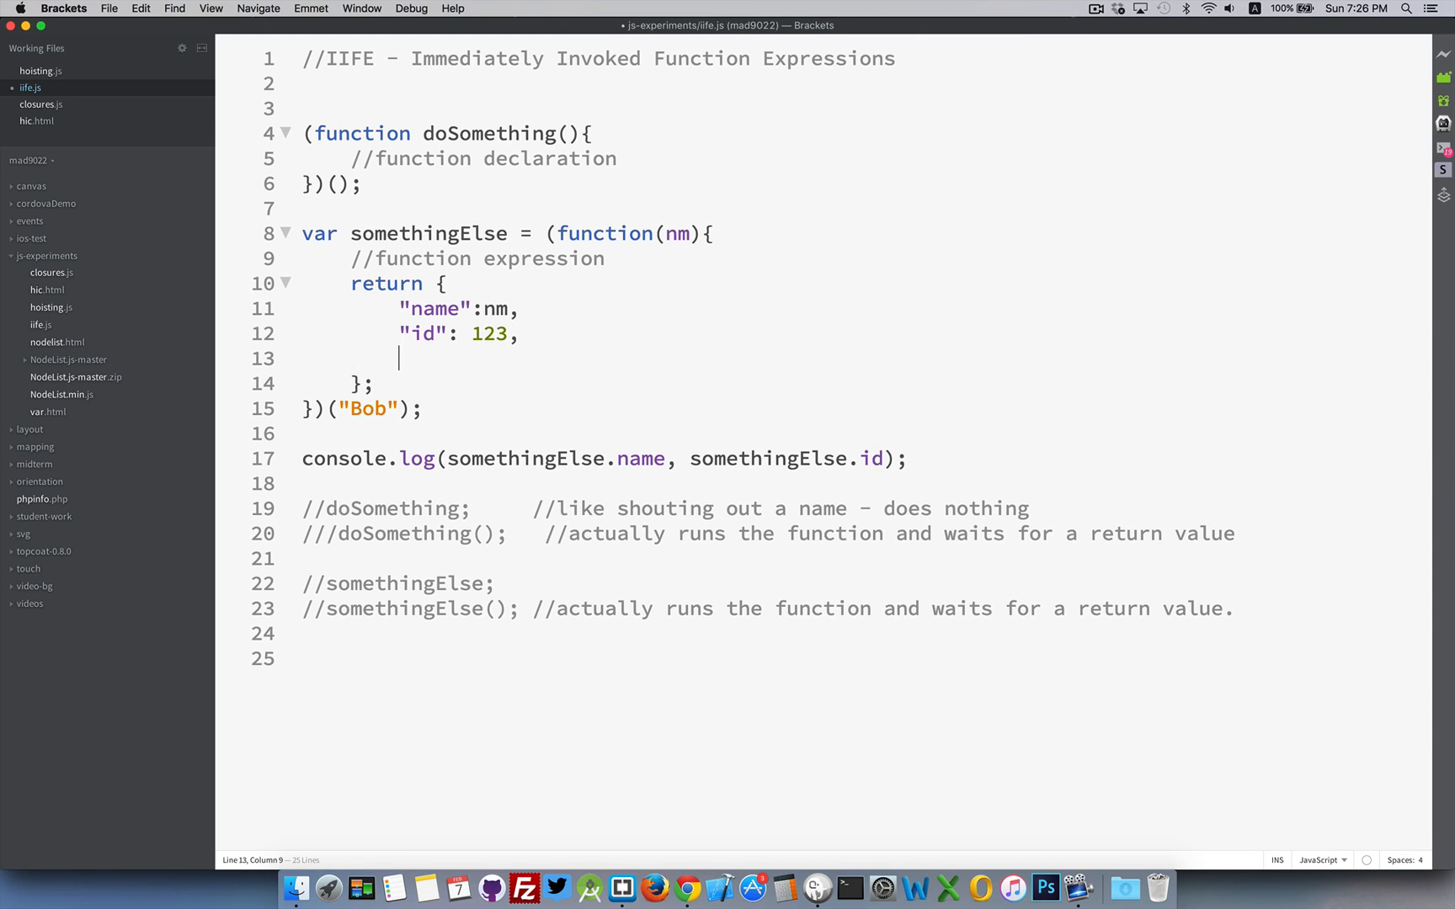
pyautogui.write('"x"')
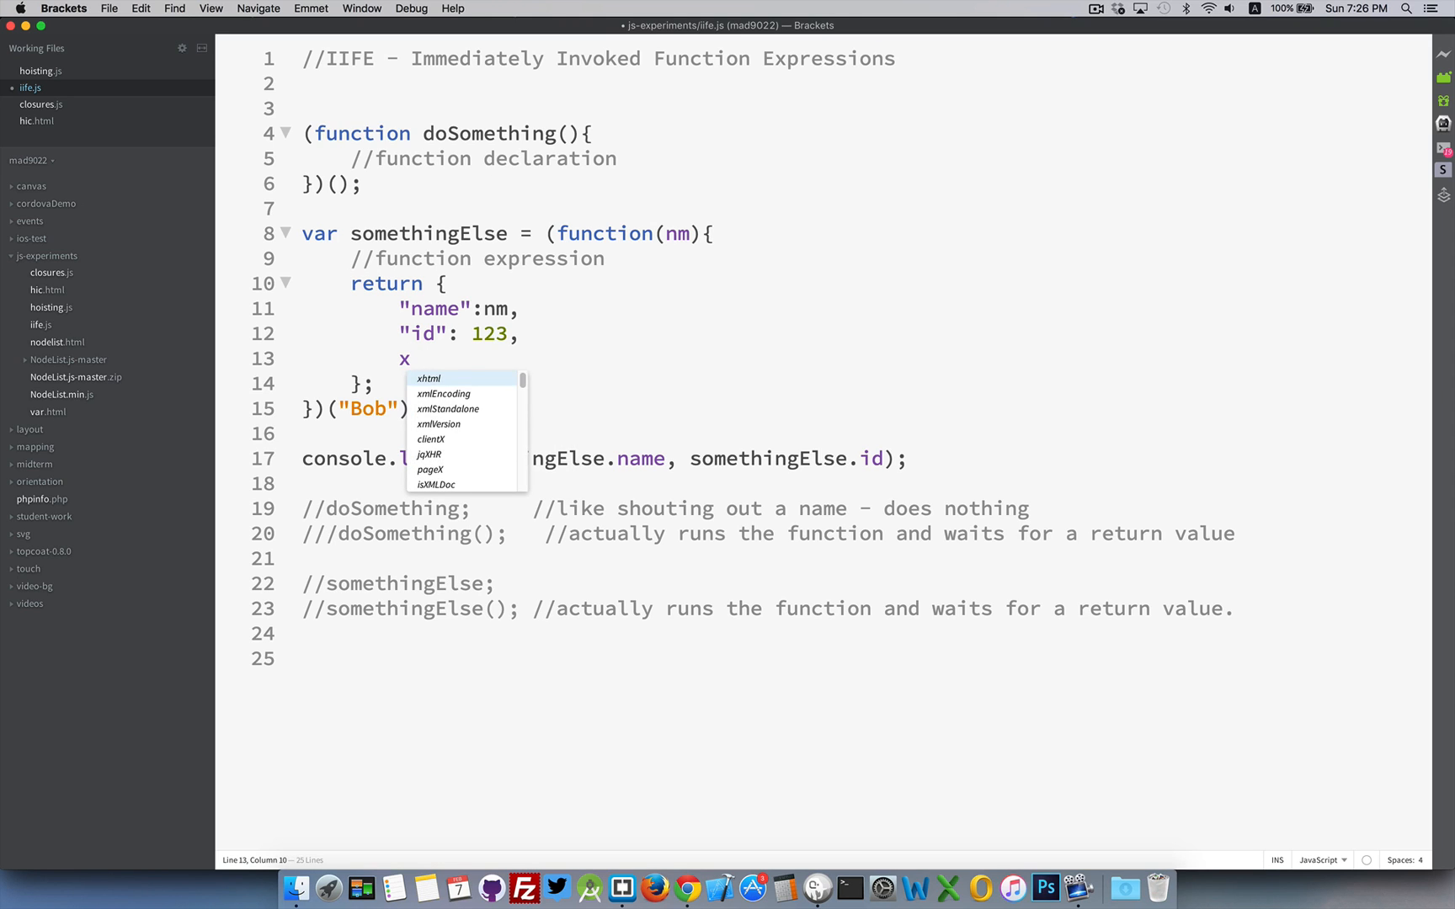
pyautogui.write(': function(){')
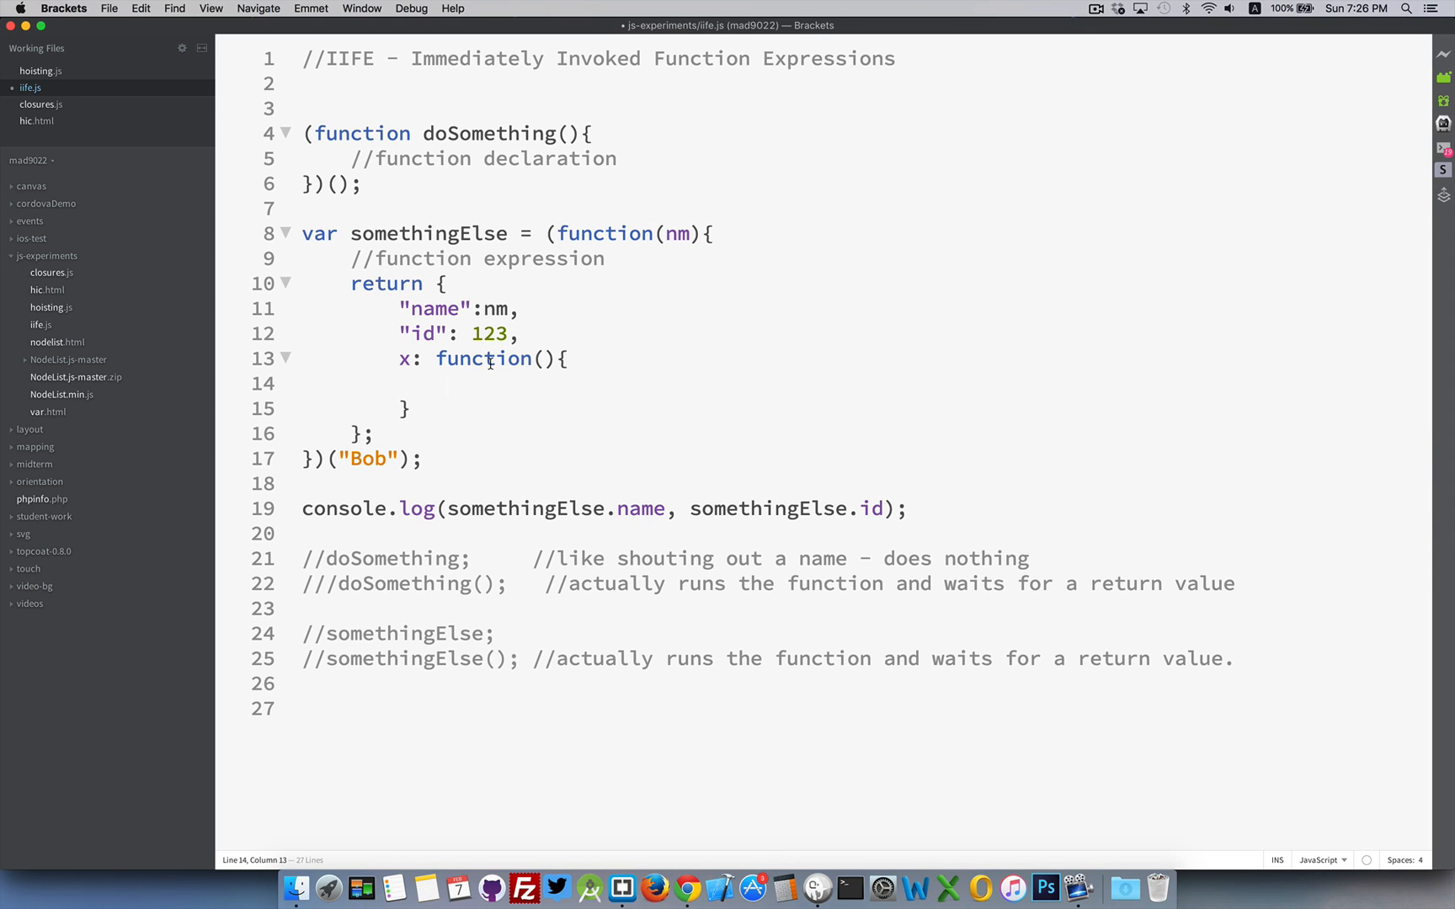
pyautogui.moveTo(436, 306)
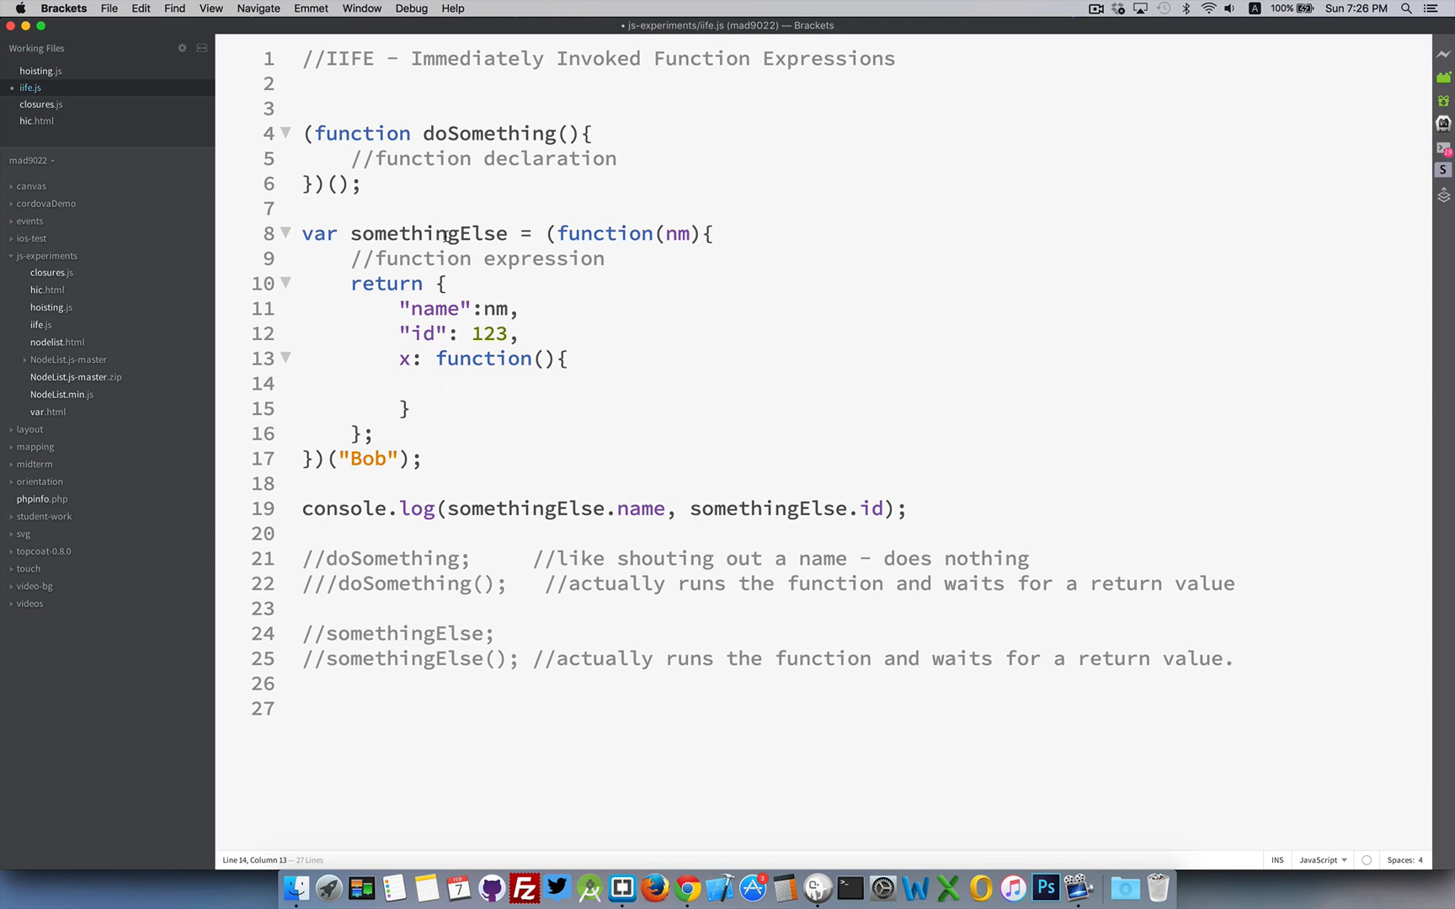
# Step: Add somethingElse.x(); on a new line after the console.log statement
pyautogui.press('Return')
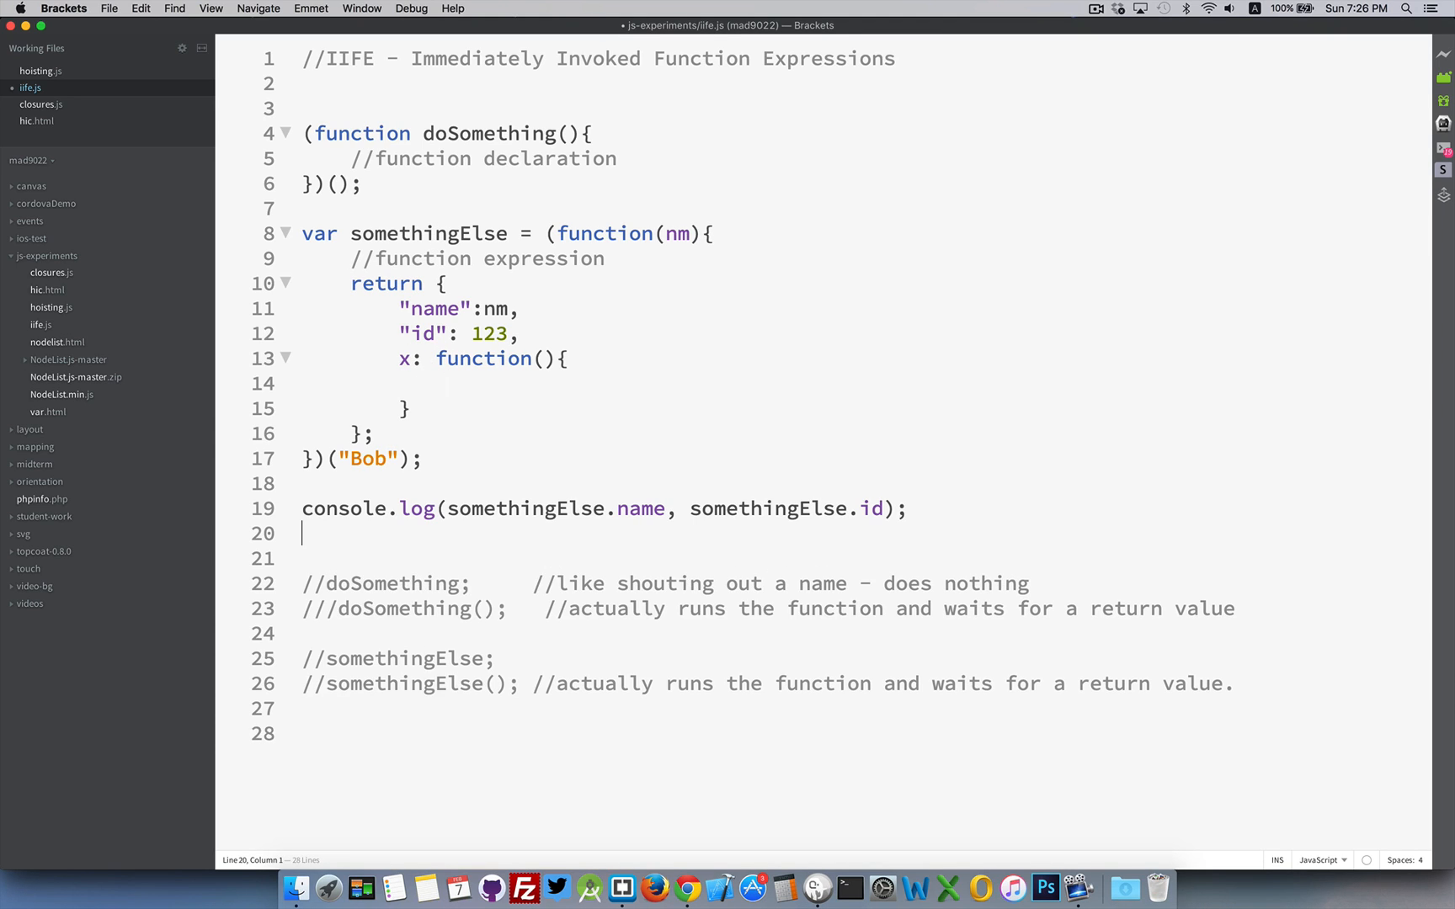
pyautogui.write('somethingElse')
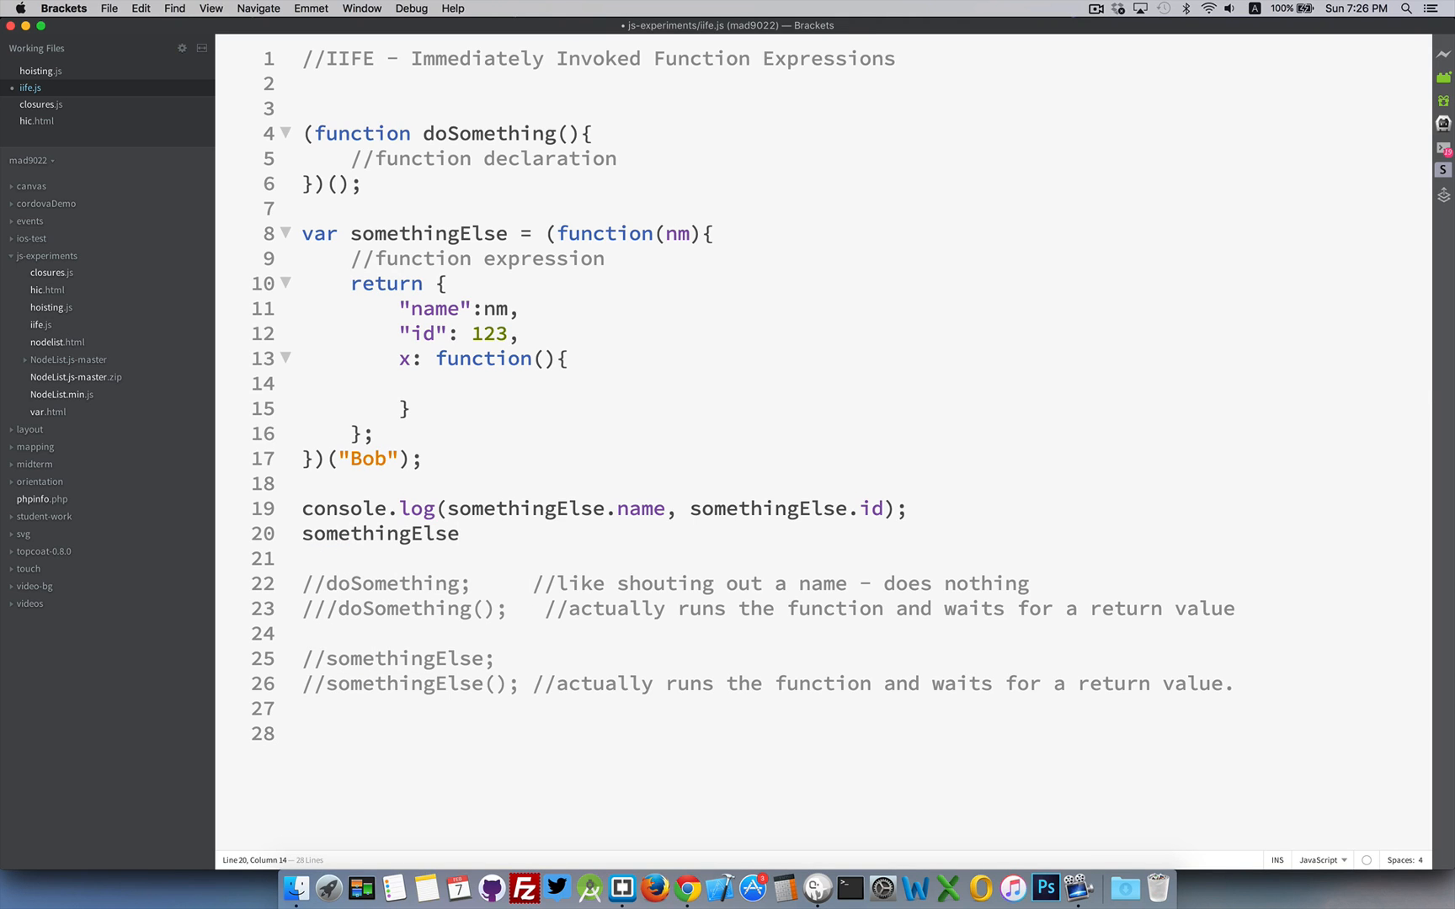
pyautogui.write('.x();')
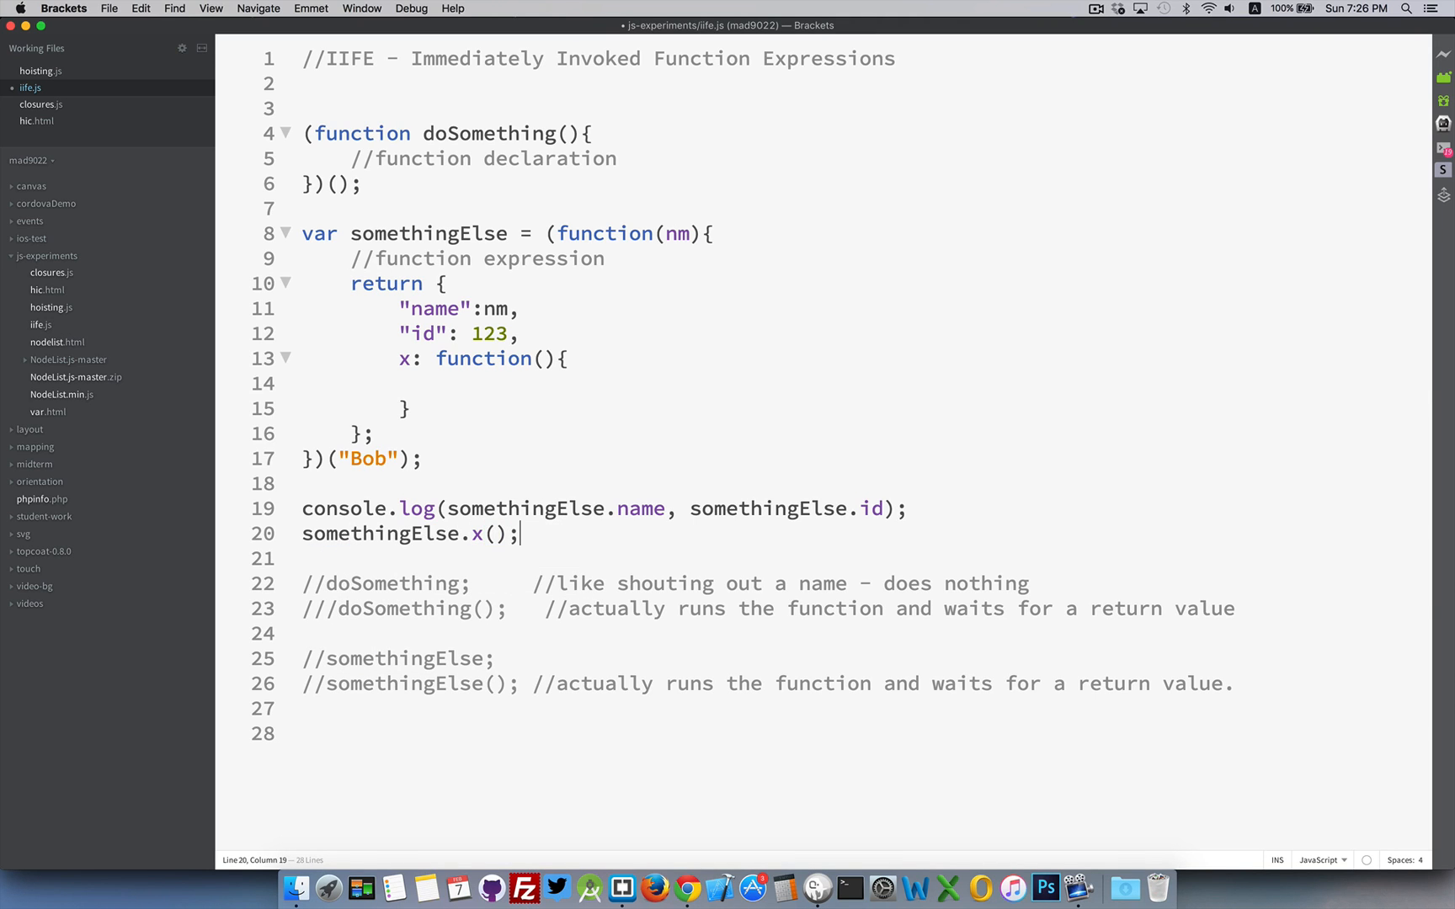
pyautogui.click(449, 386)
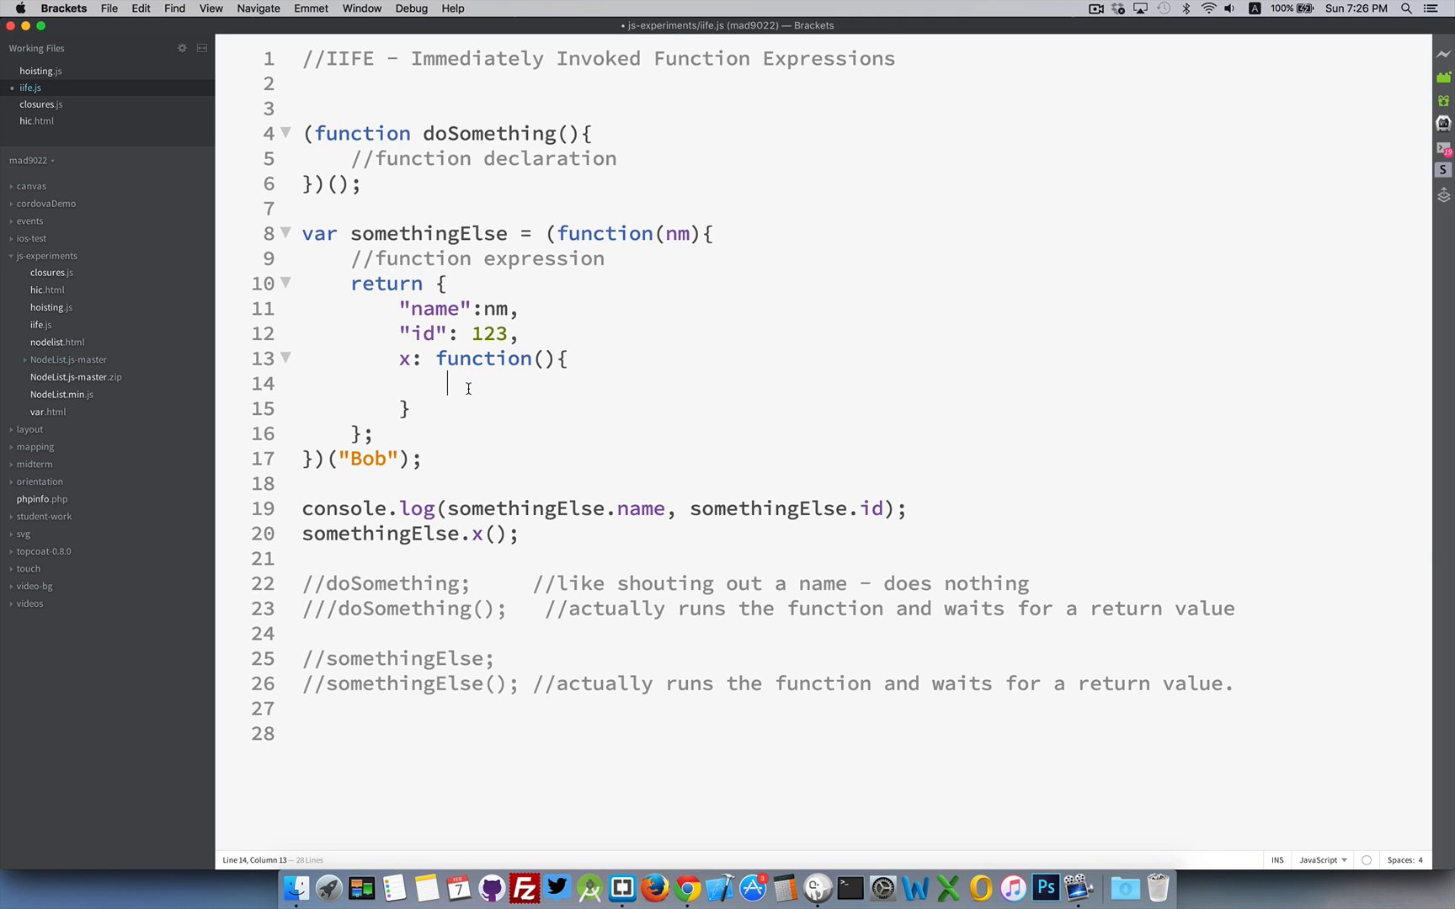
pyautogui.moveTo(442, 471)
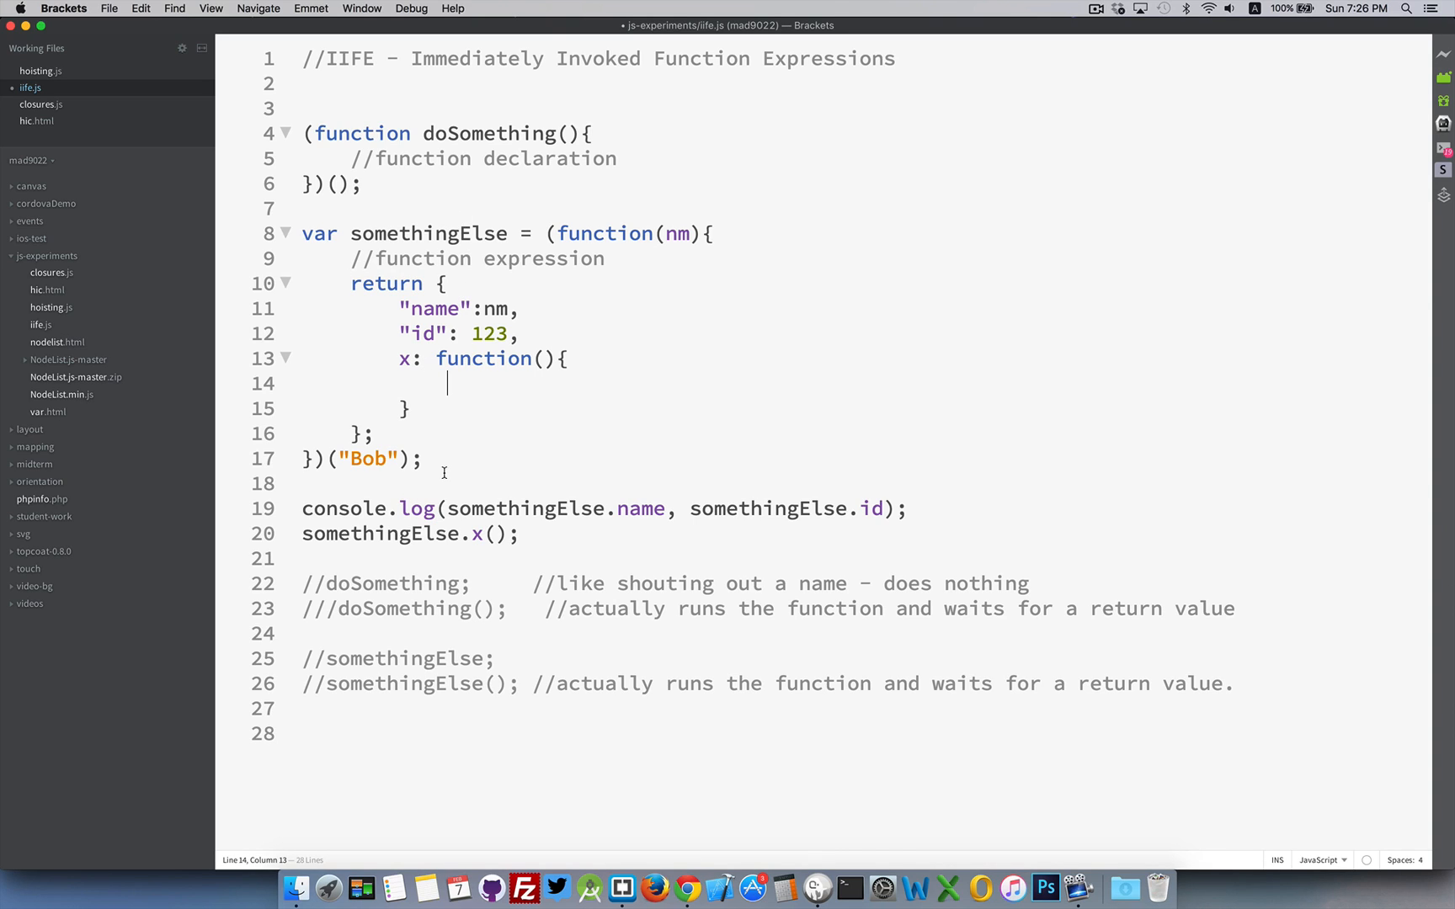